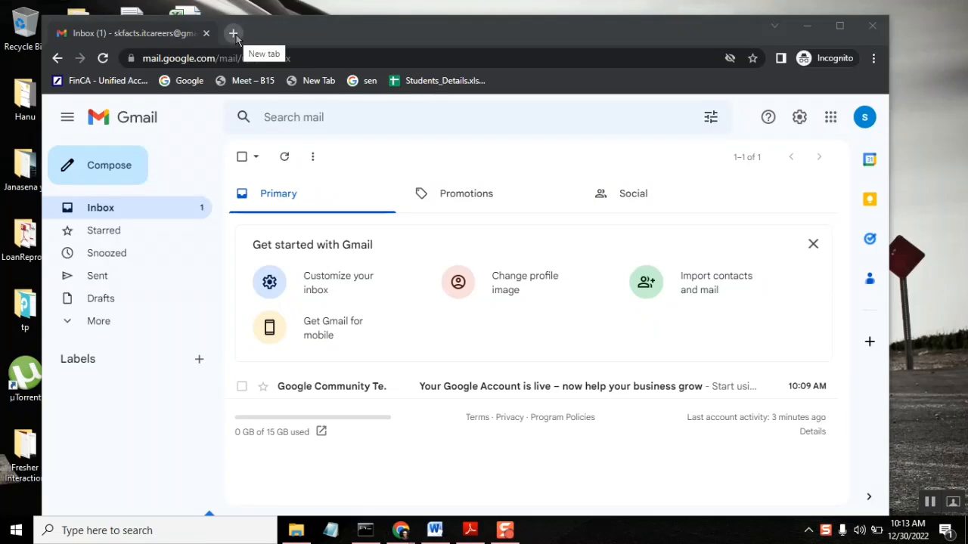
Step: Open a new browser tab and go to developer.servicenow.com
{"action": "left_click", "coordinate": [234, 32]}
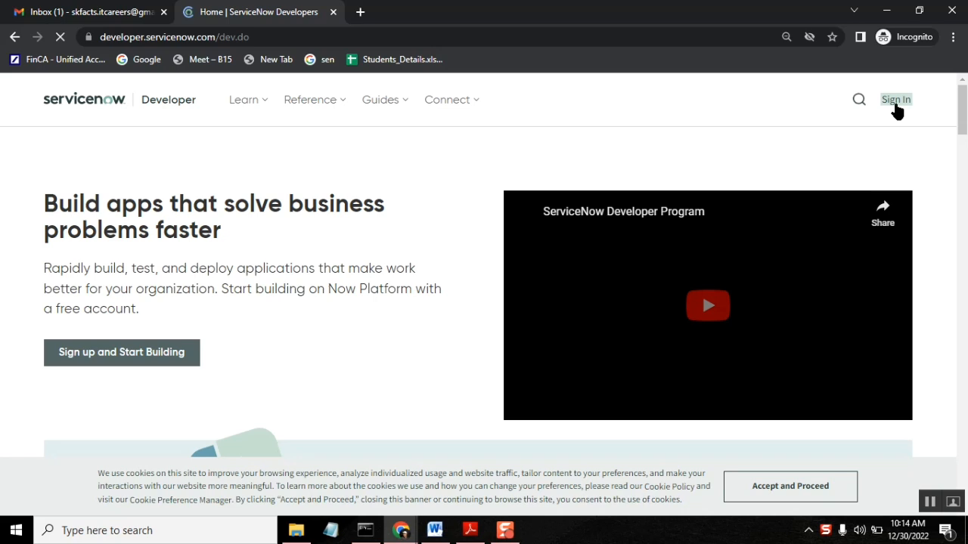
Step: Reach the ServiceNow ID sign-in page and bring the Get a ServiceNow ID option into view
{"action": "left_click", "coordinate": [895, 99]}
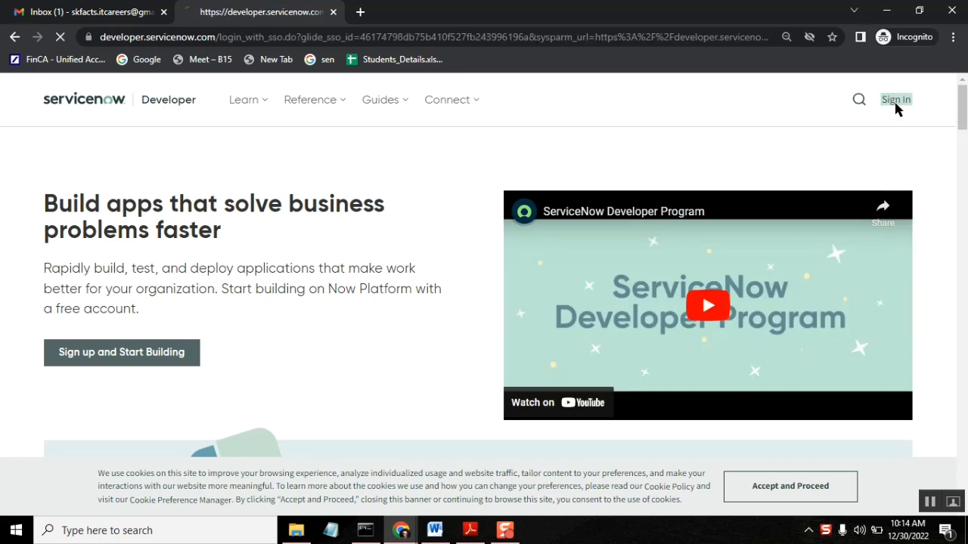
{"action": "left_click", "coordinate": [895, 99]}
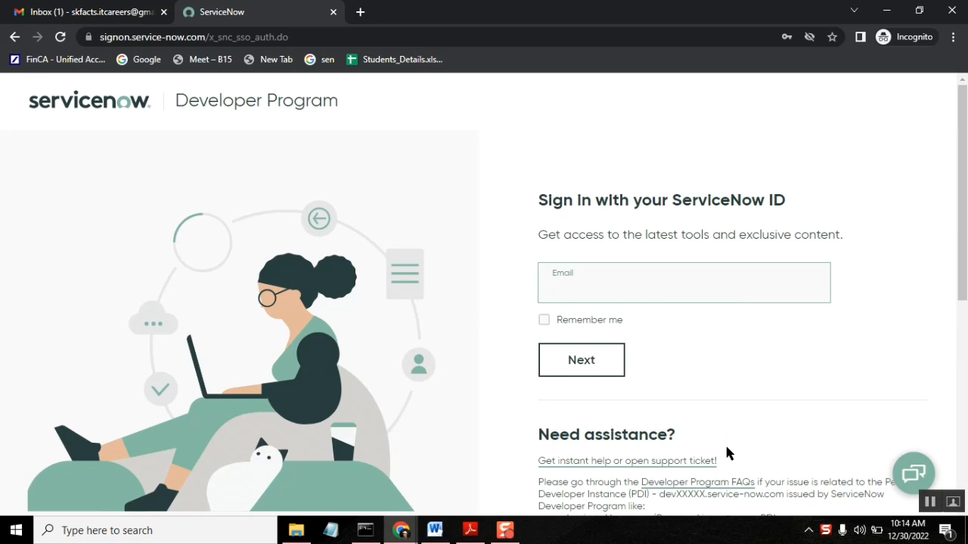
{"action": "mouse_move", "coordinate": [678, 218]}
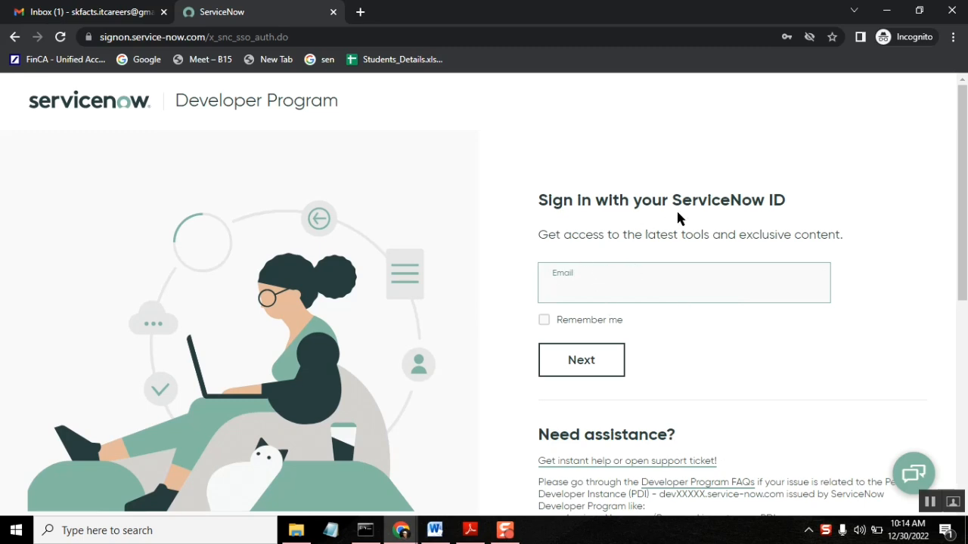
{"action": "mouse_move", "coordinate": [809, 398]}
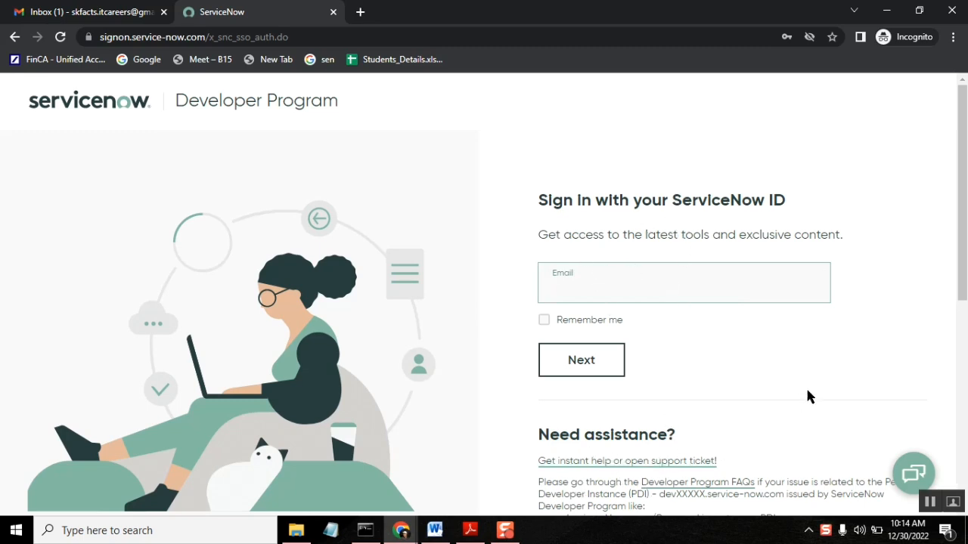
{"action": "scroll", "scroll_direction": "down", "scroll_amount": 3}
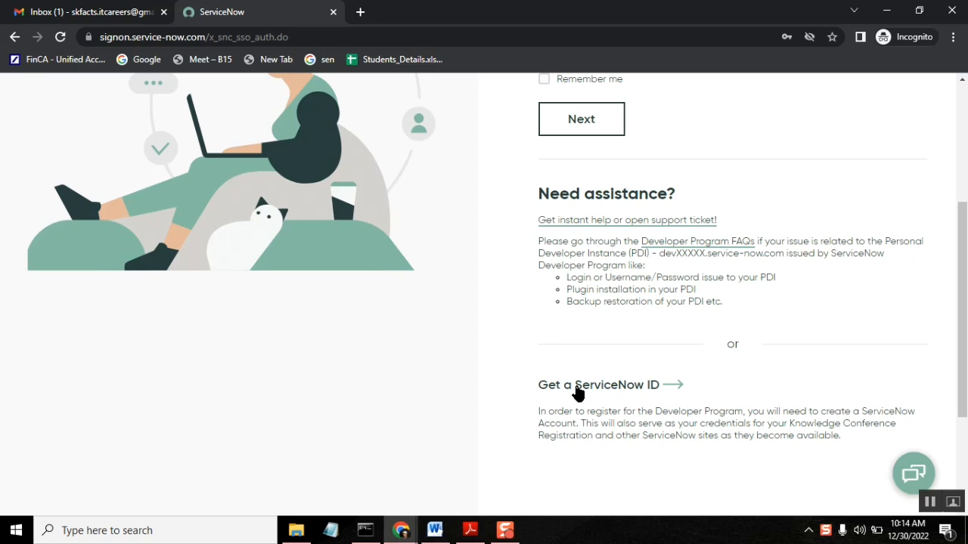
{"action": "mouse_move", "coordinate": [676, 388]}
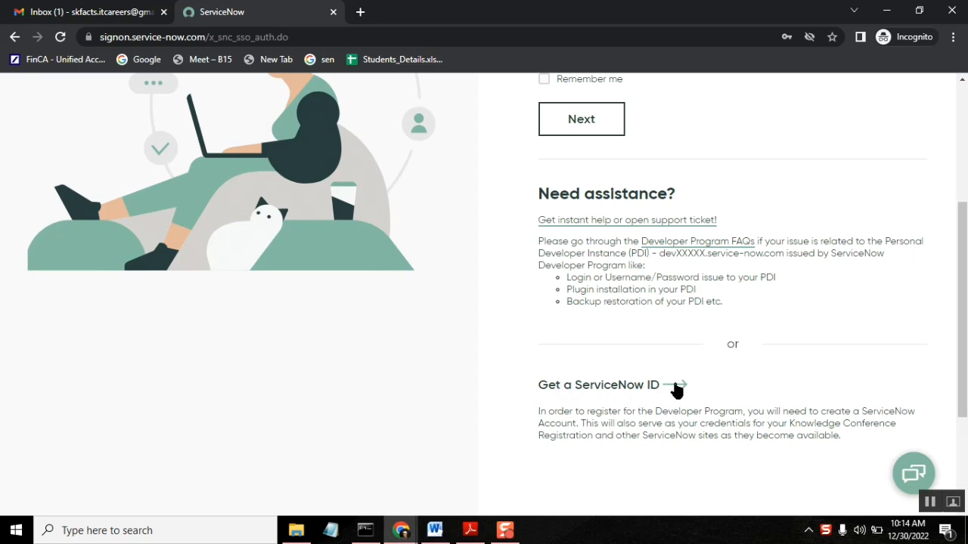
{"action": "left_click", "coordinate": [598, 384]}
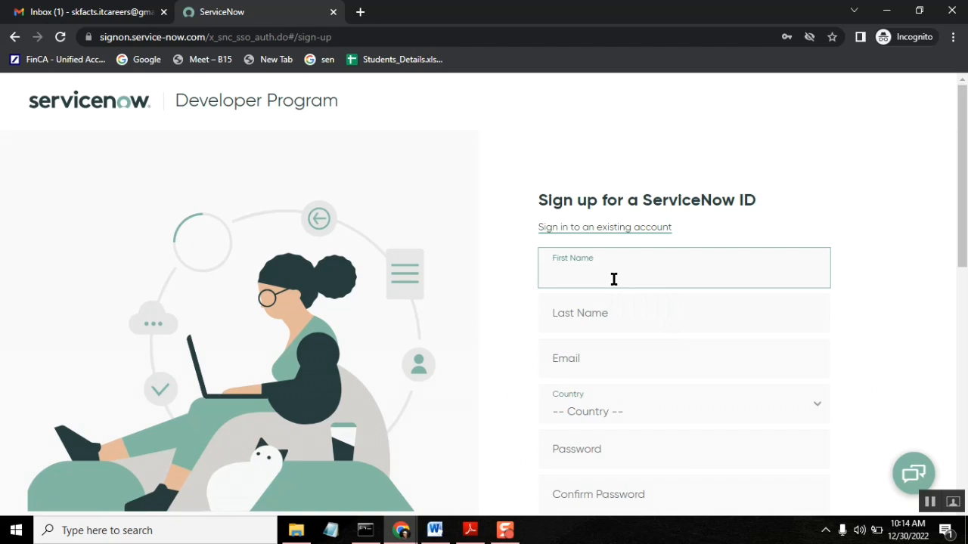
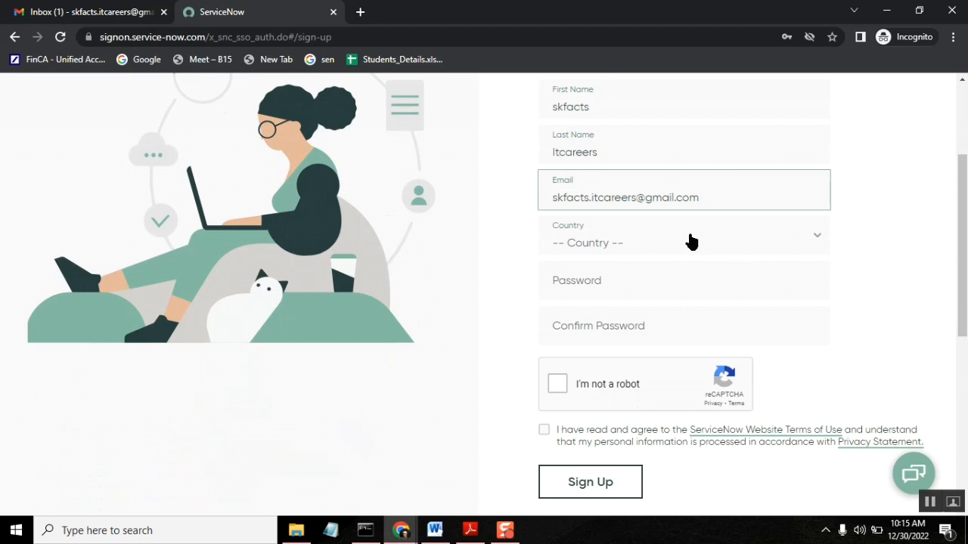
Step: Choose IN - India as country and enter the password with its confirmation
{"action": "left_click", "coordinate": [683, 242]}
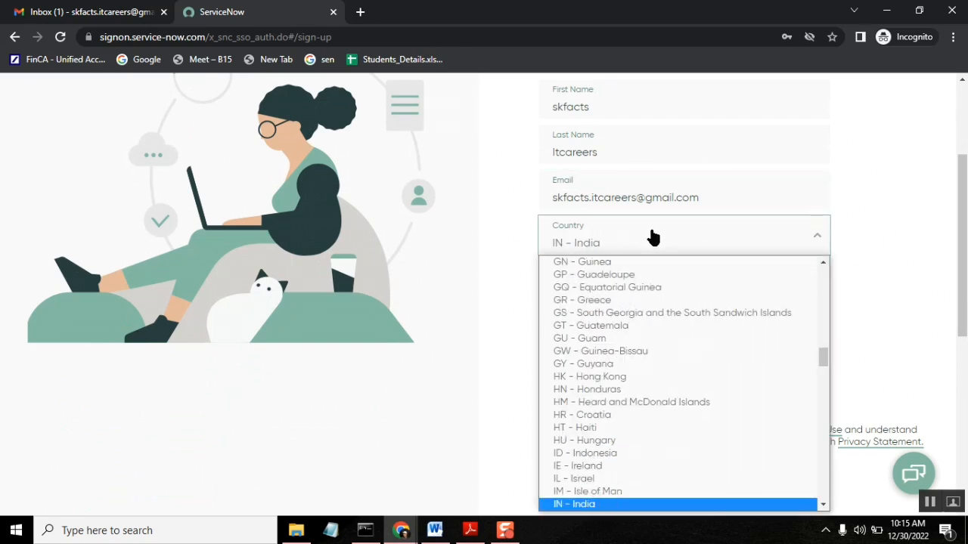
{"action": "left_click", "coordinate": [574, 504]}
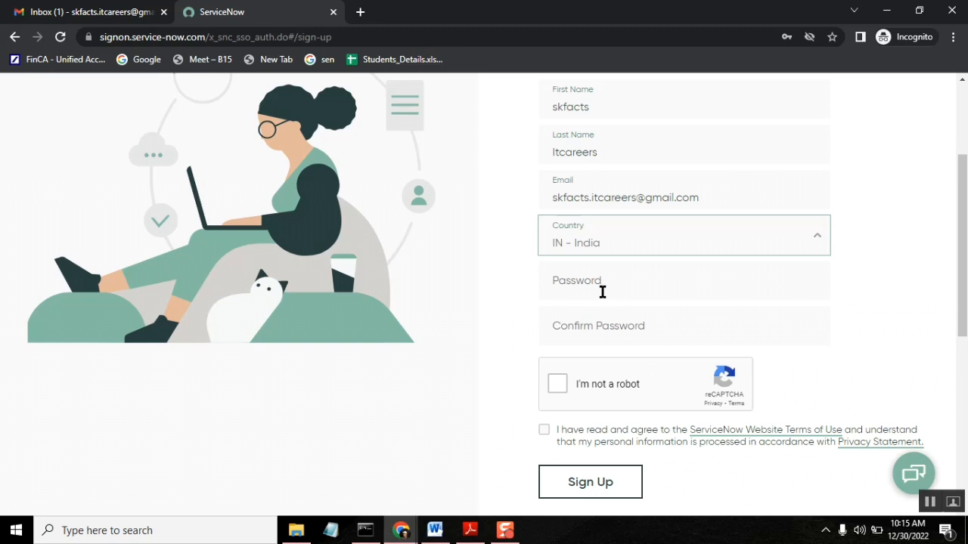
{"action": "left_click", "coordinate": [681, 280]}
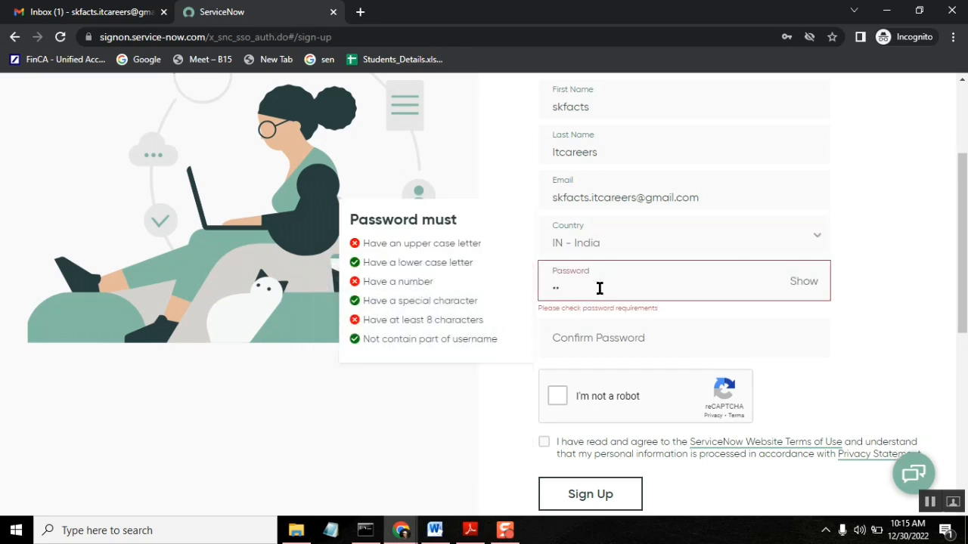
{"action": "type", "text": "a"}
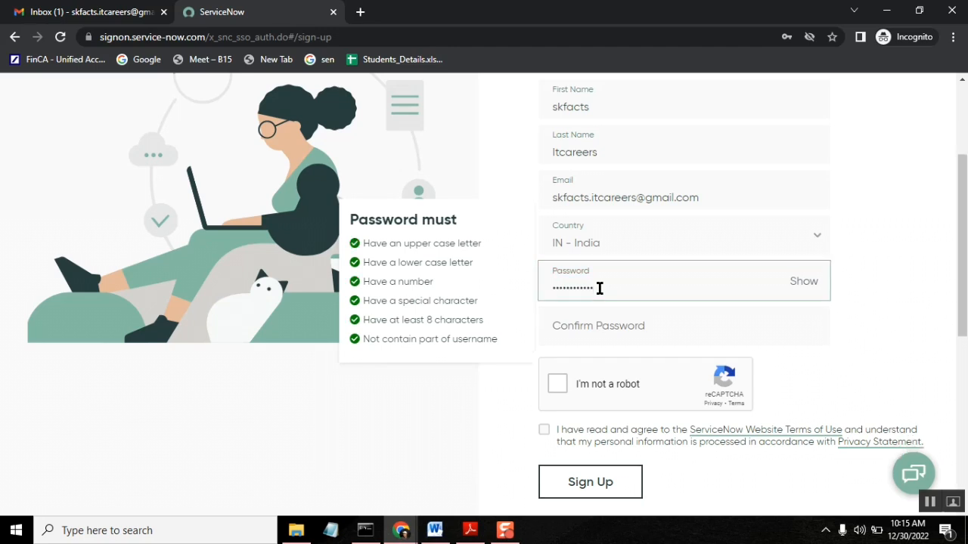
{"action": "left_click", "coordinate": [680, 326]}
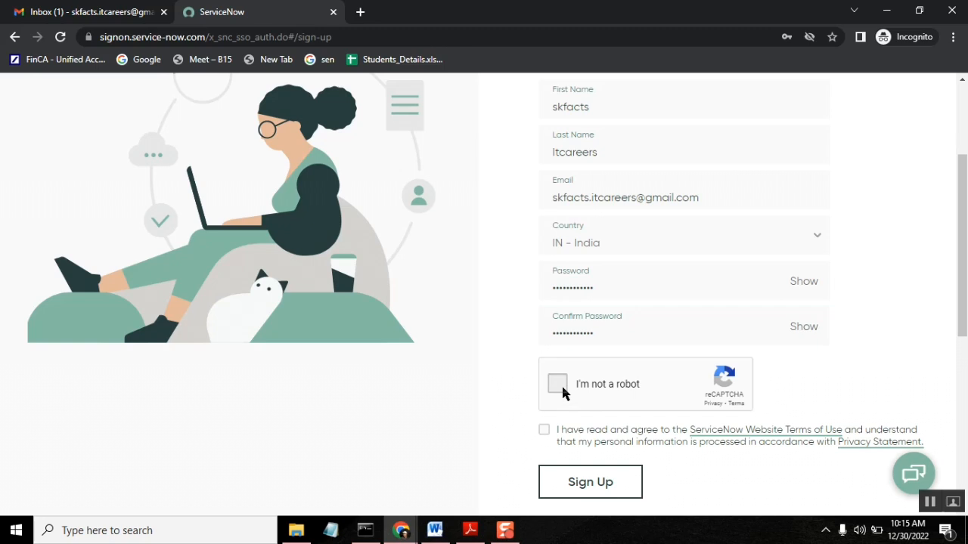
Step: Pass the reCAPTCHA bicycle and fire hydrant challenges, accept the terms and submit Sign Up
{"action": "left_click", "coordinate": [557, 384]}
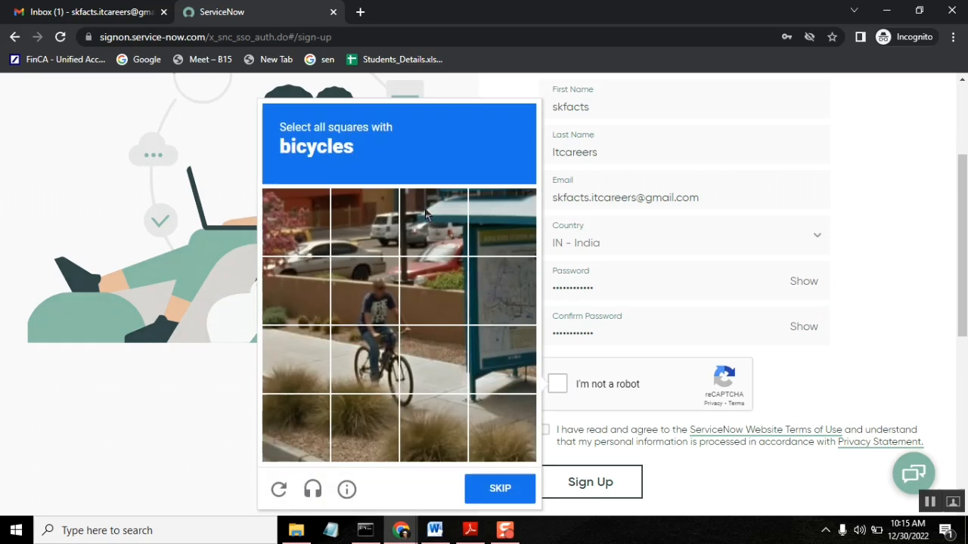
{"action": "left_click", "coordinate": [365, 359]}
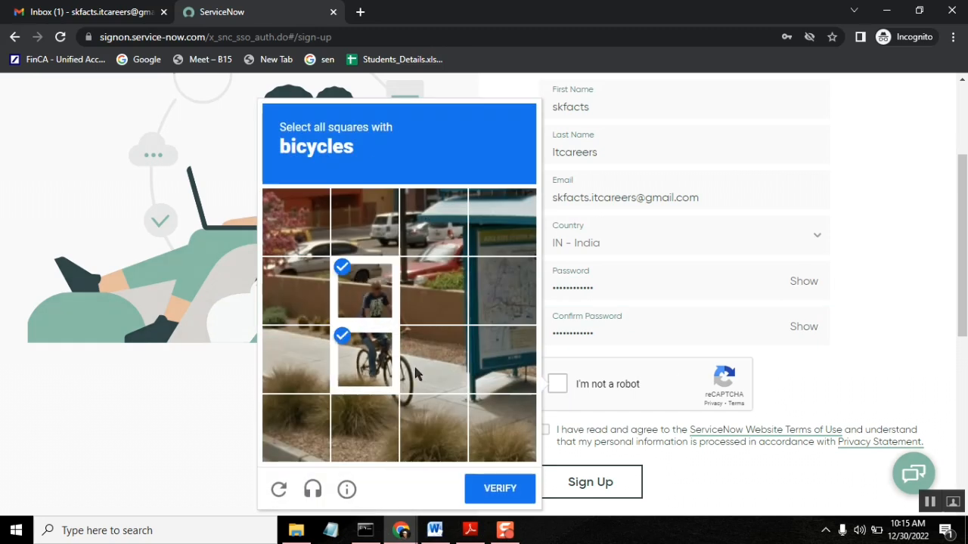
{"action": "left_click", "coordinate": [433, 290]}
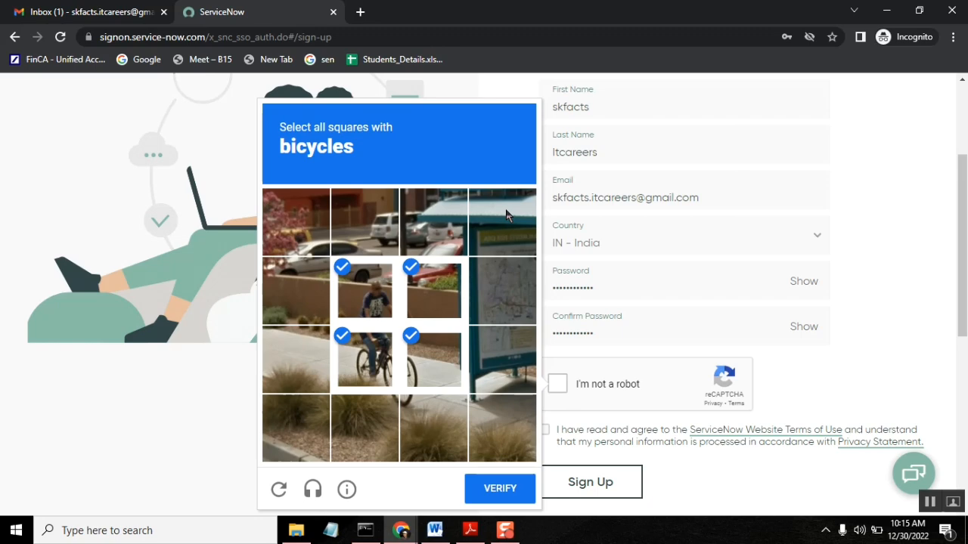
{"action": "left_click", "coordinate": [499, 489]}
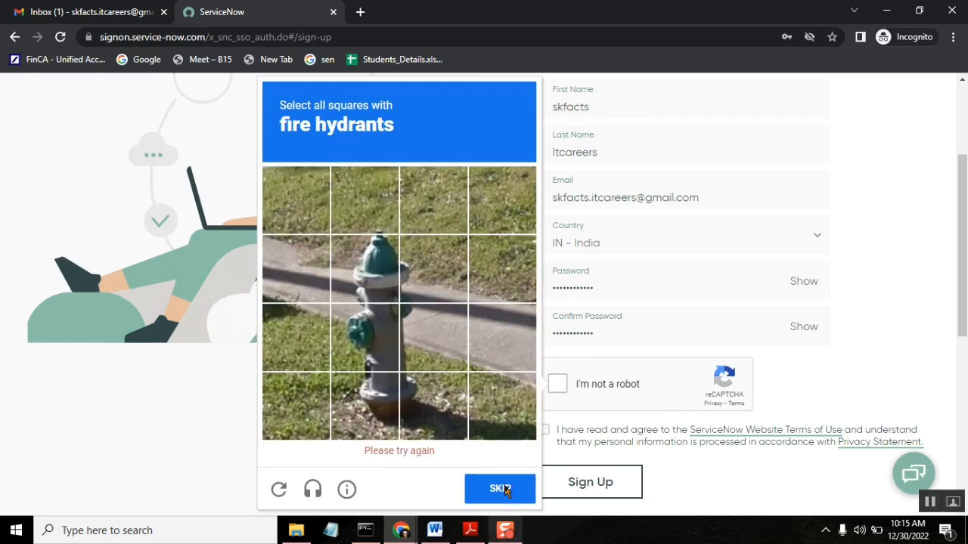
{"action": "mouse_move", "coordinate": [402, 241]}
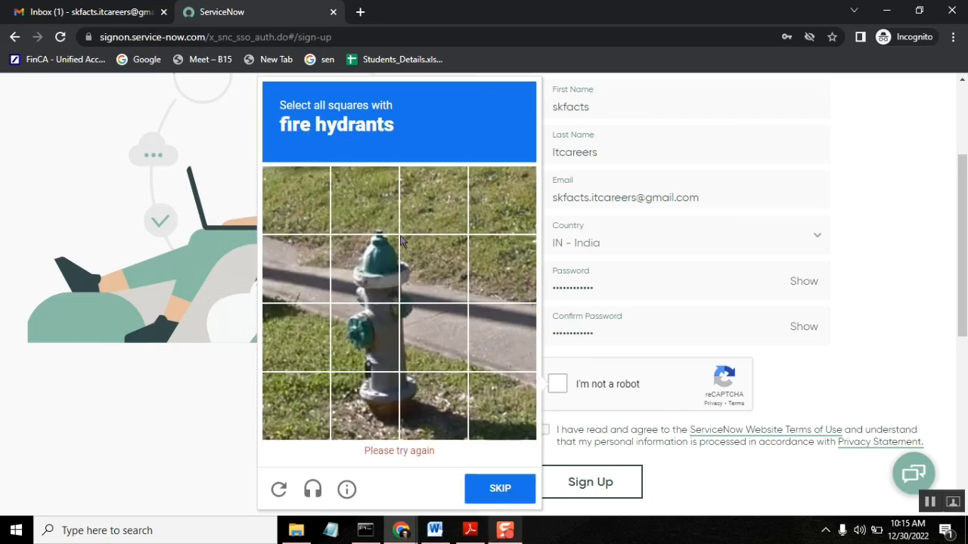
{"action": "left_click", "coordinate": [365, 290]}
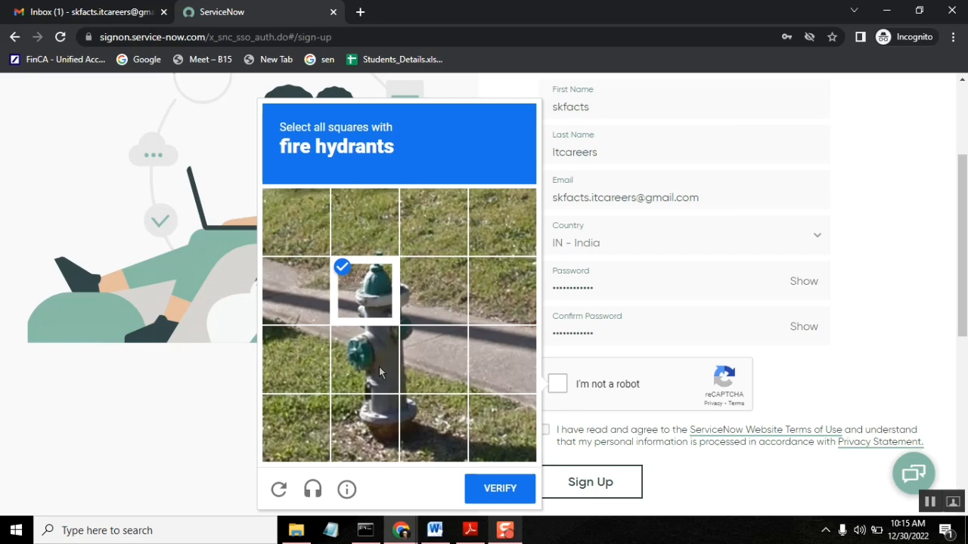
{"action": "left_click", "coordinate": [365, 429]}
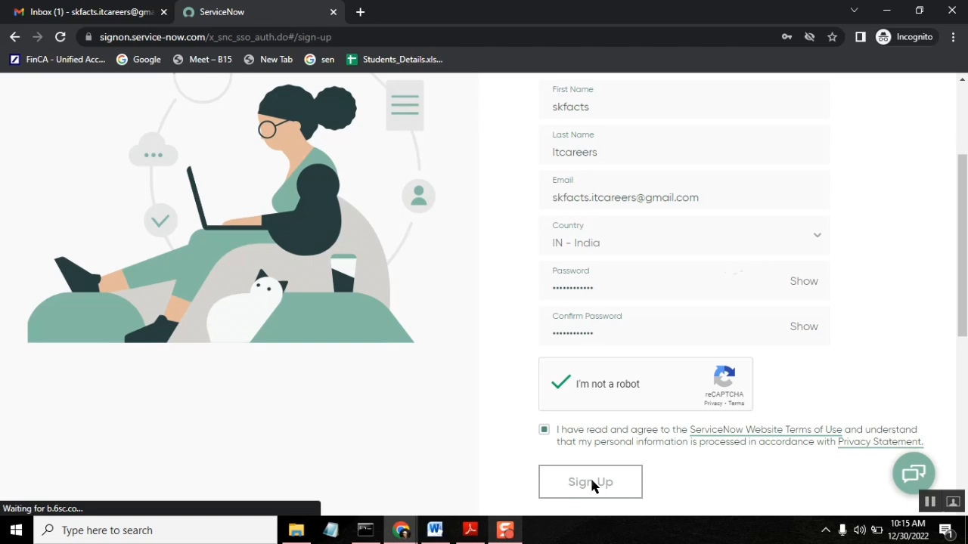
{"action": "left_click", "coordinate": [590, 481]}
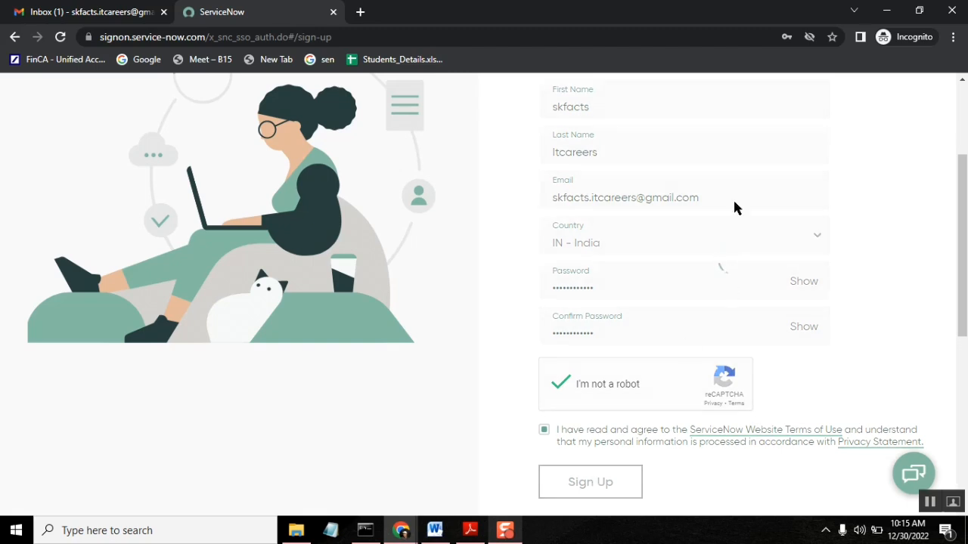
Step: Review the Thank You confirmation page and return to the Gmail inbox for the verification email
{"action": "left_click", "coordinate": [590, 482]}
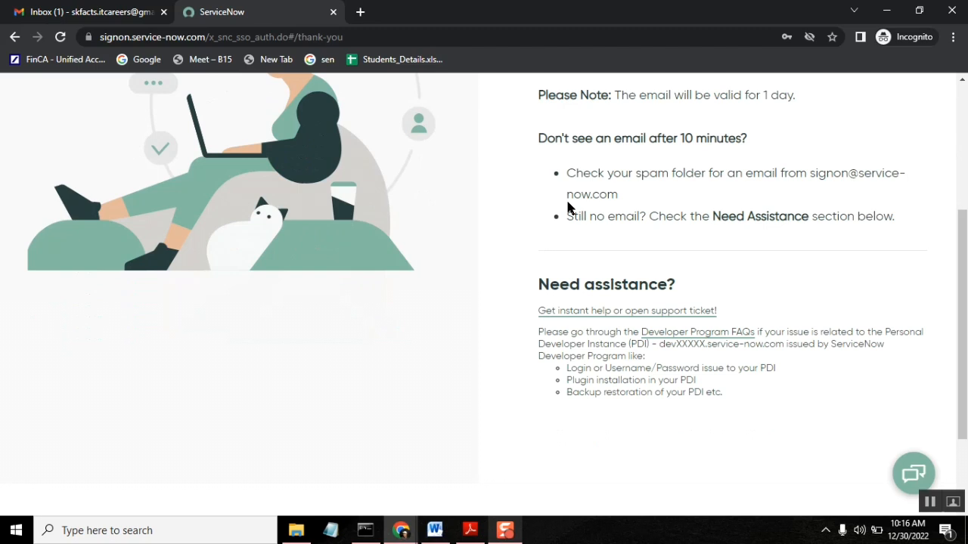
{"action": "mouse_move", "coordinate": [921, 148]}
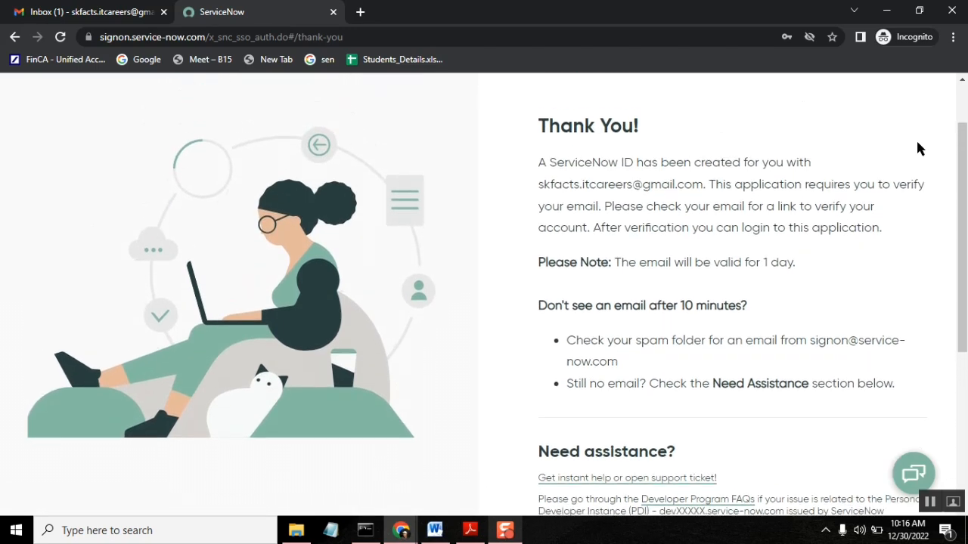
{"action": "scroll", "scroll_direction": "down", "scroll_amount": 3}
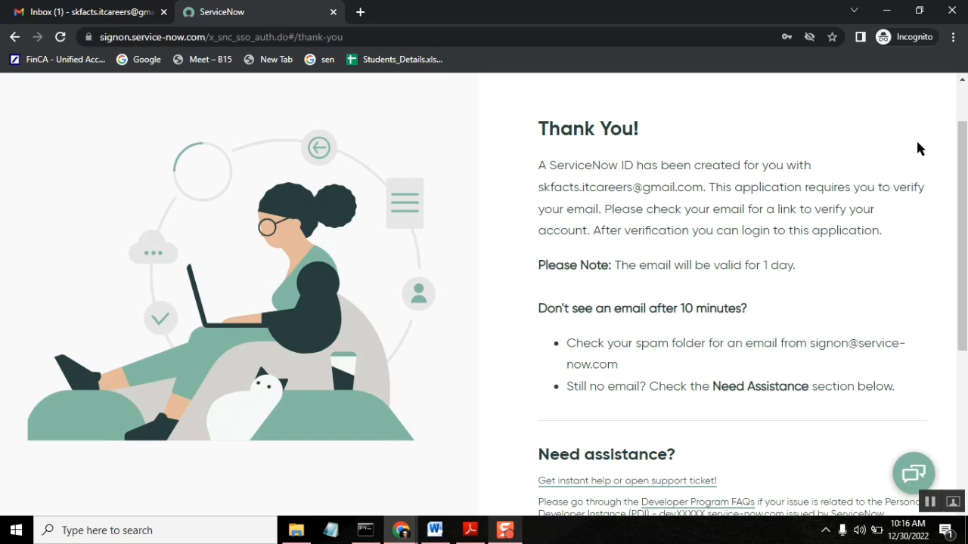
{"action": "scroll", "scroll_direction": "down", "scroll_amount": 3}
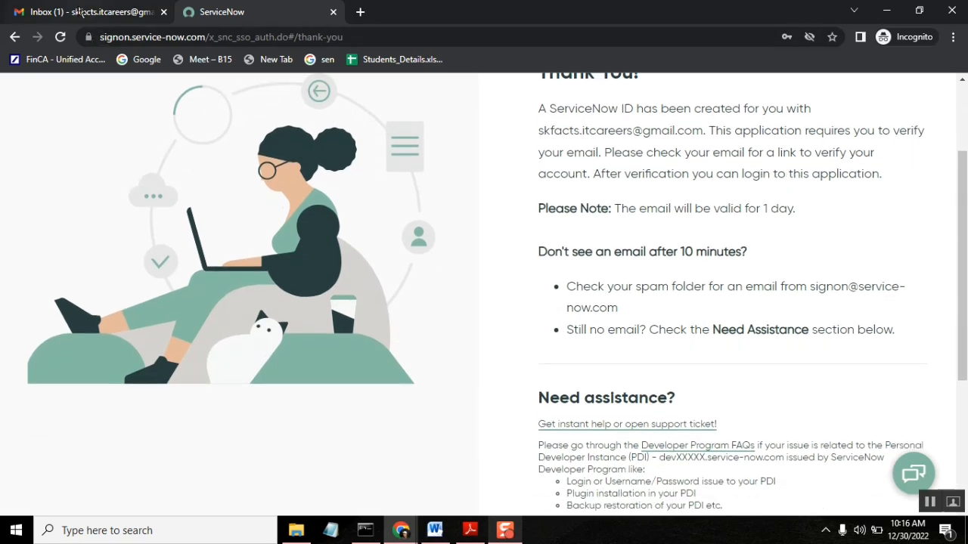
{"action": "left_click", "coordinate": [91, 11]}
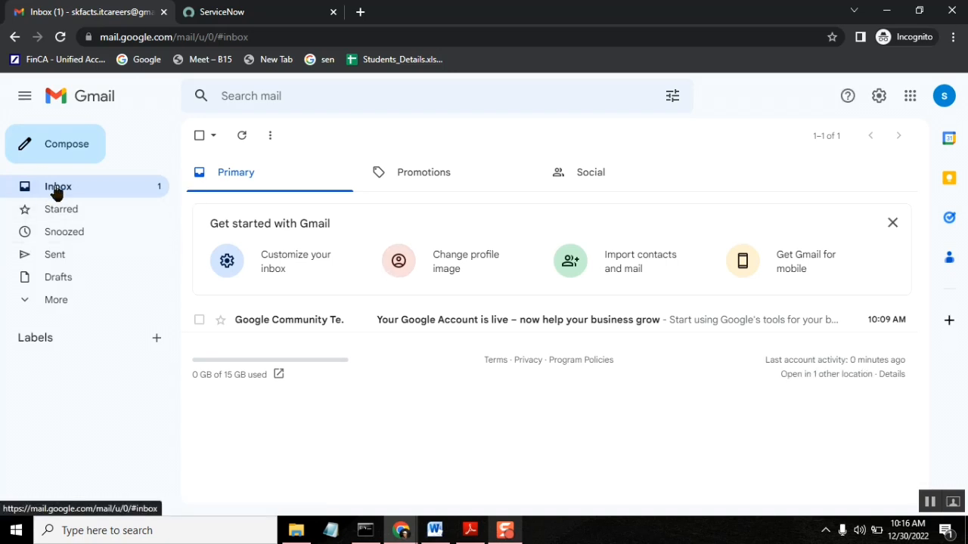
{"action": "mouse_move", "coordinate": [187, 123]}
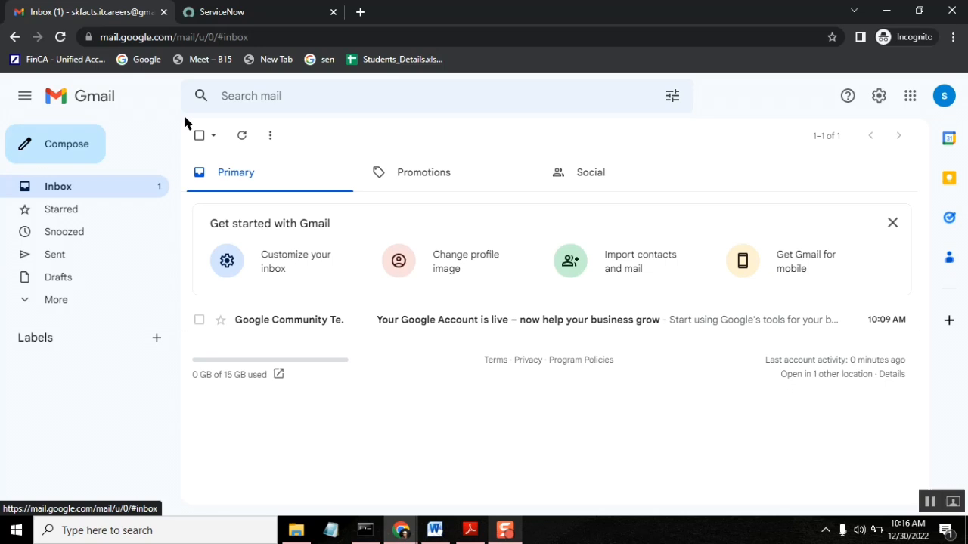
Step: Open the 'Verify your ServiceNow ID!' email in Gmail and follow its Verify Email link
{"action": "left_click", "coordinate": [223, 12]}
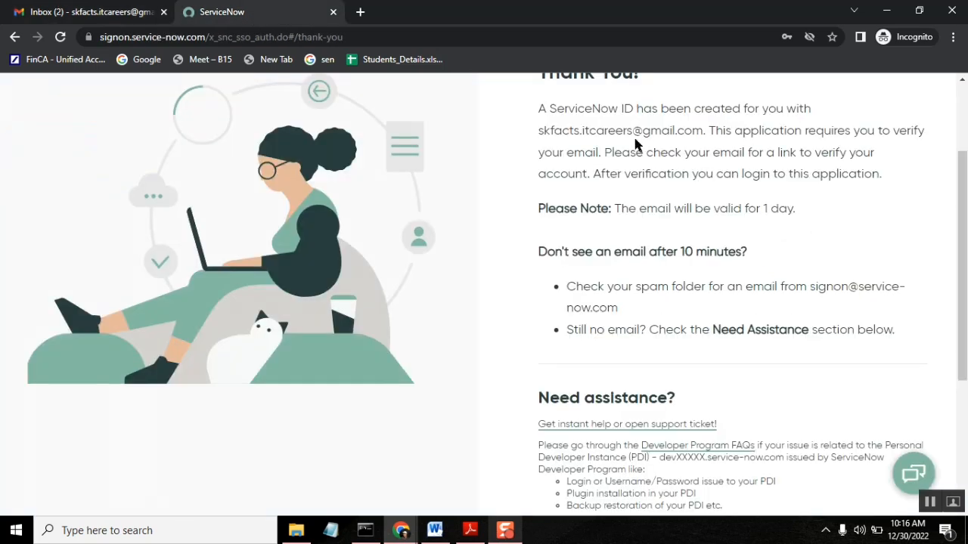
{"action": "mouse_move", "coordinate": [649, 215]}
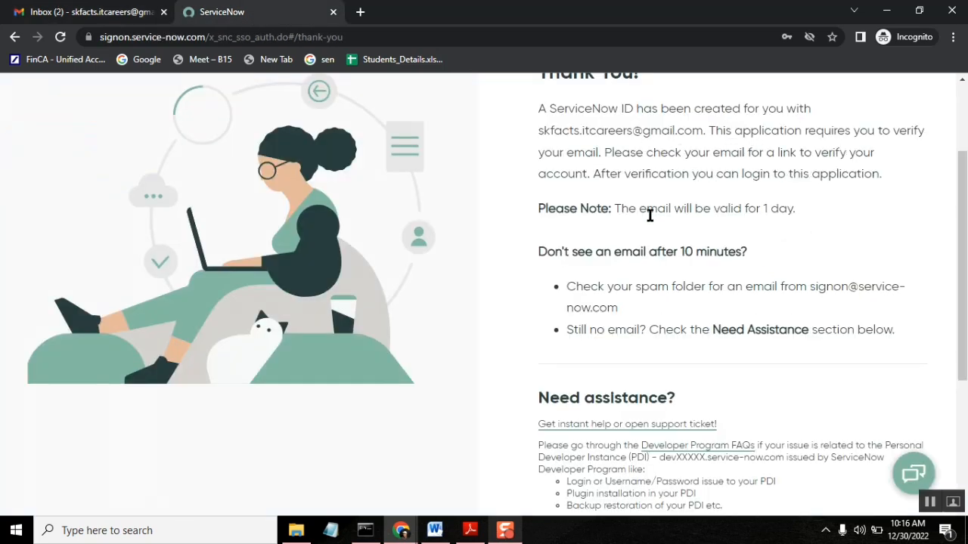
{"action": "double_click", "coordinate": [558, 130]}
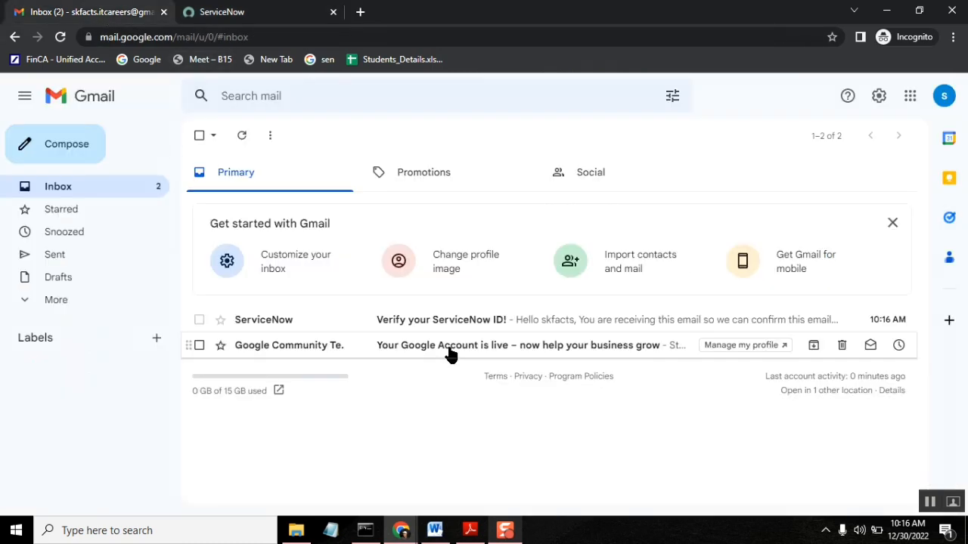
{"action": "left_click", "coordinate": [441, 319]}
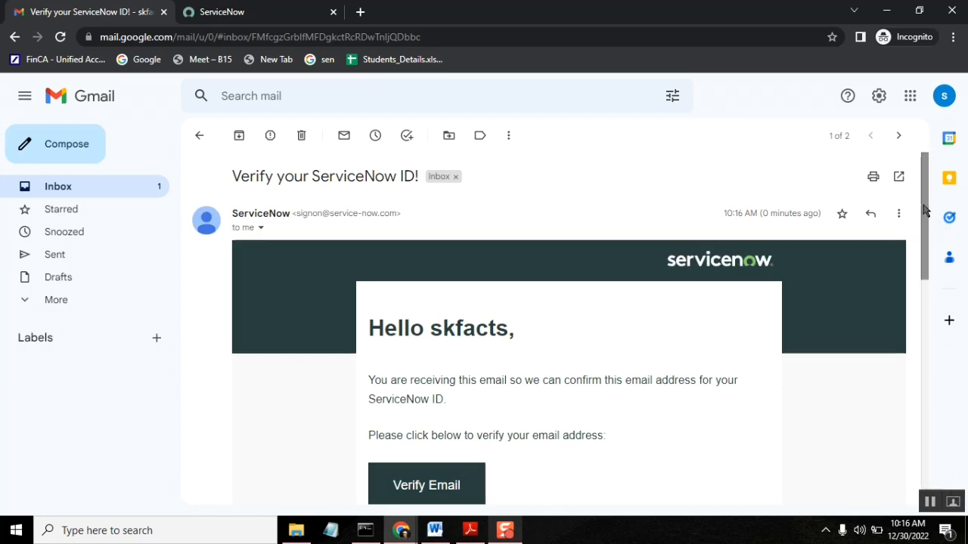
{"action": "scroll", "scroll_direction": "down", "scroll_amount": 3}
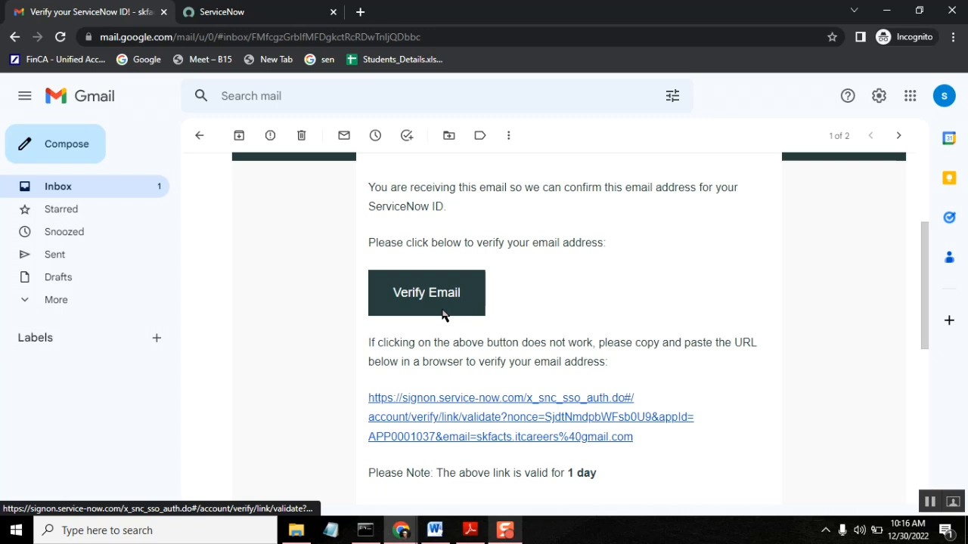
{"action": "mouse_move", "coordinate": [525, 437]}
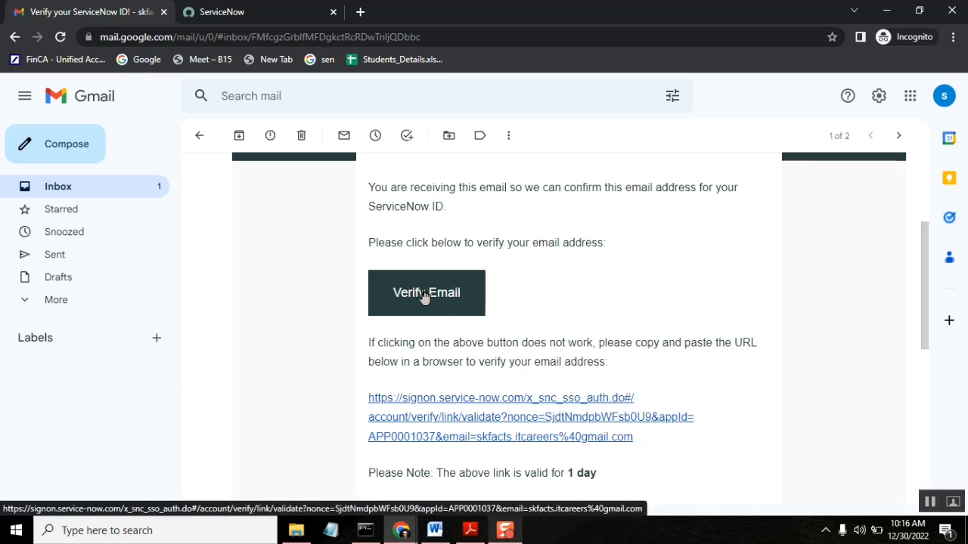
{"action": "left_click", "coordinate": [426, 292]}
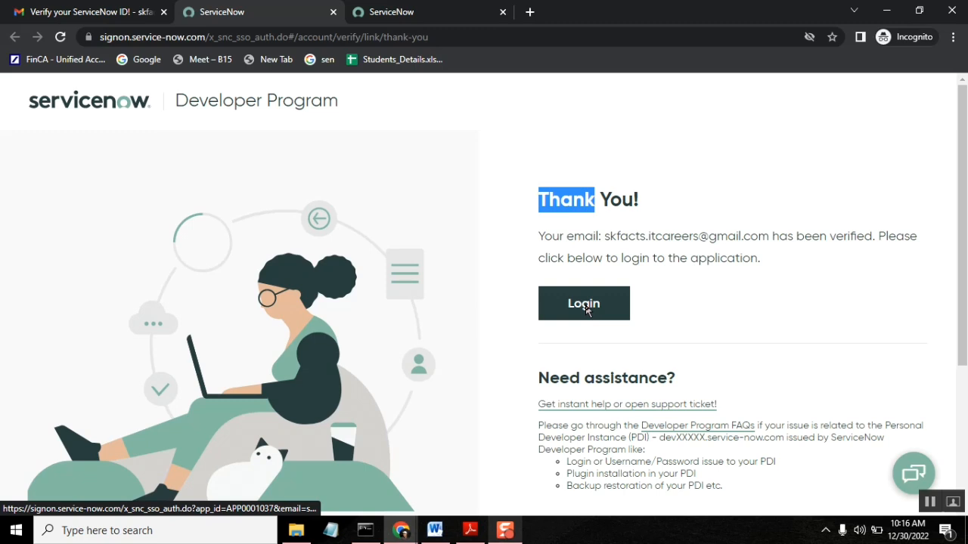
Step: Proceed to Login, enter the skfacts itcareers email with Remember me ticked and continue
{"action": "left_click", "coordinate": [583, 303]}
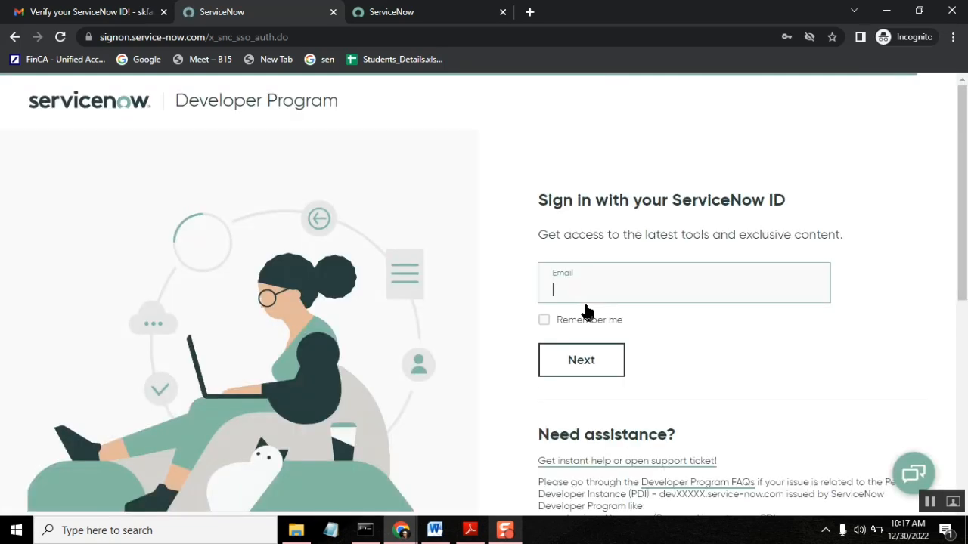
{"action": "left_click", "coordinate": [683, 289]}
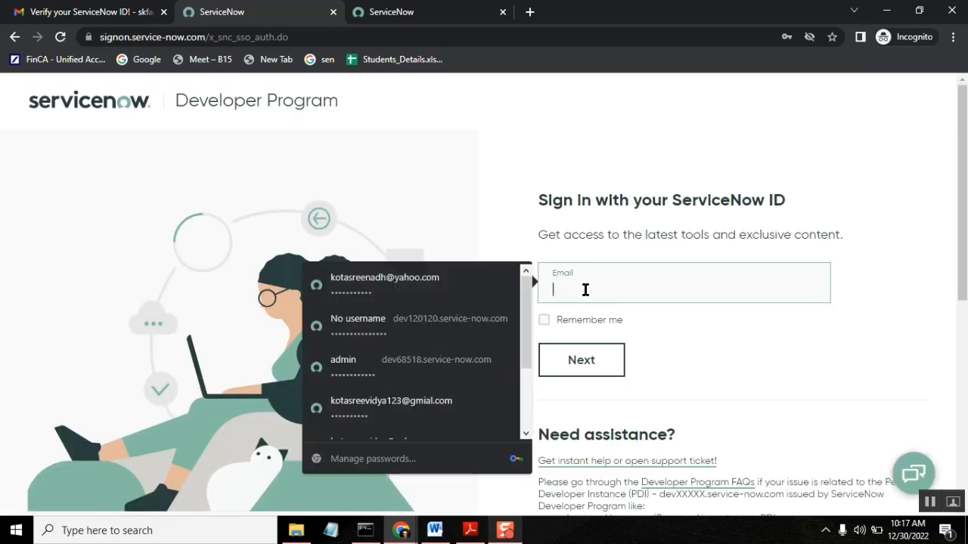
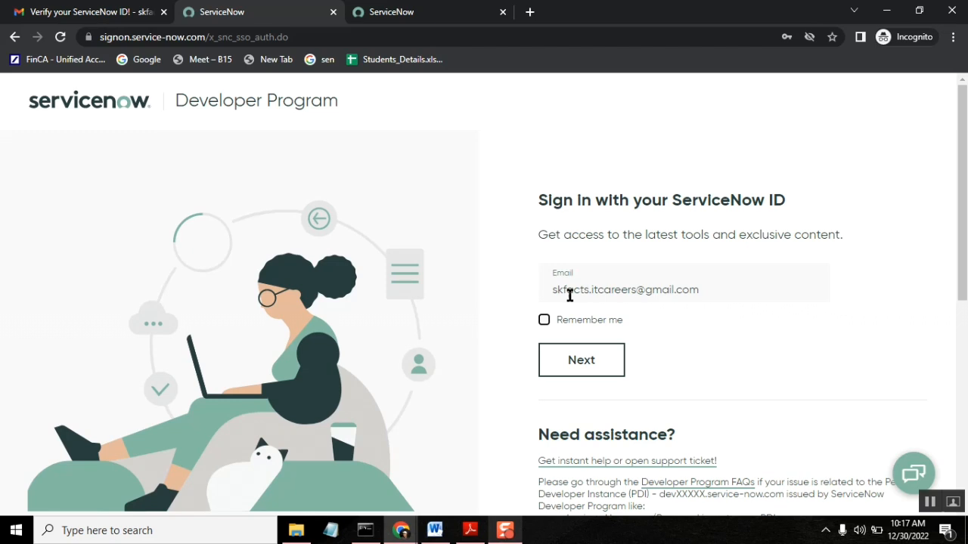
{"action": "left_click", "coordinate": [544, 319]}
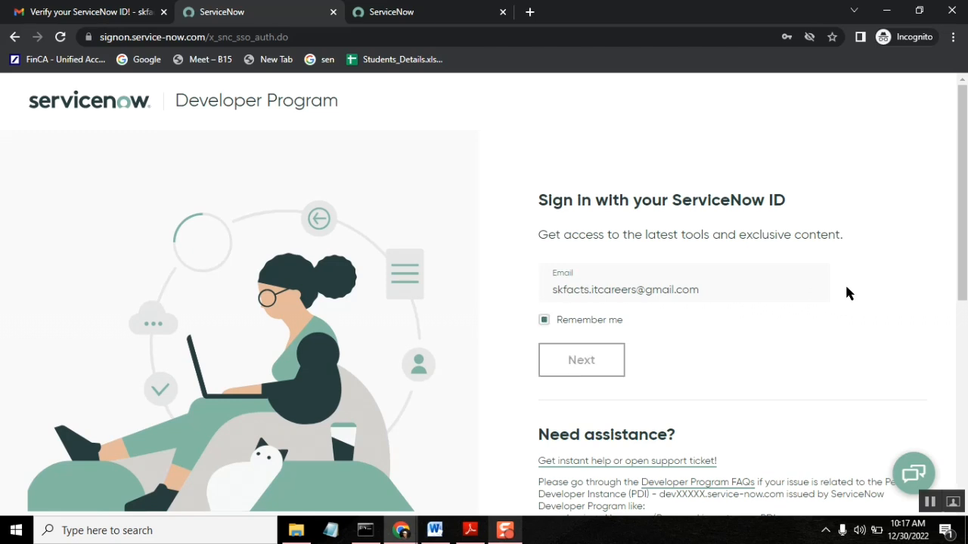
{"action": "left_click", "coordinate": [581, 360]}
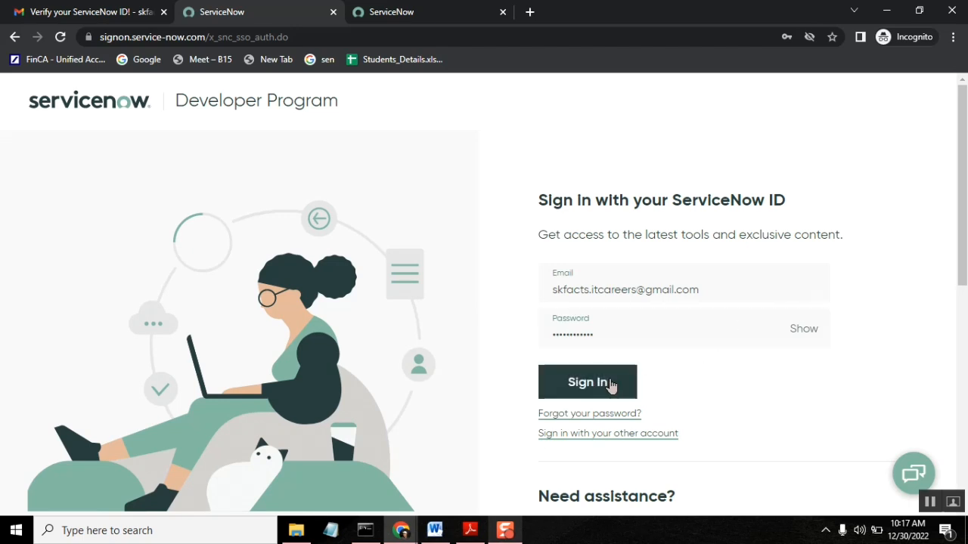
Step: Submit the password to sign in to the Developer Portal
{"action": "left_click", "coordinate": [588, 381]}
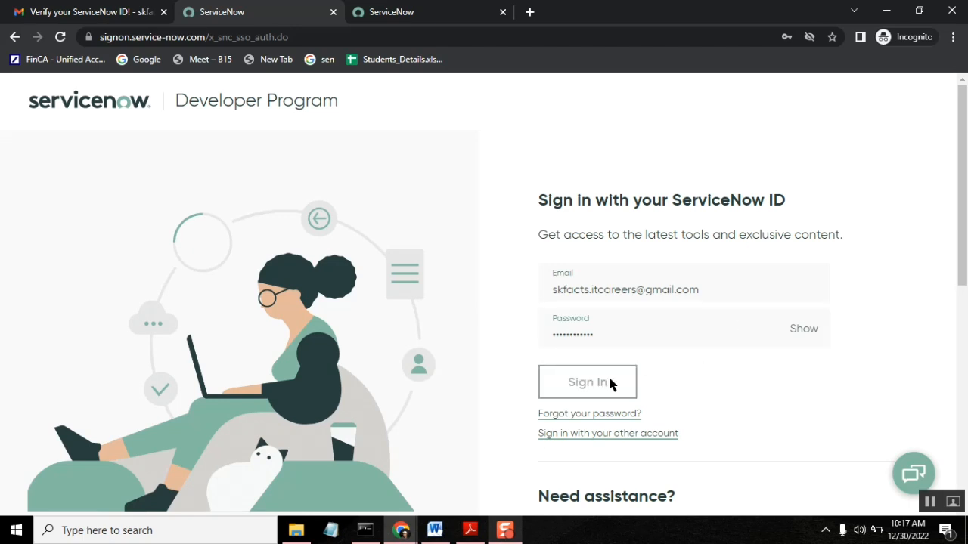
{"action": "left_click", "coordinate": [587, 382]}
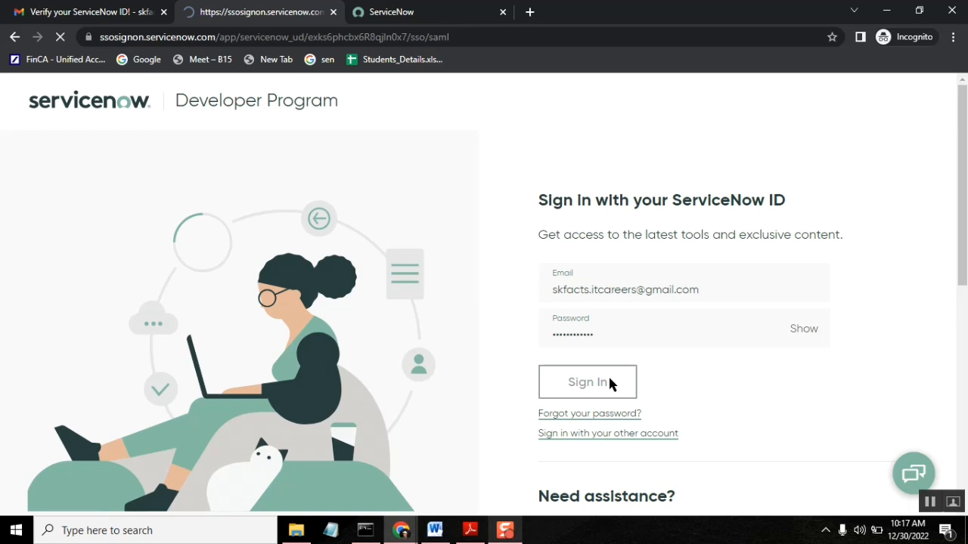
{"action": "left_click", "coordinate": [587, 381]}
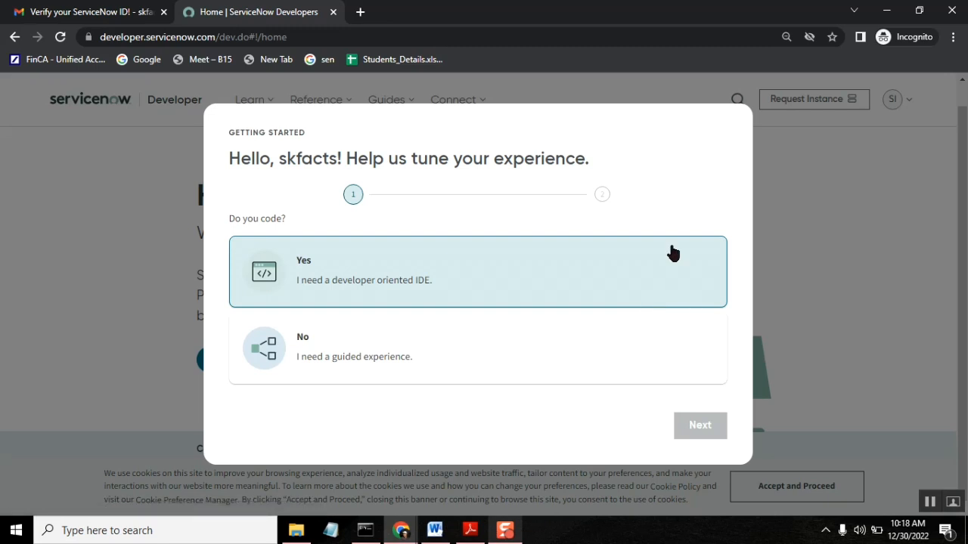
{"action": "mouse_move", "coordinate": [286, 242]}
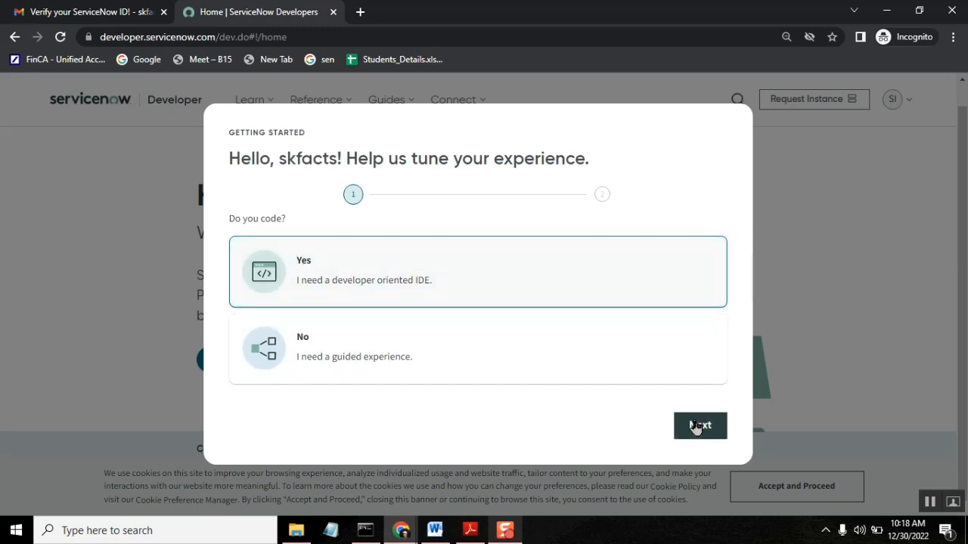
Step: Answer Yes to coding, mark Developer and IT Admin, accept the terms and finish setup
{"action": "left_click", "coordinate": [699, 425]}
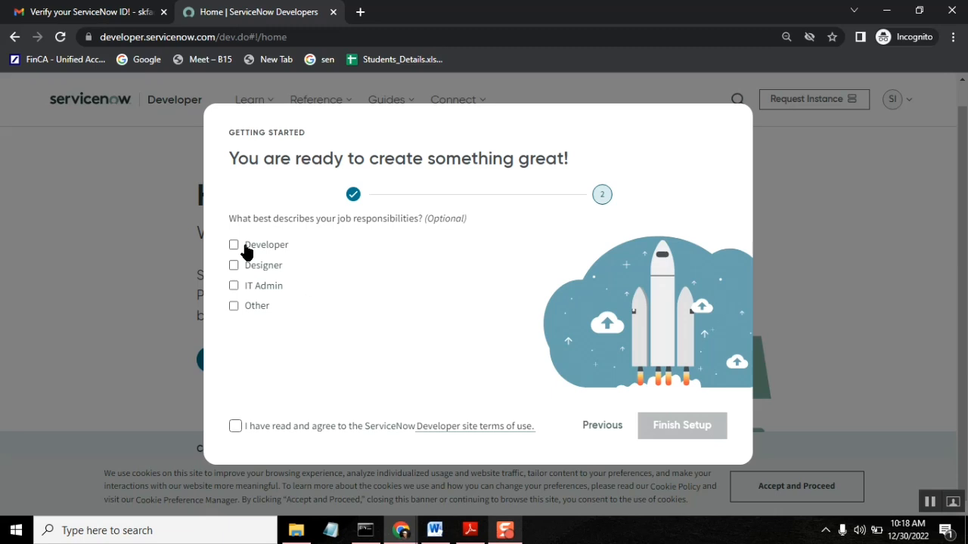
{"action": "left_click", "coordinate": [234, 244]}
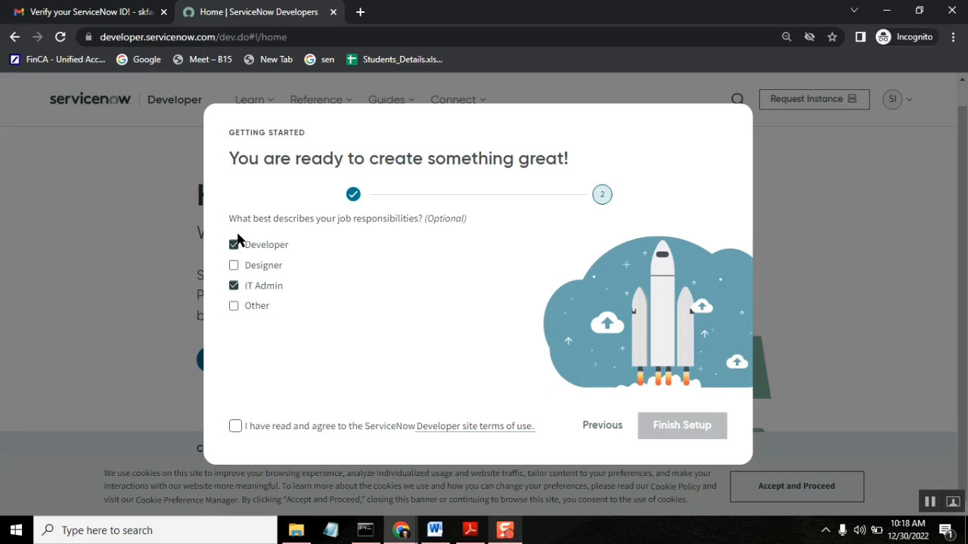
{"action": "left_click", "coordinate": [235, 425]}
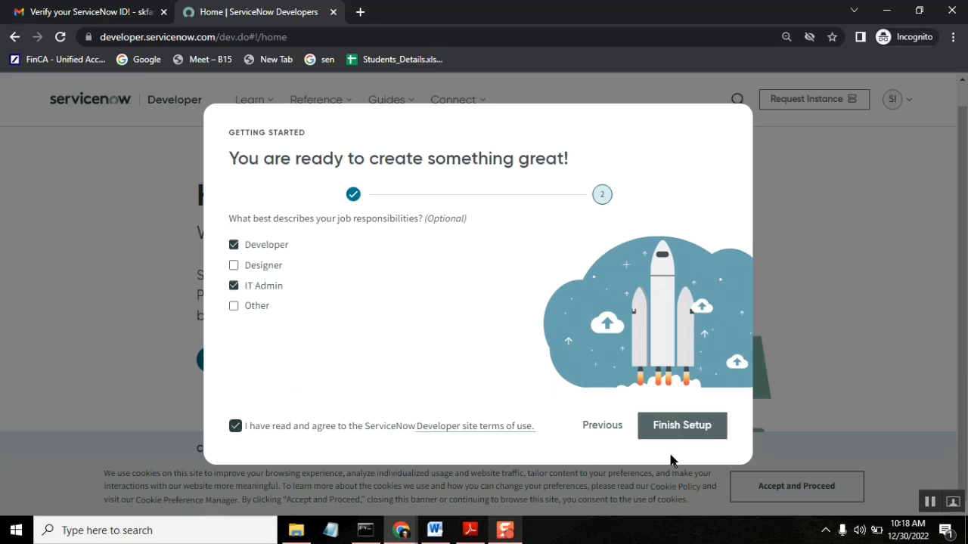
{"action": "left_click", "coordinate": [681, 425]}
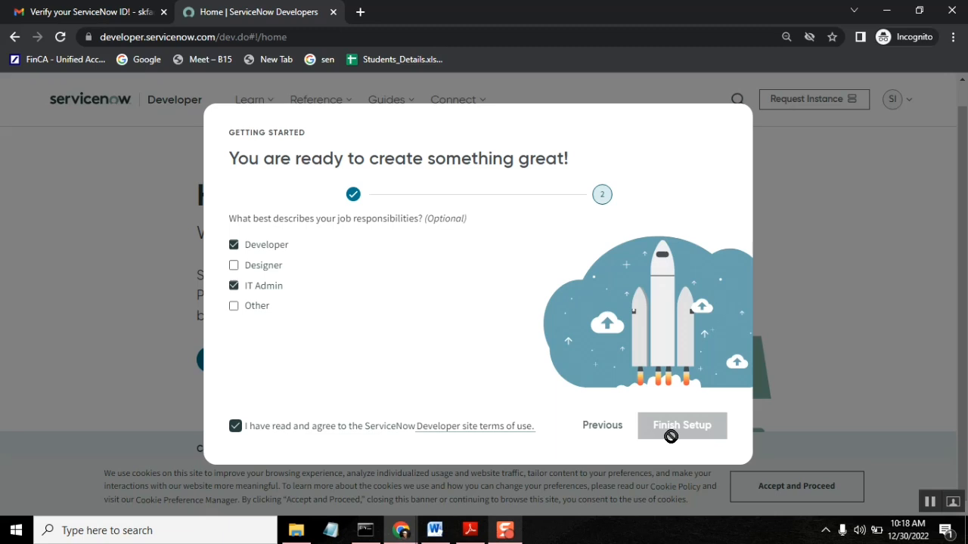
{"action": "left_click", "coordinate": [681, 425]}
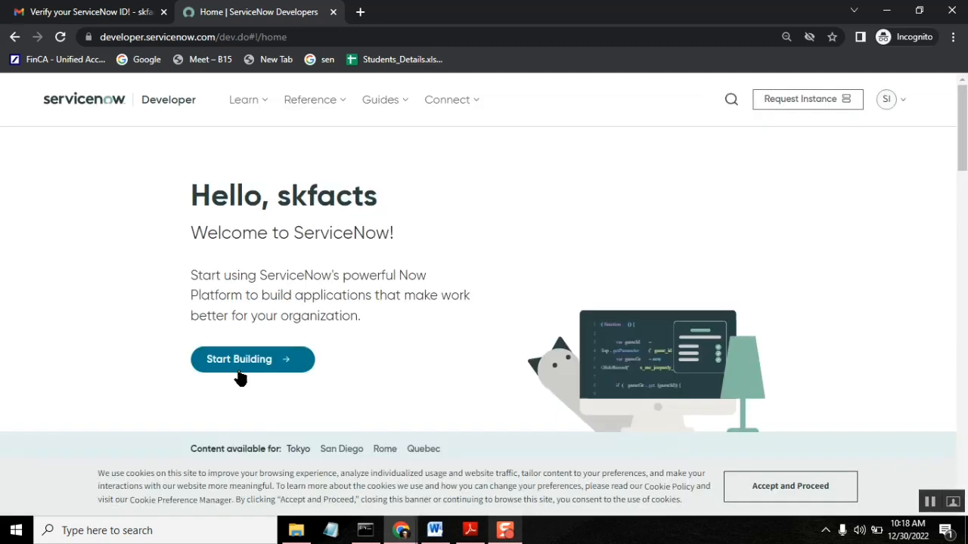
Step: Request a personal developer instance and let it set up
{"action": "left_click", "coordinate": [252, 359]}
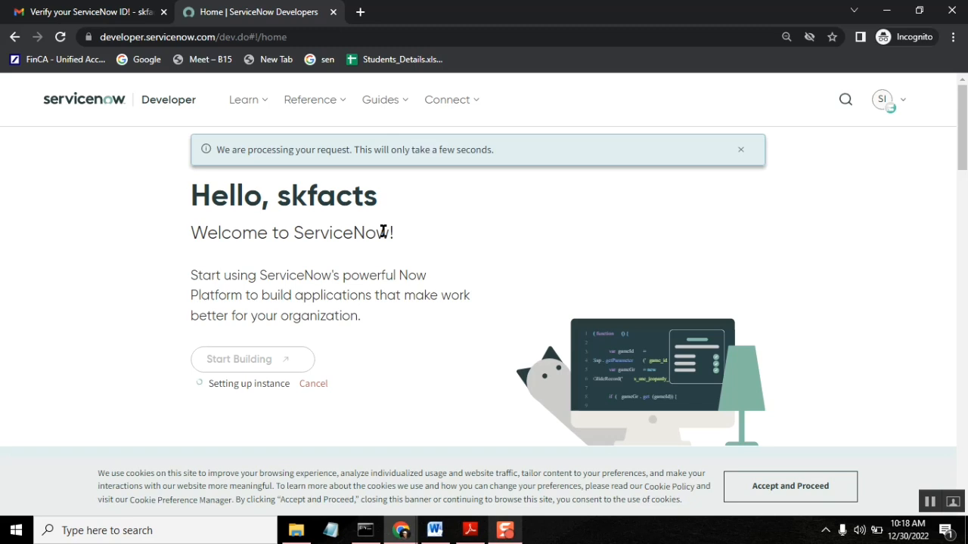
{"action": "mouse_move", "coordinate": [885, 222]}
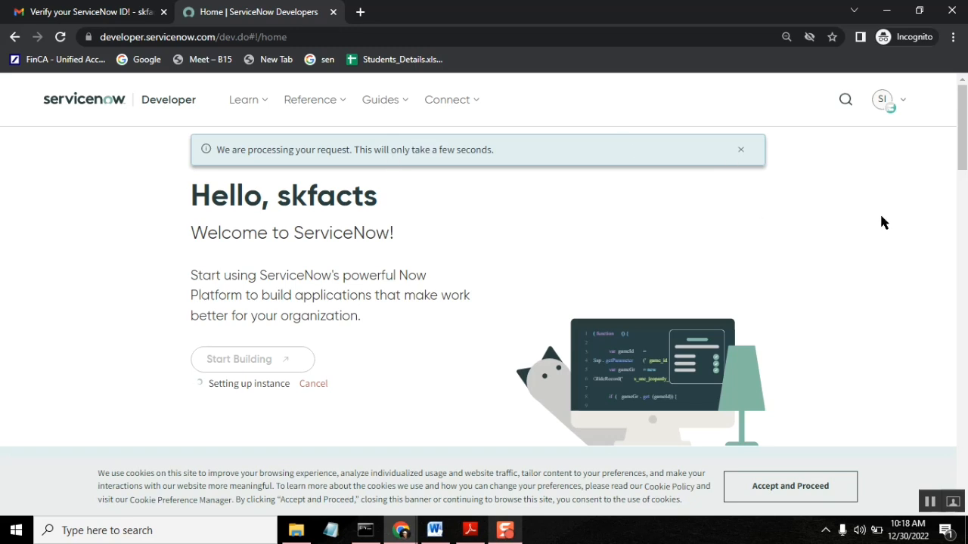
{"action": "mouse_move", "coordinate": [583, 205]}
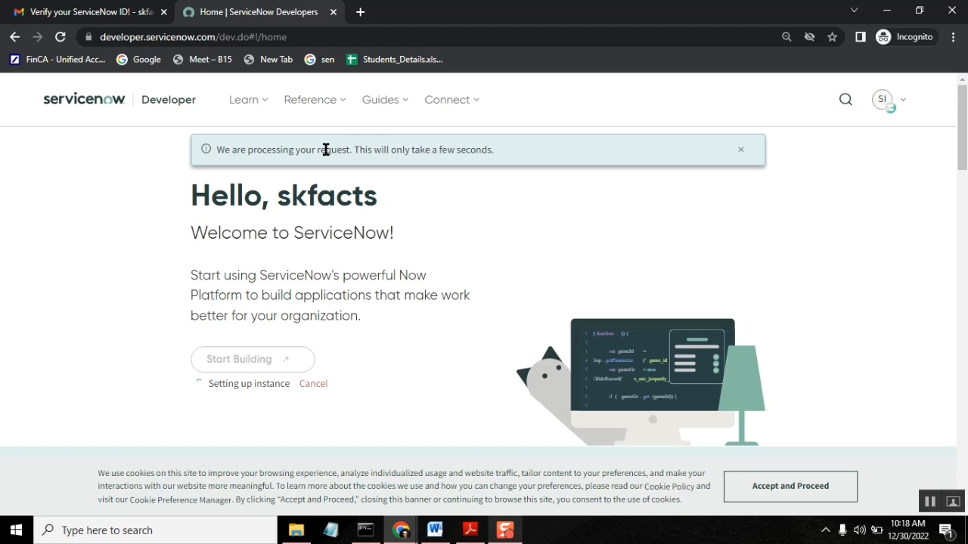
{"action": "double_click", "coordinate": [333, 149]}
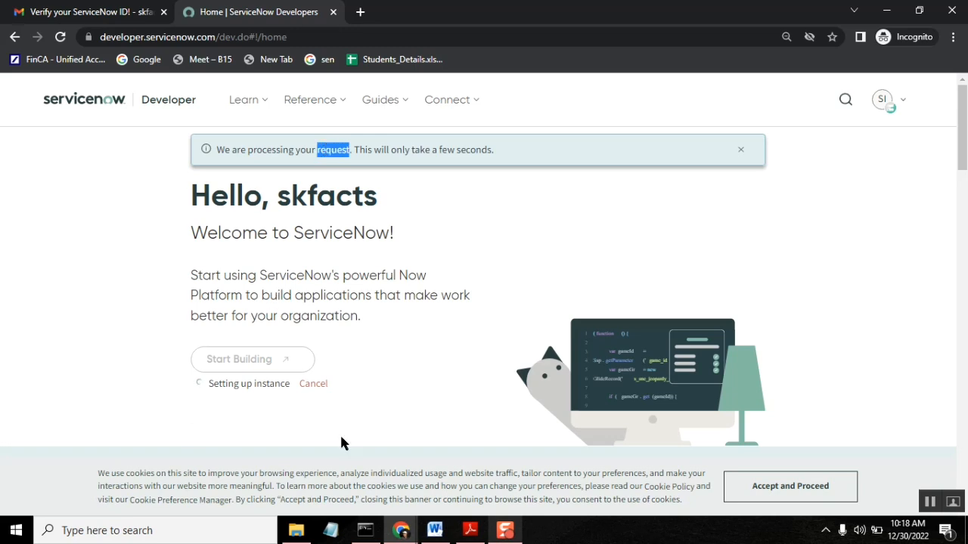
{"action": "mouse_move", "coordinate": [307, 343]}
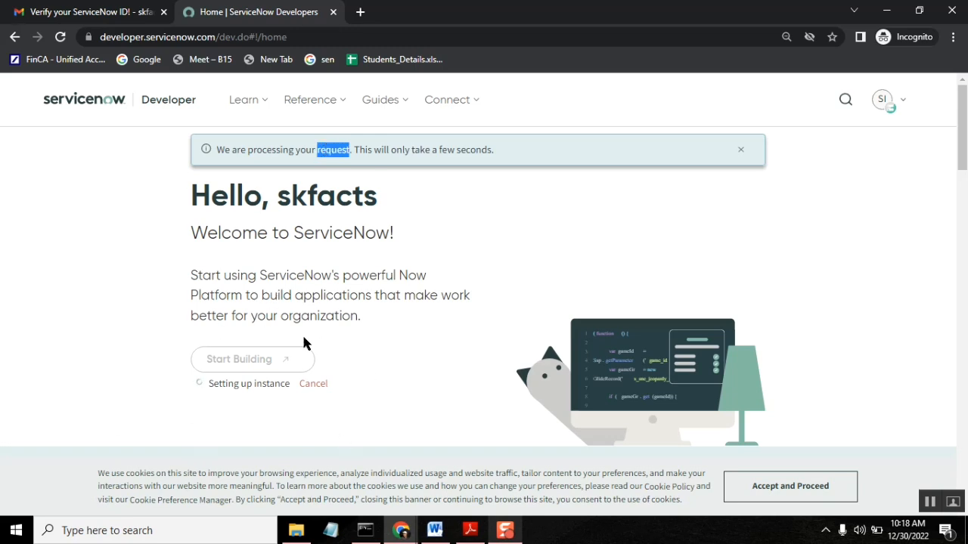
{"action": "mouse_move", "coordinate": [246, 364]}
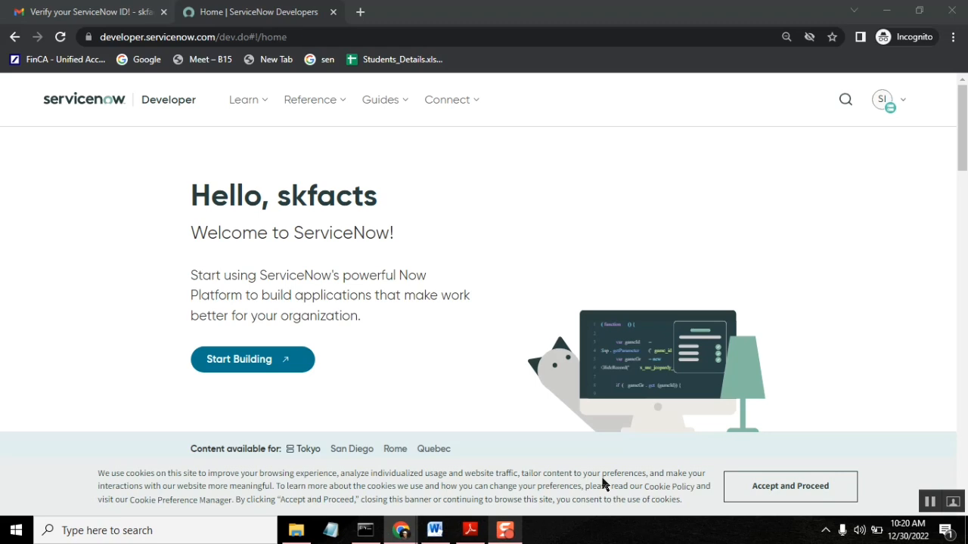
{"action": "mouse_move", "coordinate": [482, 279]}
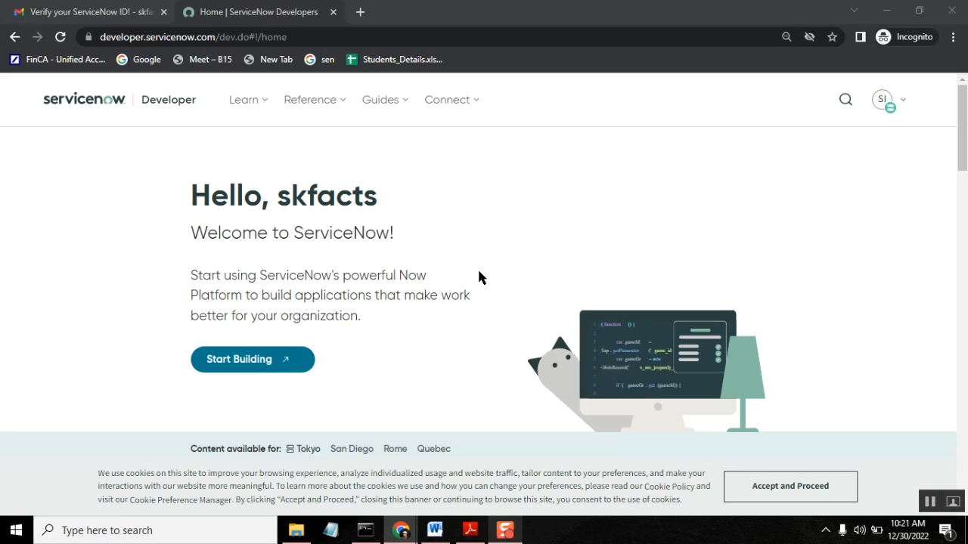
{"action": "mouse_move", "coordinate": [422, 354]}
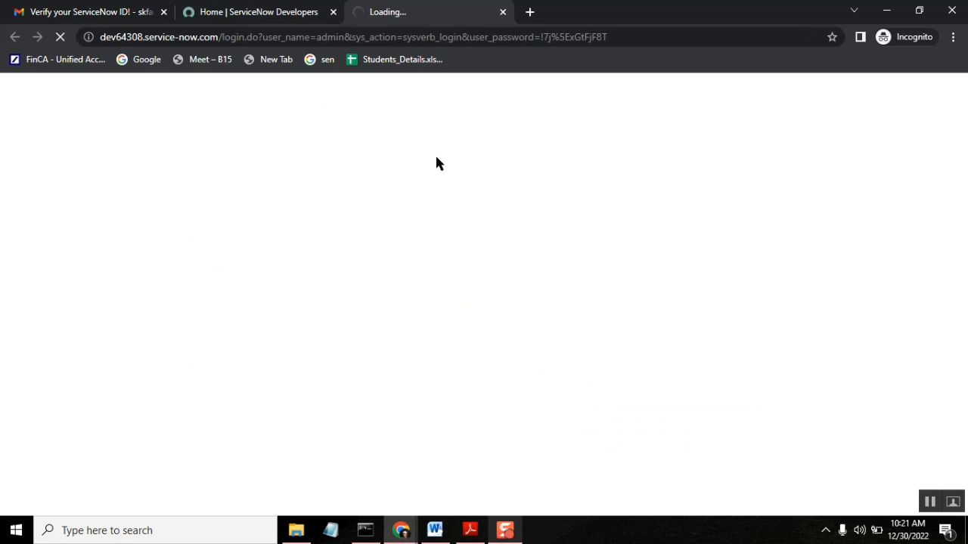
{"action": "mouse_move", "coordinate": [427, 315]}
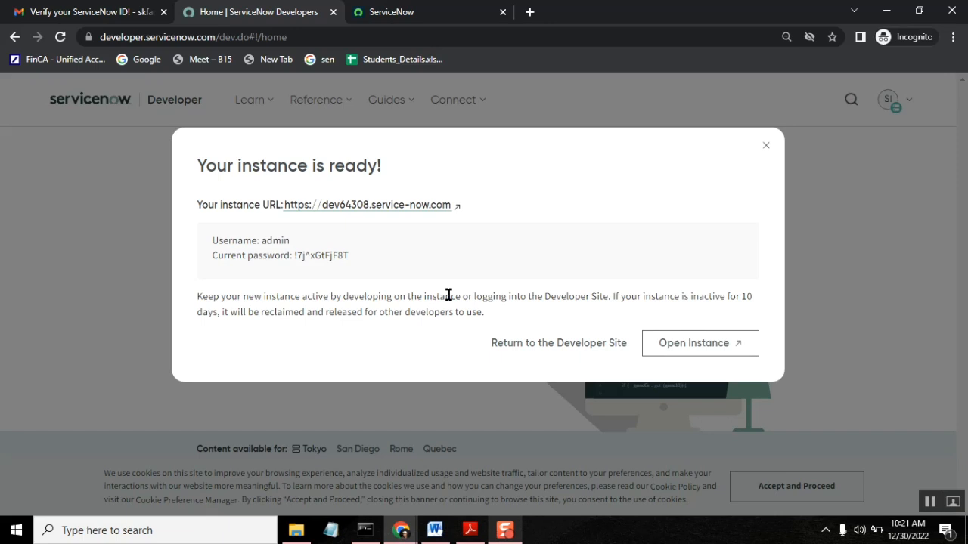
{"action": "mouse_move", "coordinate": [362, 261]}
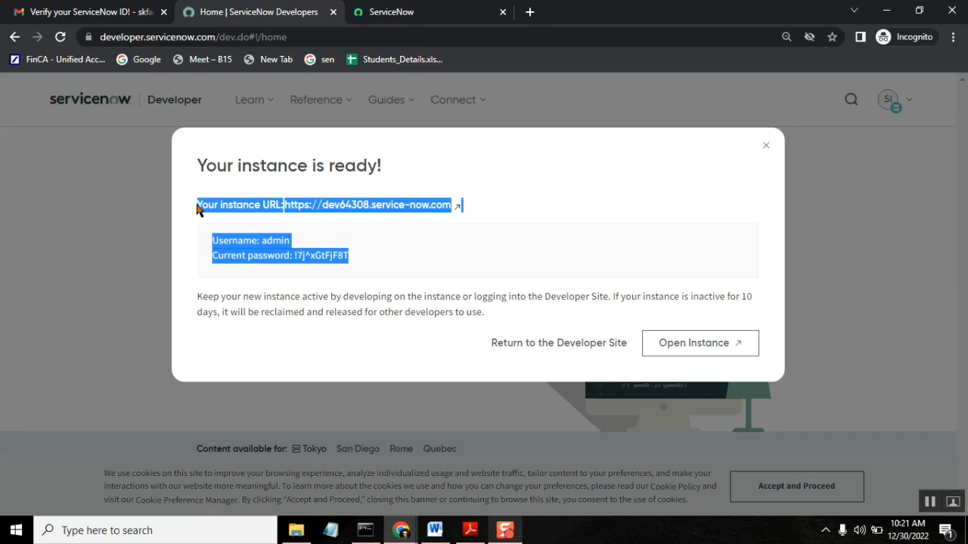
{"action": "mouse_move", "coordinate": [345, 535]}
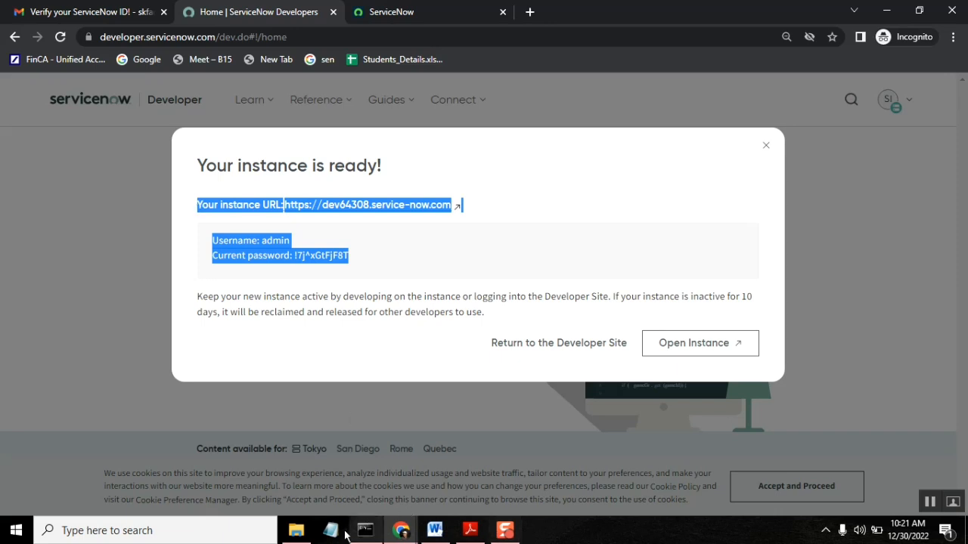
Step: Acknowledge the instance-ready details and switch to the new instance tab
{"action": "left_click", "coordinate": [330, 531]}
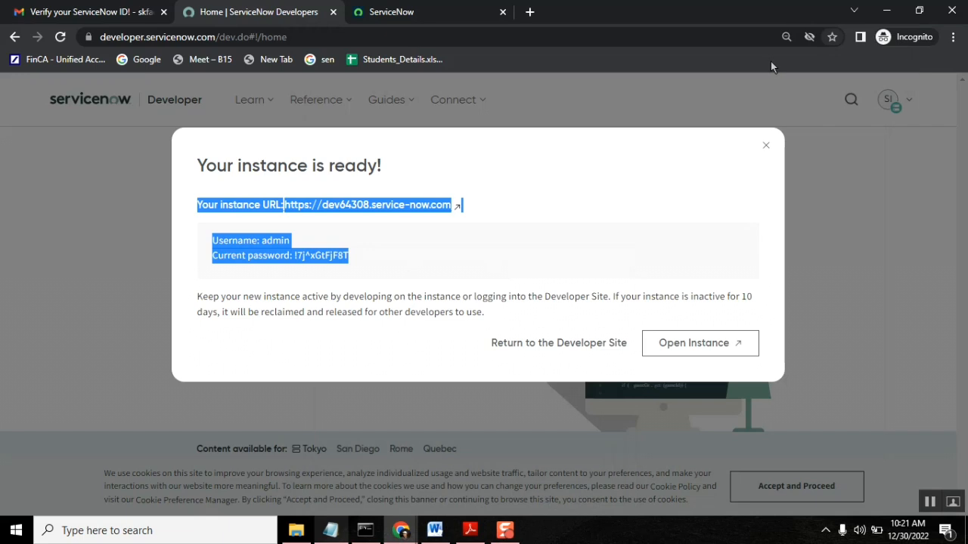
{"action": "left_click", "coordinate": [765, 146]}
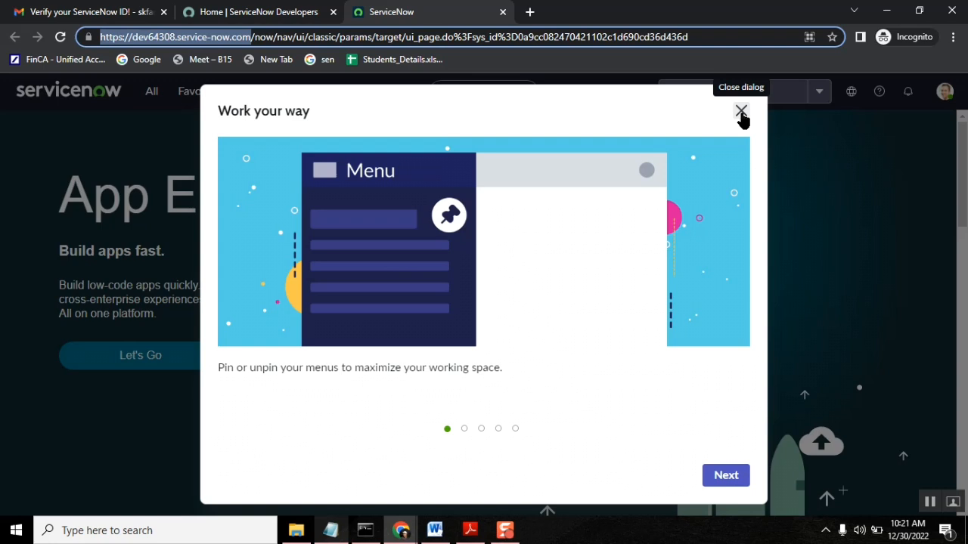
{"action": "mouse_move", "coordinate": [613, 385]}
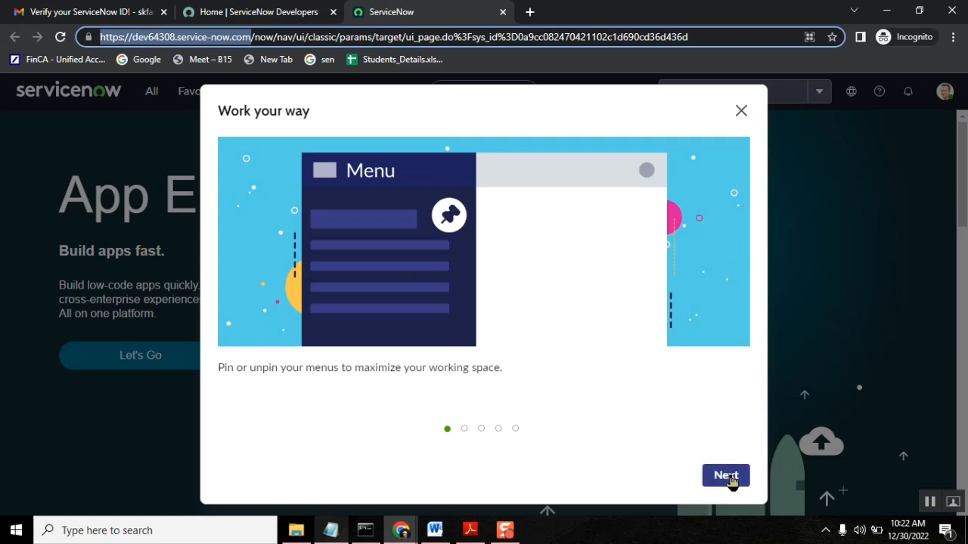
Step: Step through and dismiss the welcome tour, then show the full application navigator list
{"action": "left_click", "coordinate": [725, 476]}
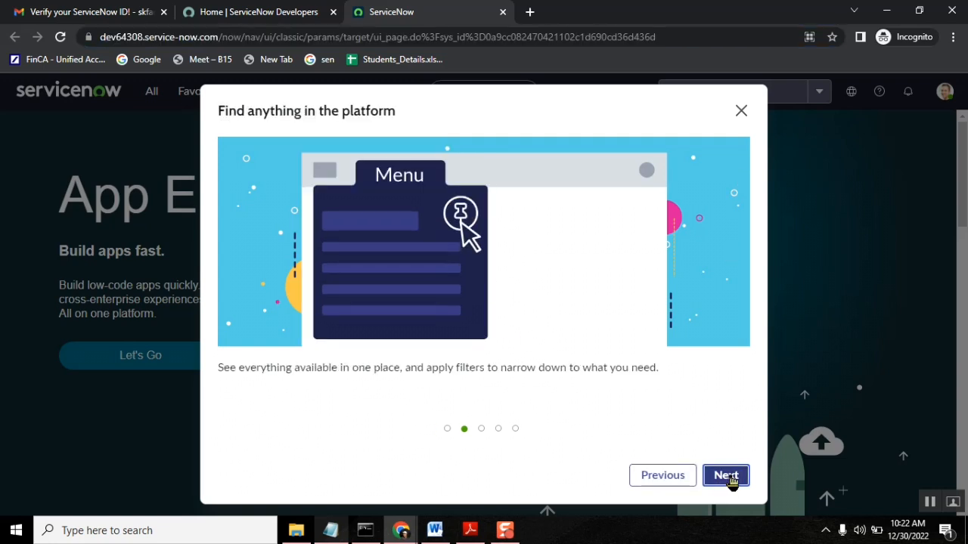
{"action": "left_click", "coordinate": [725, 475]}
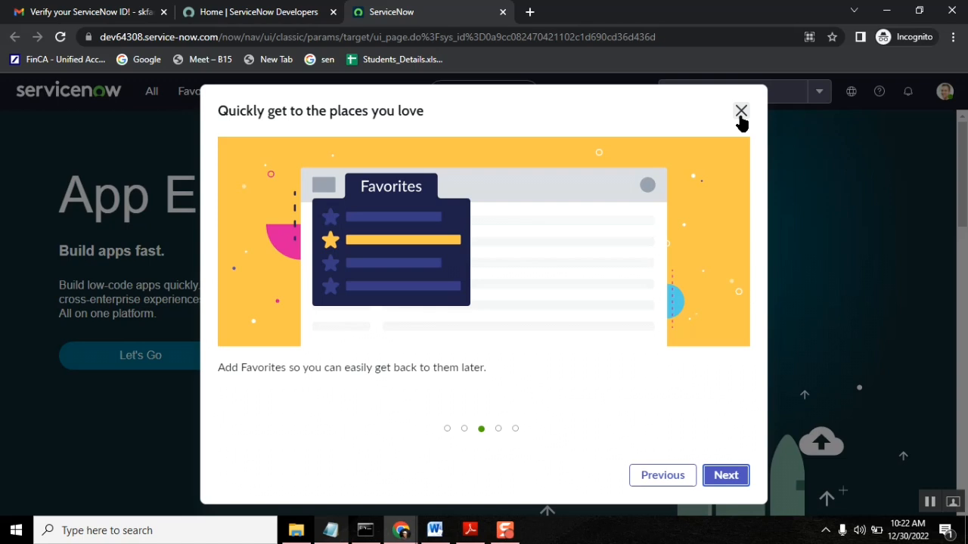
{"action": "left_click", "coordinate": [740, 111]}
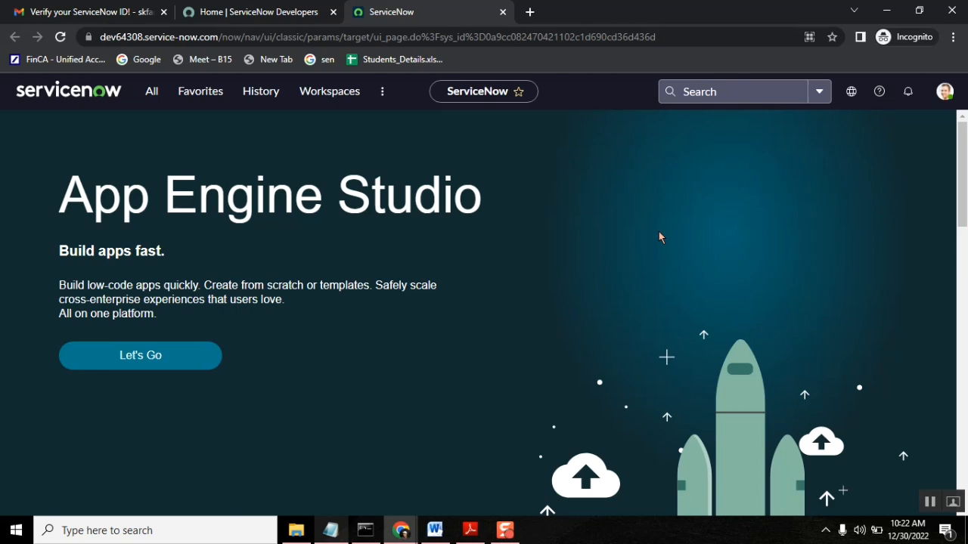
{"action": "mouse_move", "coordinate": [525, 181]}
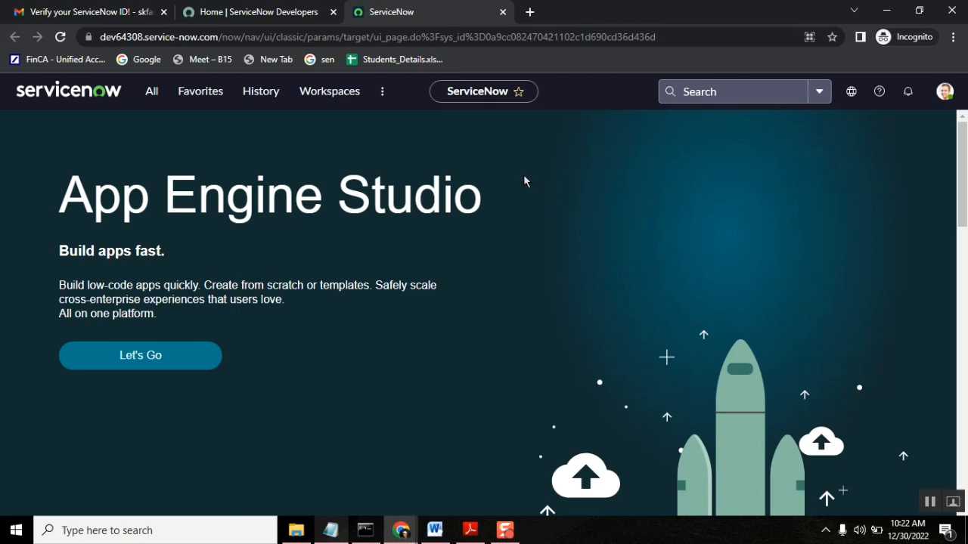
{"action": "mouse_move", "coordinate": [195, 142]}
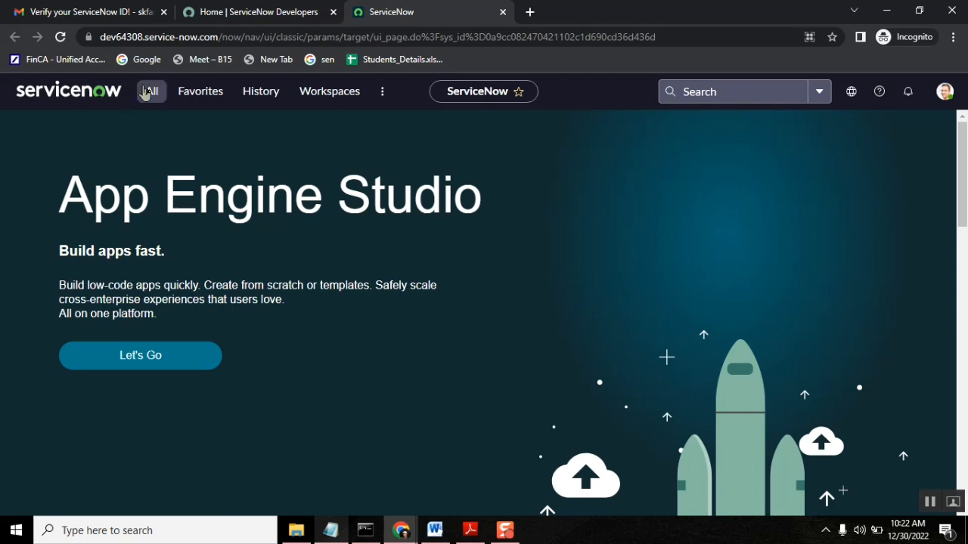
{"action": "left_click", "coordinate": [151, 90]}
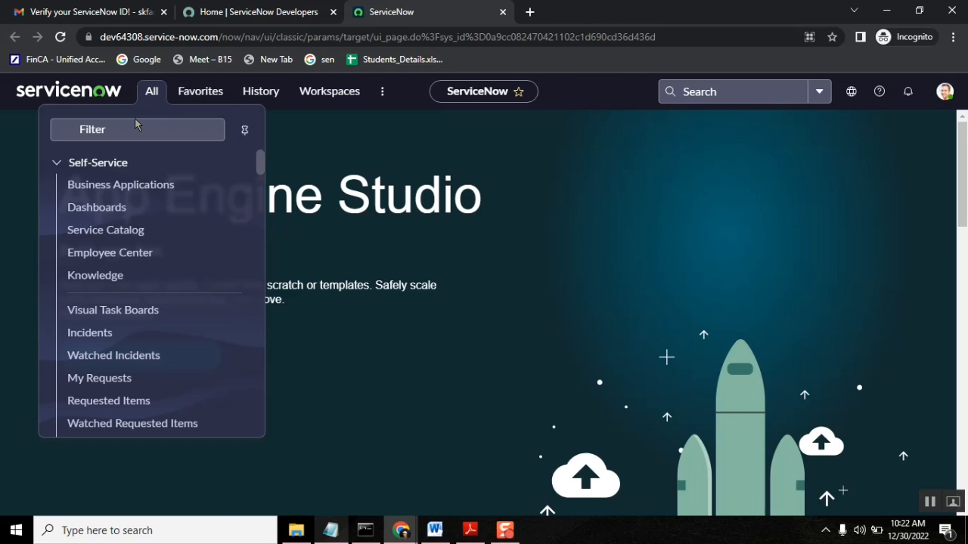
Step: List sys_properties and filter the Name column to *polaris
{"action": "left_click", "coordinate": [137, 129]}
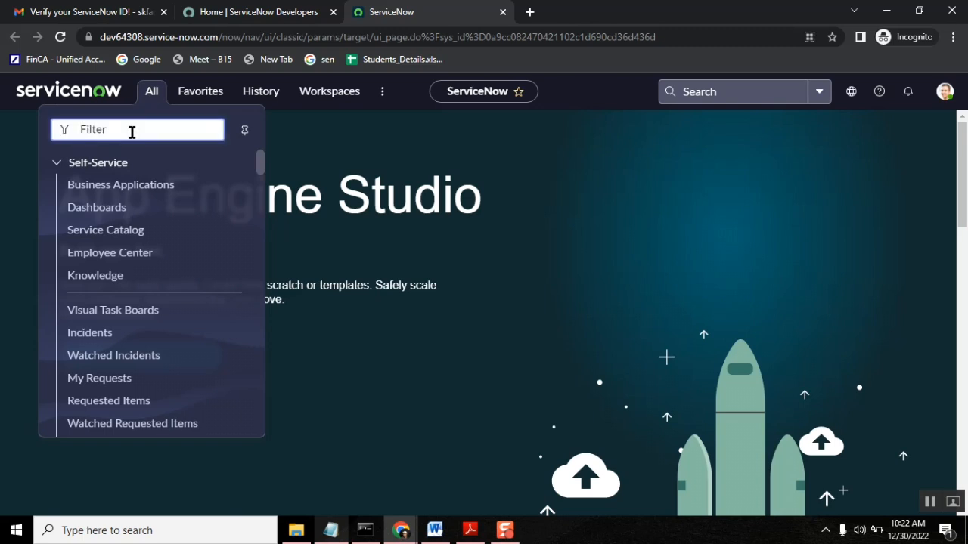
{"action": "type", "text": "syte"}
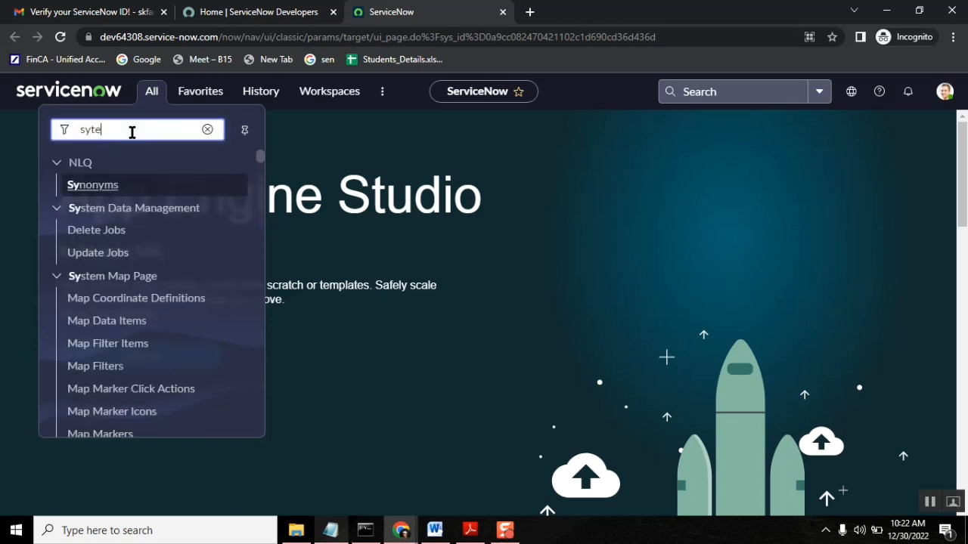
{"action": "type", "text": "sys_"}
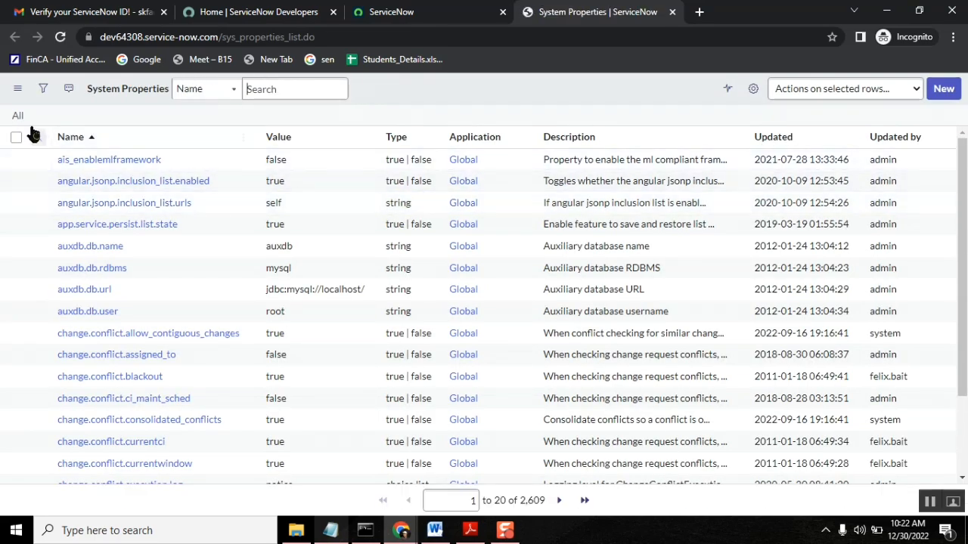
{"action": "left_click", "coordinate": [37, 137]}
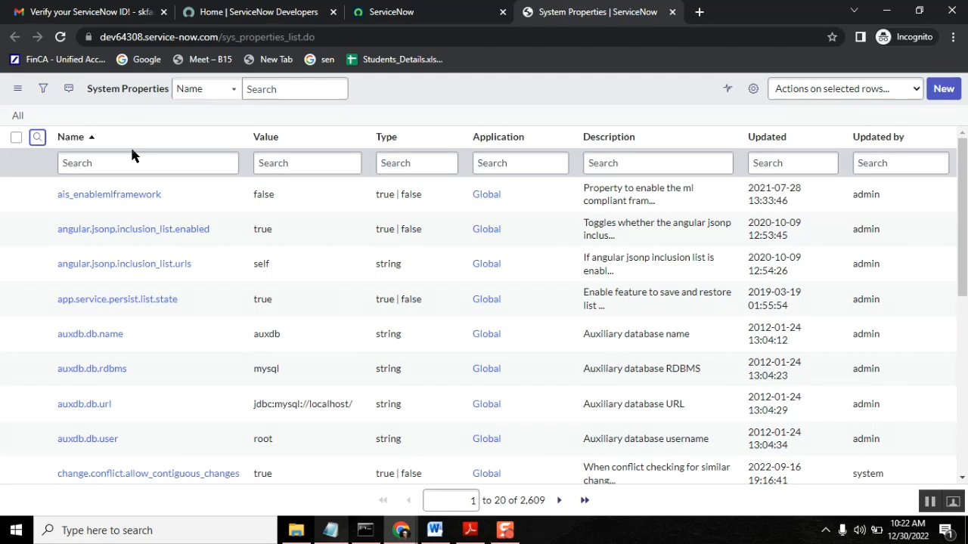
{"action": "type", "text": "1"}
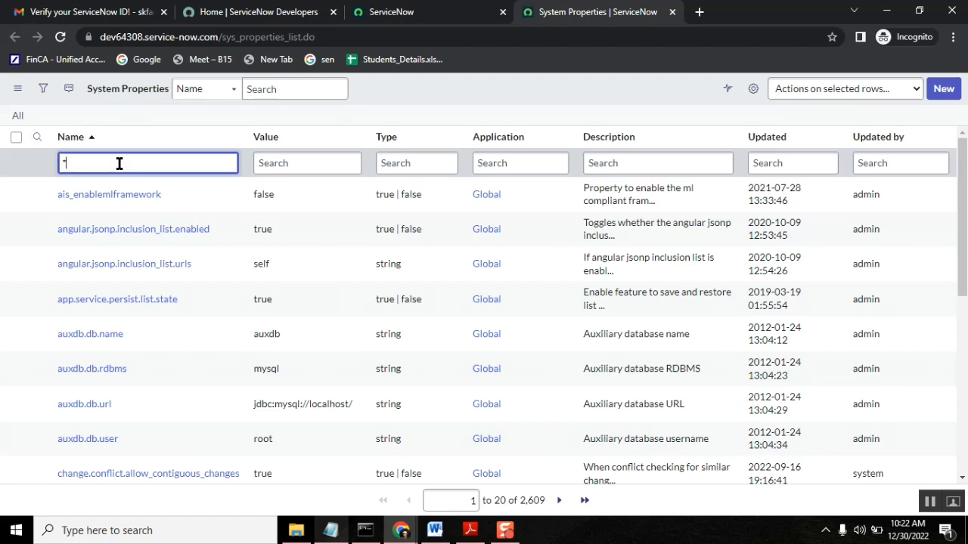
{"action": "type", "text": "polaris"}
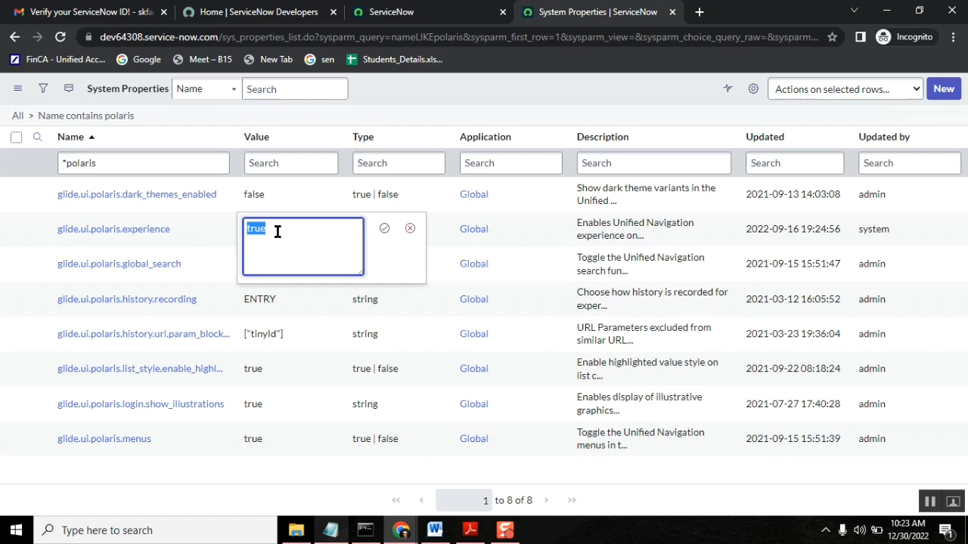
Step: Set glide.ui.polaris.experience to false and save the new value
{"action": "type", "text": "false"}
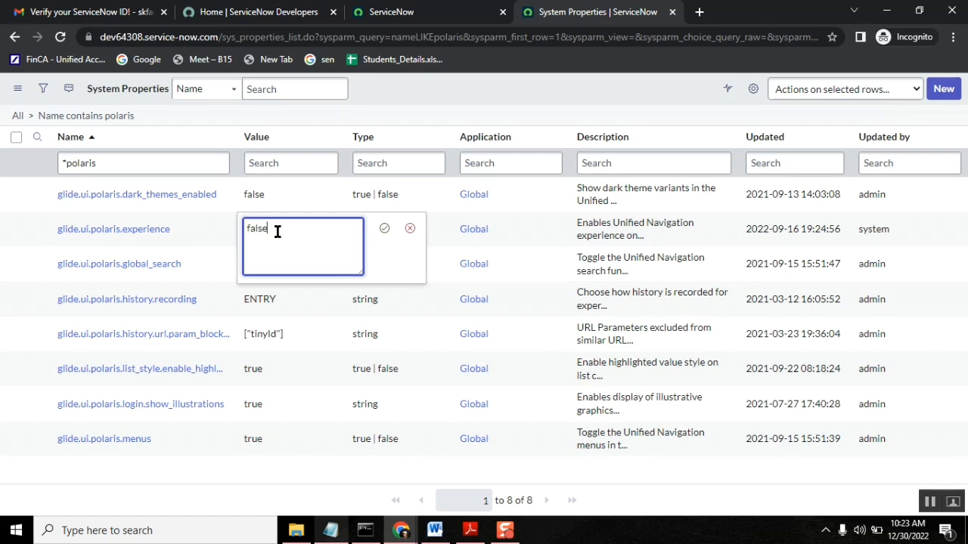
{"action": "left_click", "coordinate": [384, 228]}
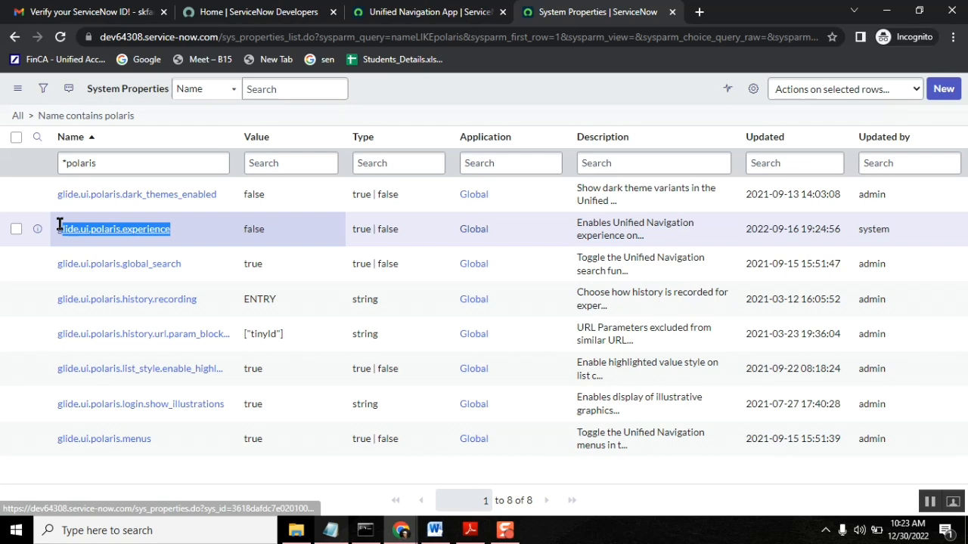
{"action": "double_click", "coordinate": [112, 228]}
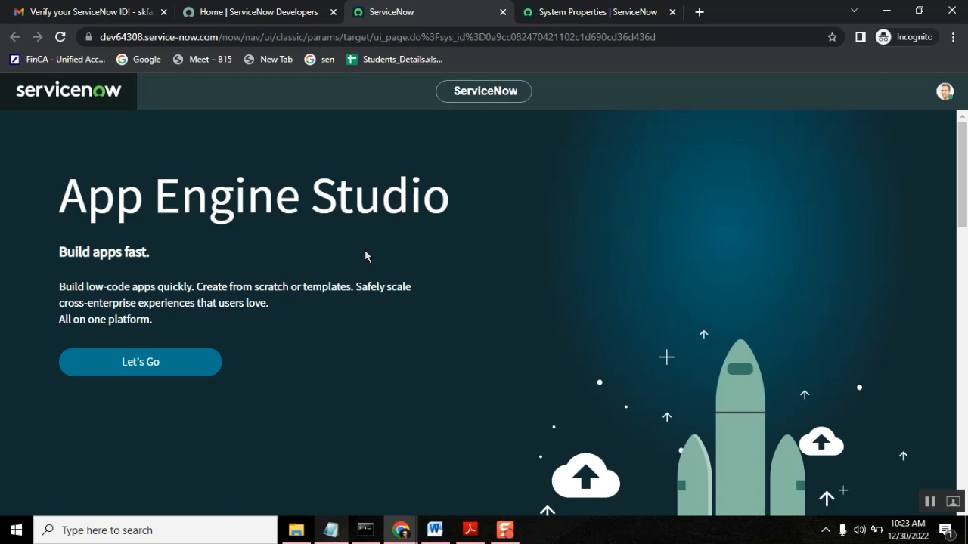
{"action": "mouse_move", "coordinate": [363, 354]}
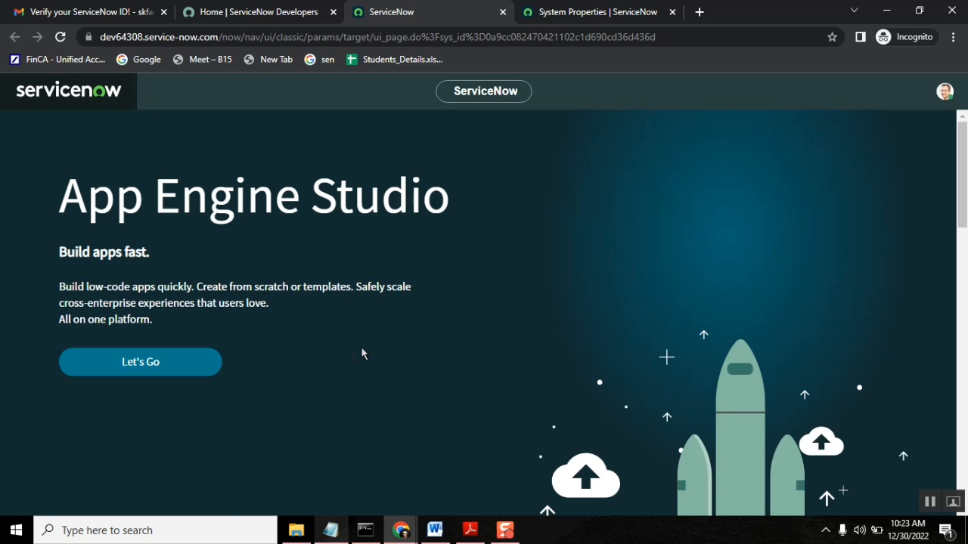
{"action": "mouse_move", "coordinate": [363, 149]}
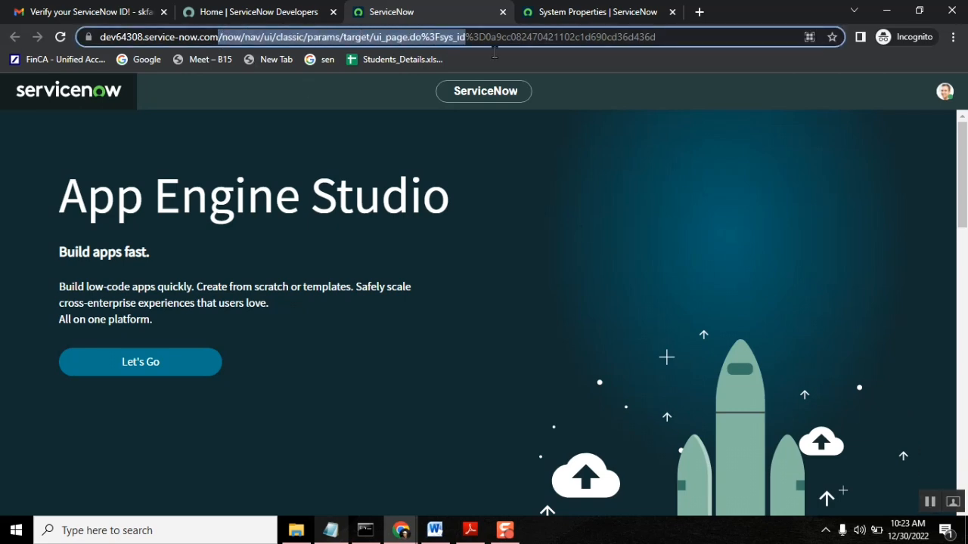
Step: Reload the instance through the nav_to.do classic navigation address
{"action": "left_click", "coordinate": [424, 11]}
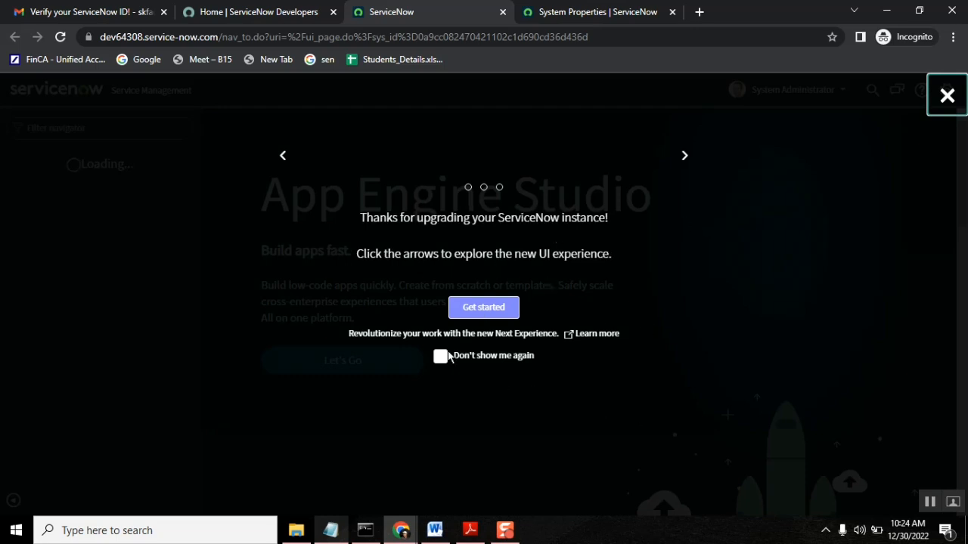
{"action": "left_click", "coordinate": [684, 155]}
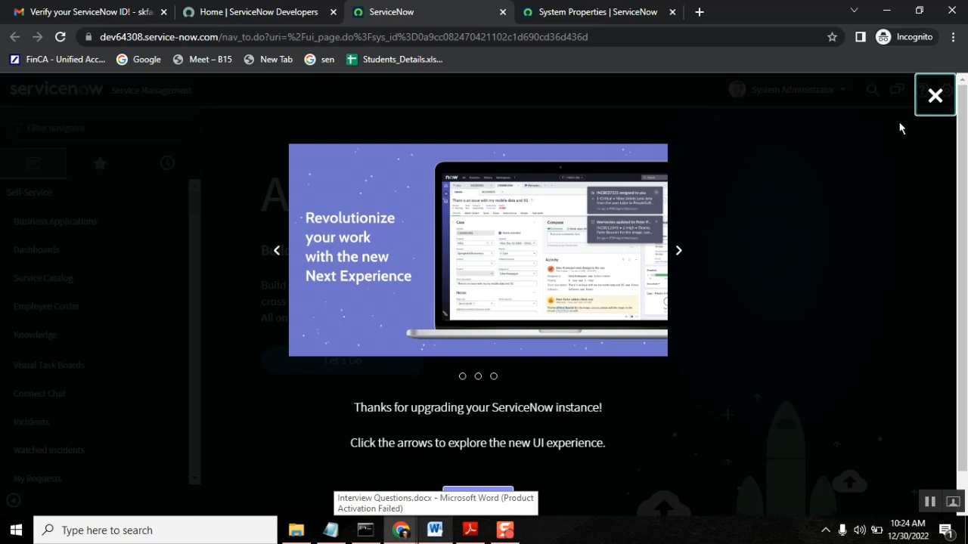
{"action": "left_click", "coordinate": [936, 94]}
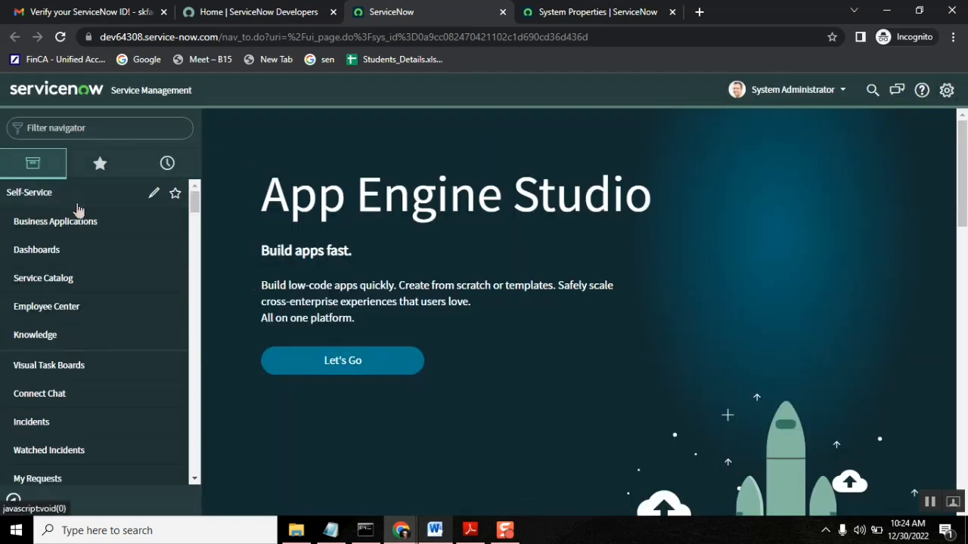
{"action": "left_click", "coordinate": [98, 127]}
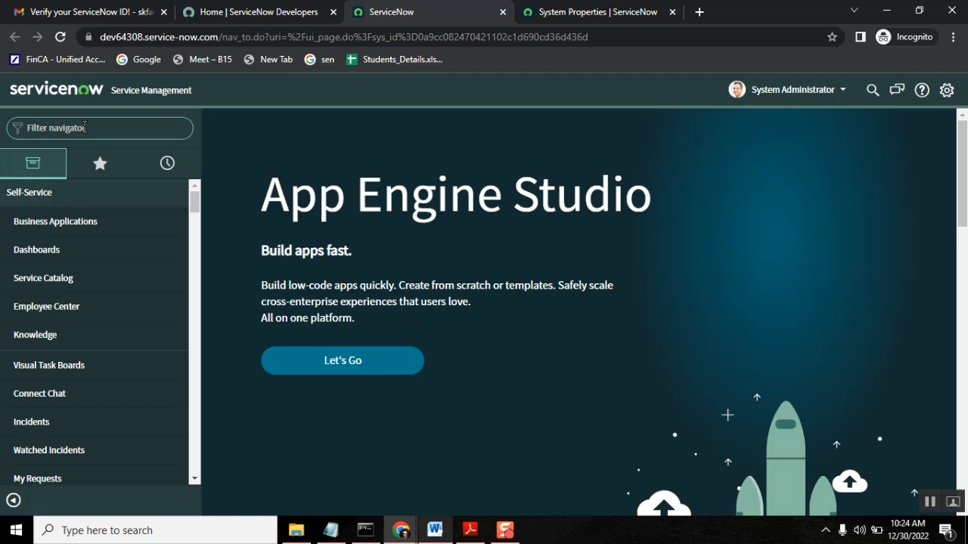
{"action": "type", "text": "Incident."}
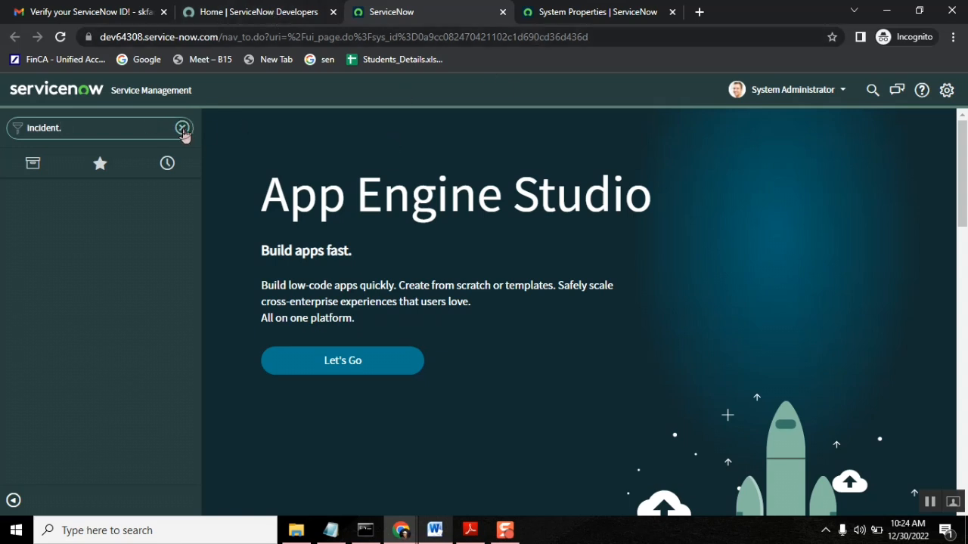
{"action": "left_click", "coordinate": [183, 128]}
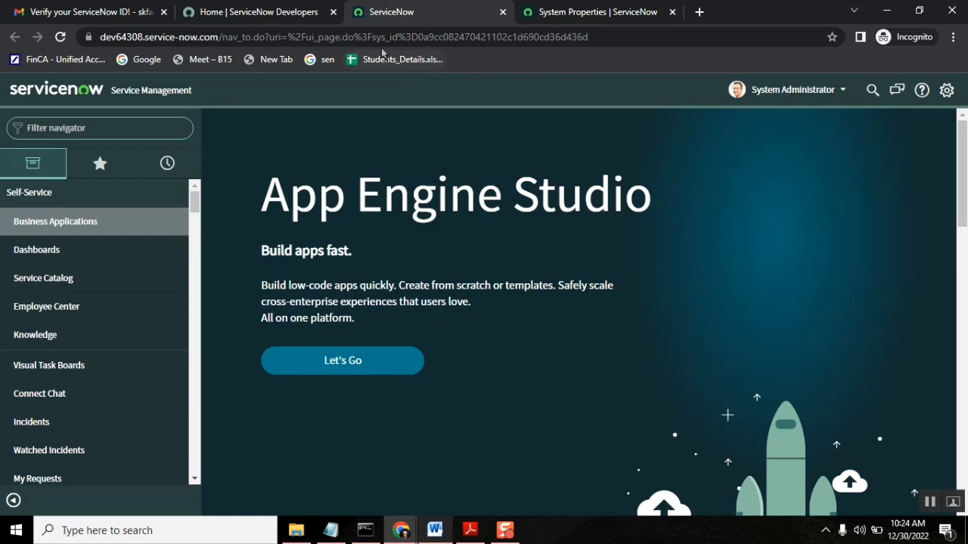
{"action": "left_click", "coordinate": [257, 12]}
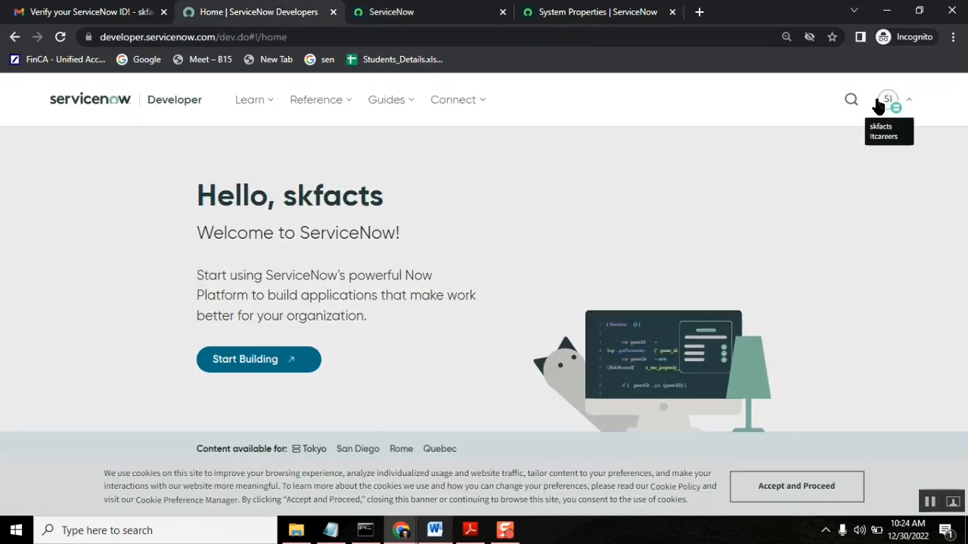
Step: View My Instance details: Tokyo release, Online, Admin role, App Engine Studio installed
{"action": "left_click", "coordinate": [887, 99]}
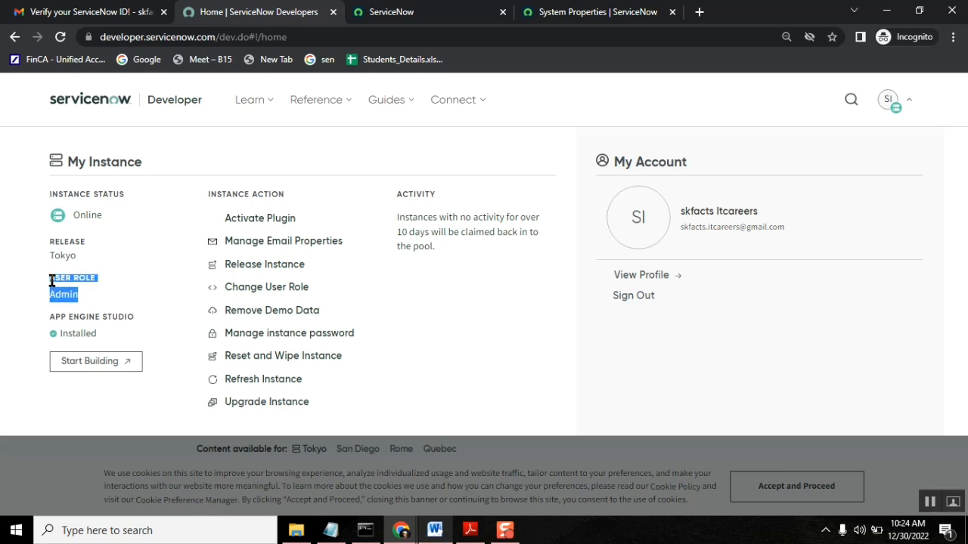
{"action": "mouse_move", "coordinate": [103, 312]}
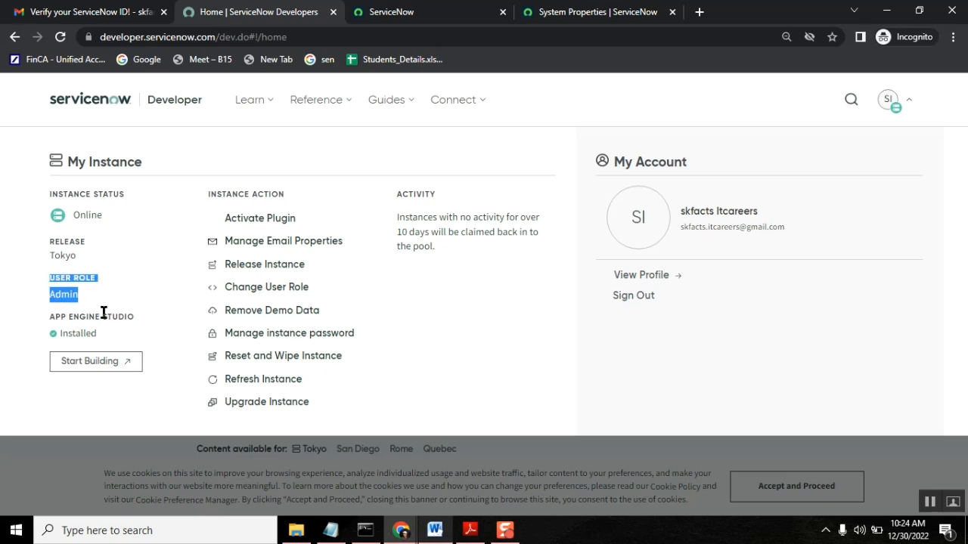
{"action": "mouse_move", "coordinate": [289, 333]}
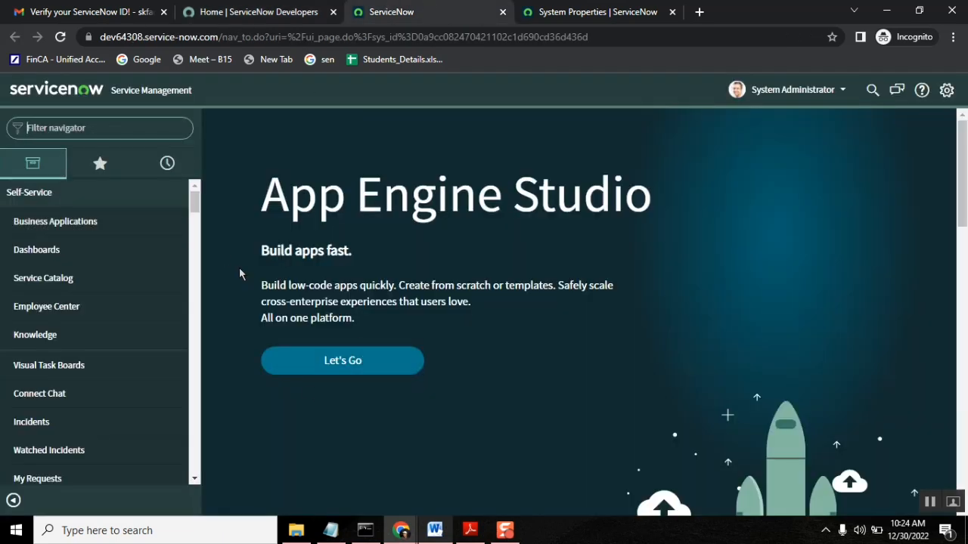
{"action": "mouse_move", "coordinate": [426, 251]}
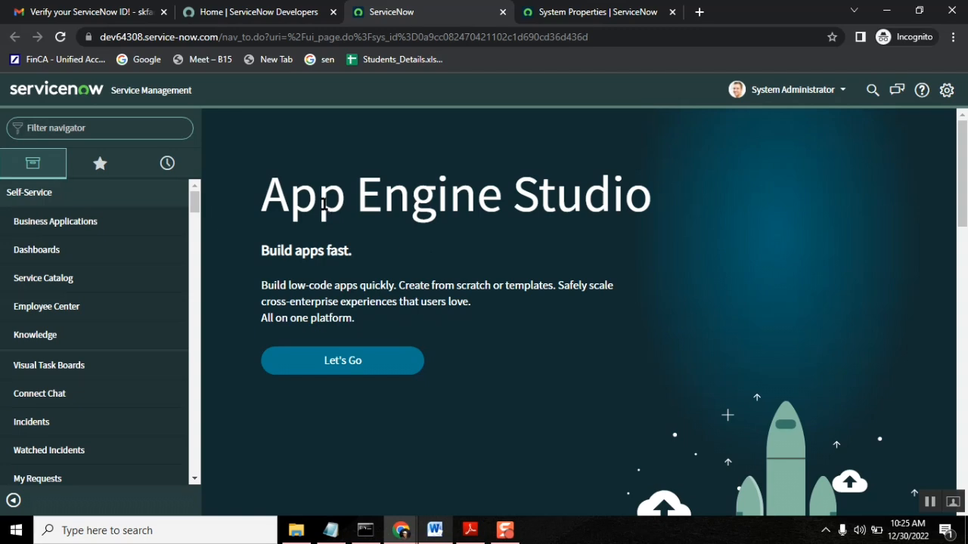
{"action": "left_click", "coordinate": [257, 12]}
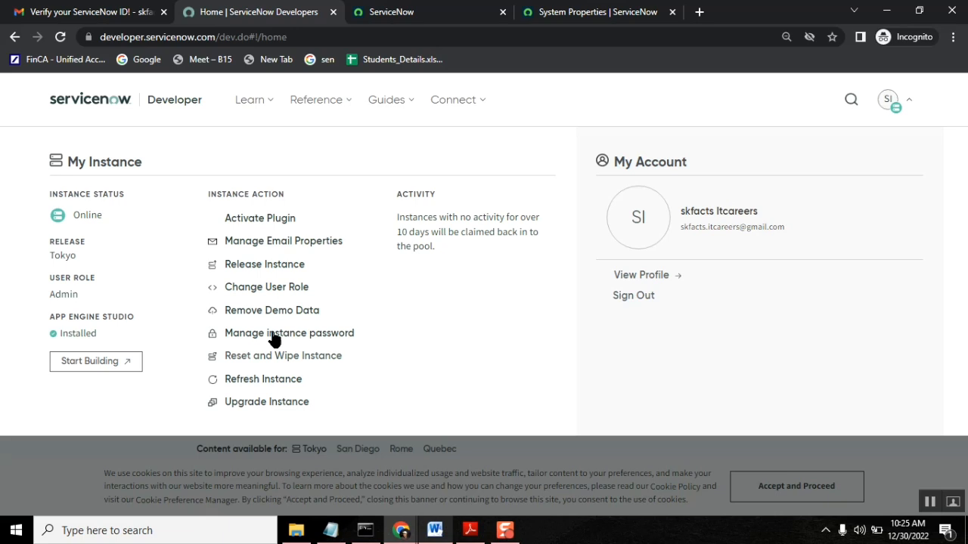
{"action": "mouse_move", "coordinate": [264, 299]}
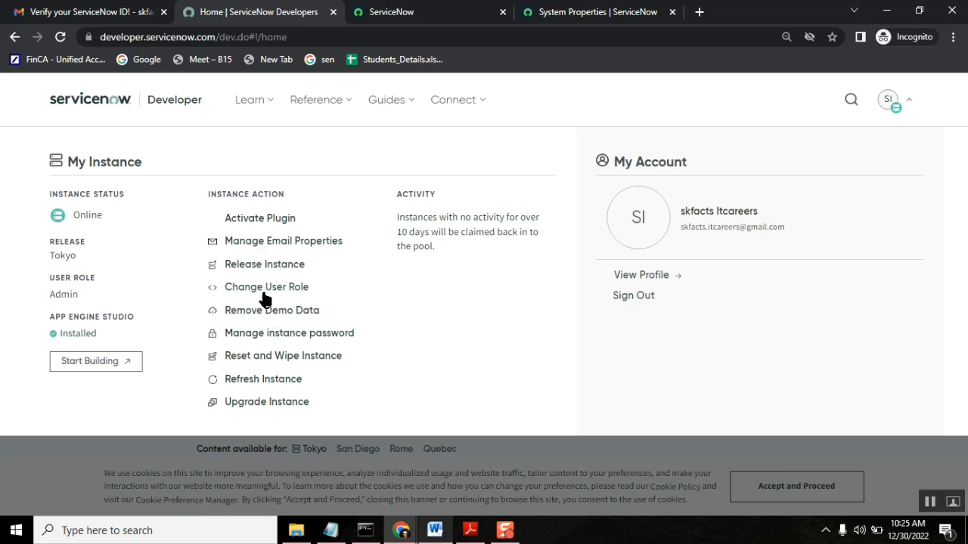
{"action": "mouse_move", "coordinate": [265, 299]}
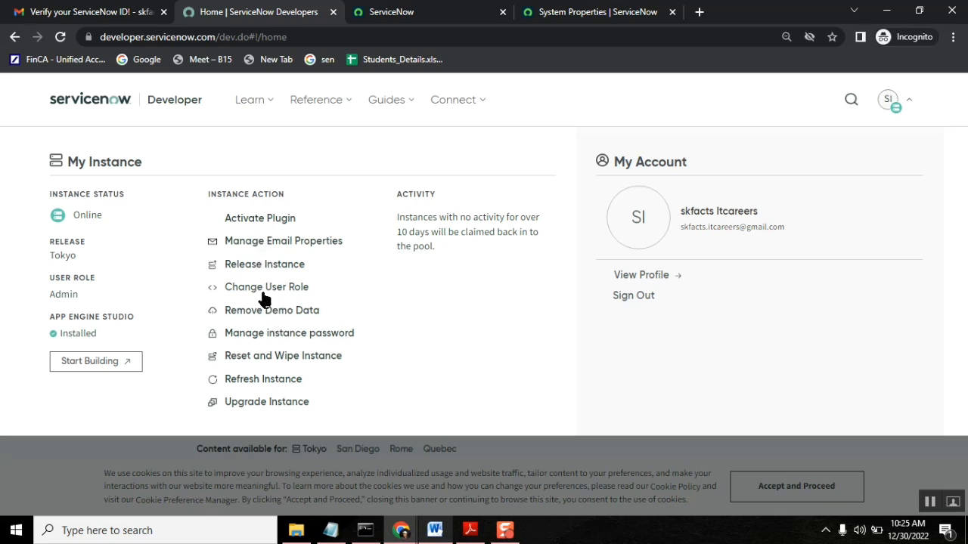
Step: Change the instance user role from Admin to App Engine Studio Creator
{"action": "left_click", "coordinate": [267, 286]}
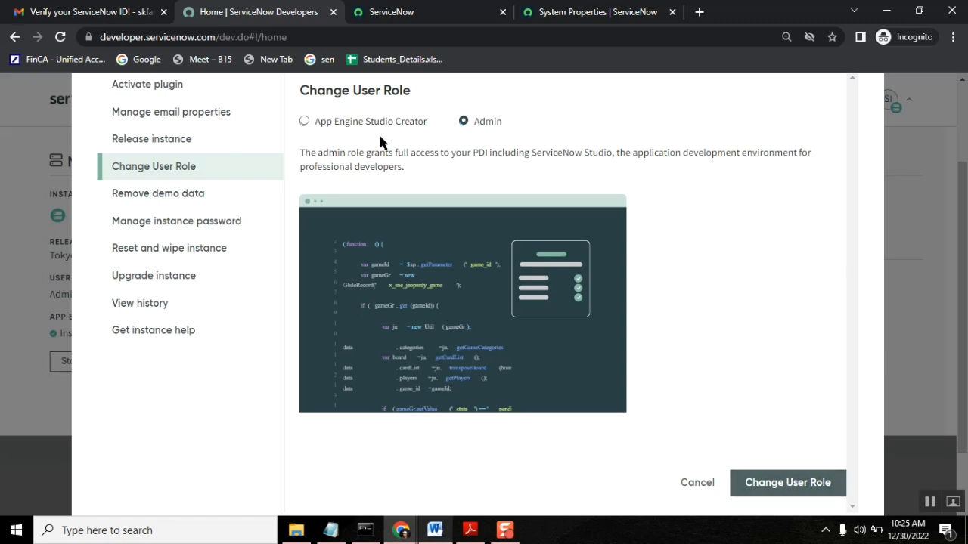
{"action": "left_click", "coordinate": [304, 121]}
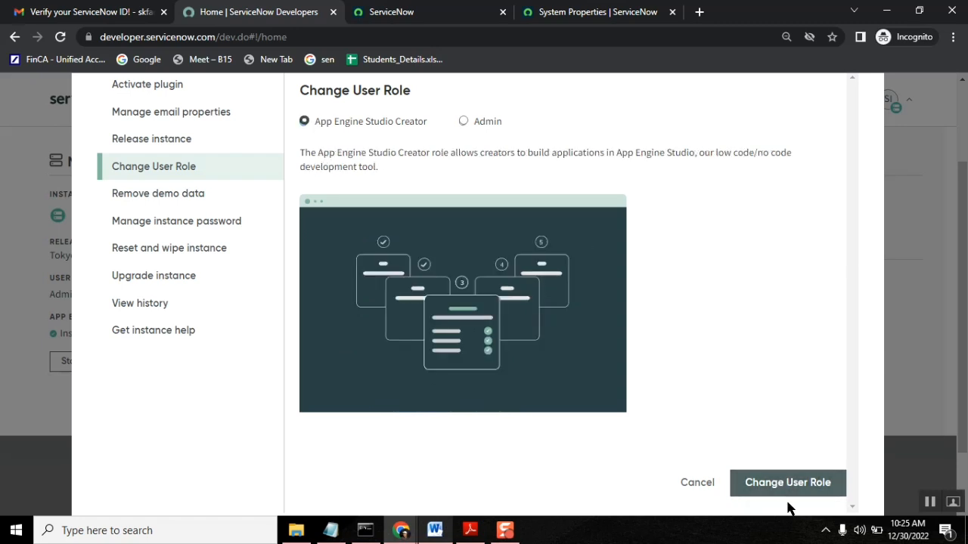
{"action": "left_click", "coordinate": [787, 482]}
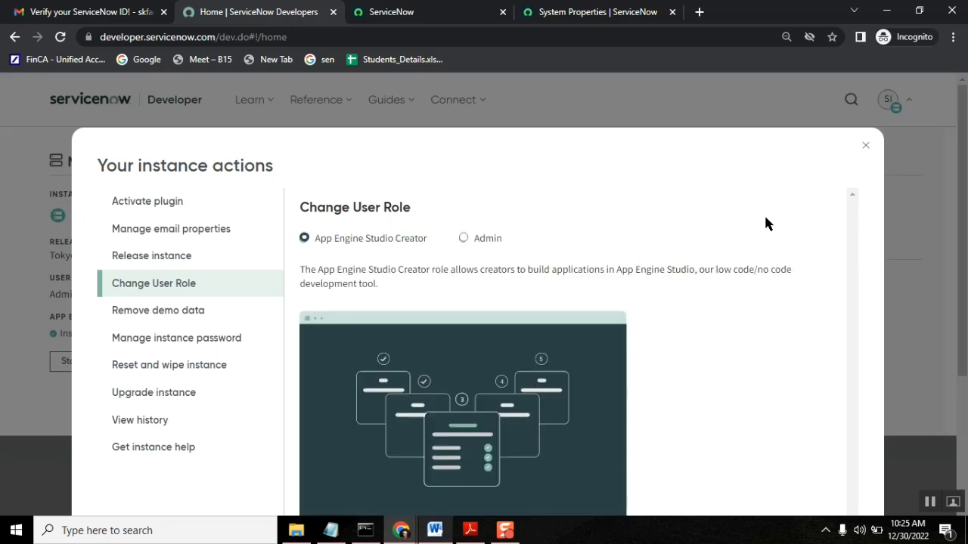
{"action": "left_click", "coordinate": [865, 144]}
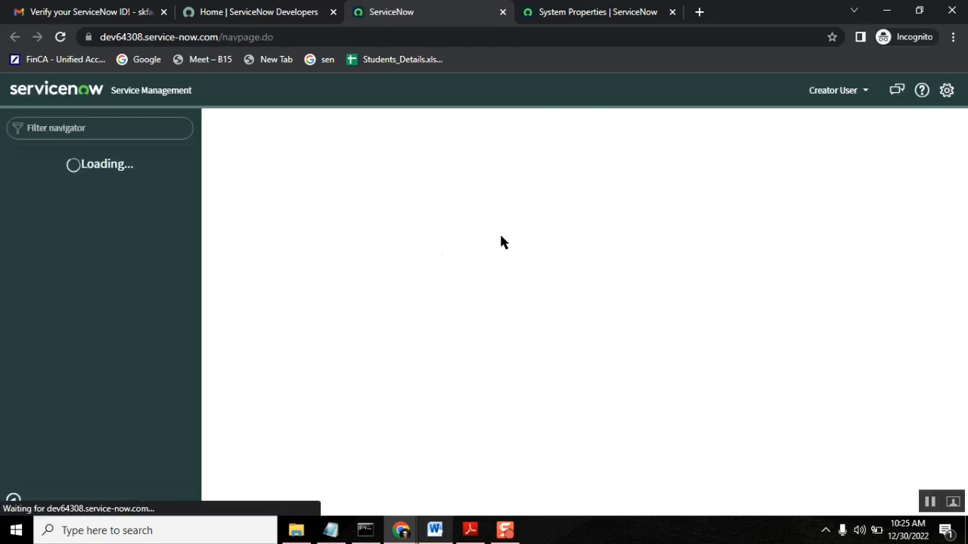
{"action": "mouse_move", "coordinate": [838, 123]}
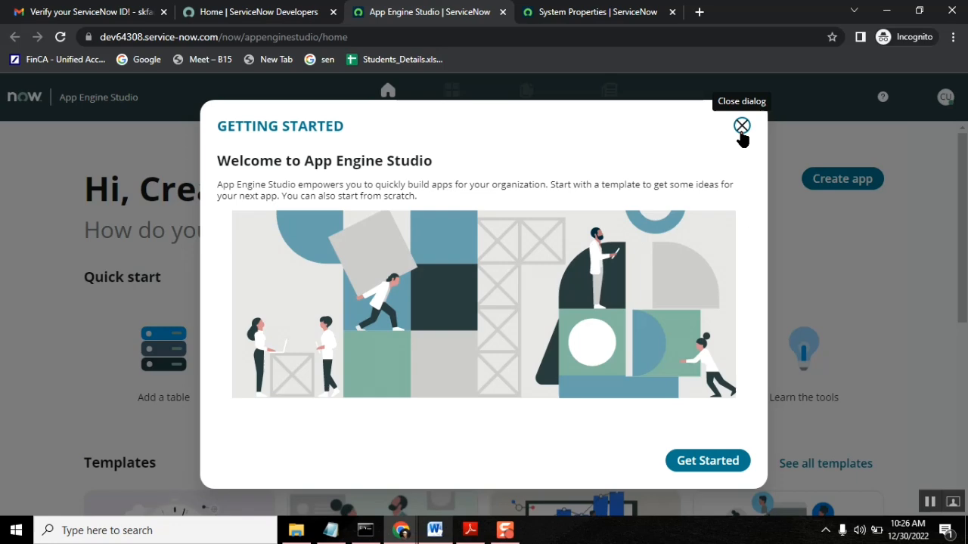
Step: Dismiss the App Engine Studio Getting Started dialog for the Creator user
{"action": "left_click", "coordinate": [741, 124]}
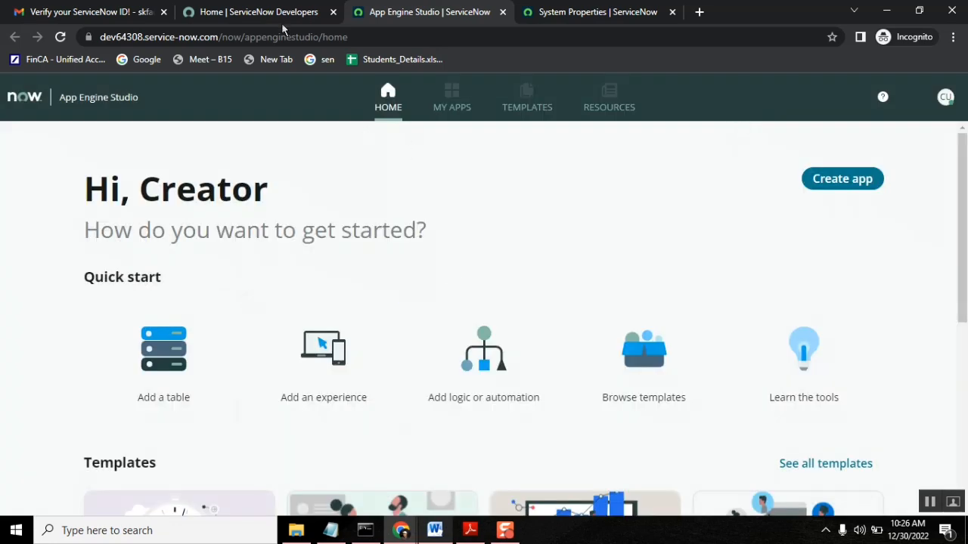
Step: Change the instance user role back to Admin from My Instance and acknowledge success
{"action": "left_click", "coordinate": [257, 11]}
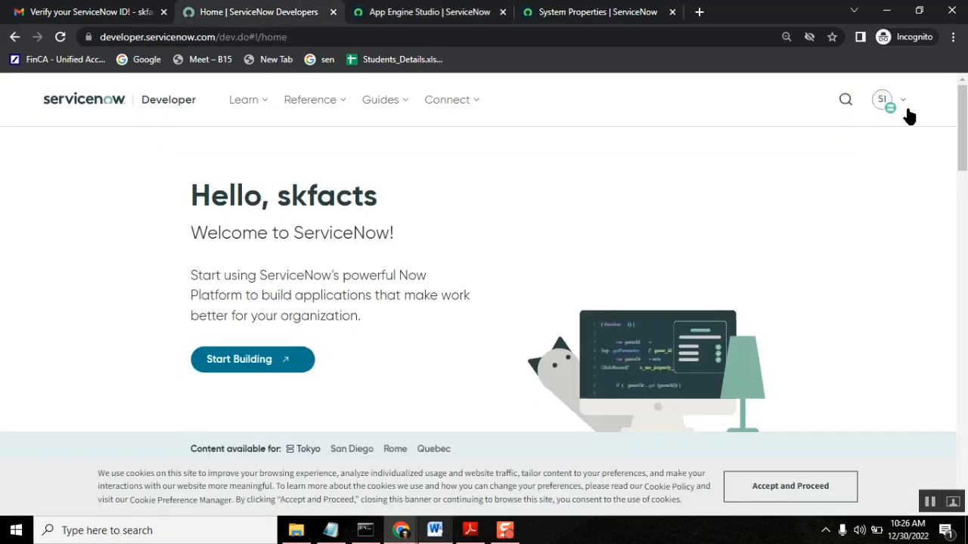
{"action": "left_click", "coordinate": [882, 99]}
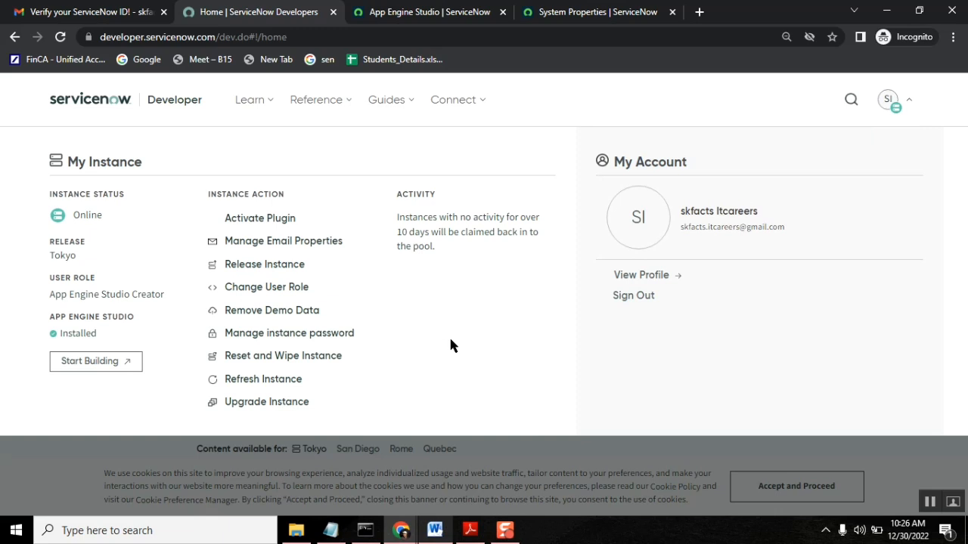
{"action": "left_click", "coordinate": [266, 287]}
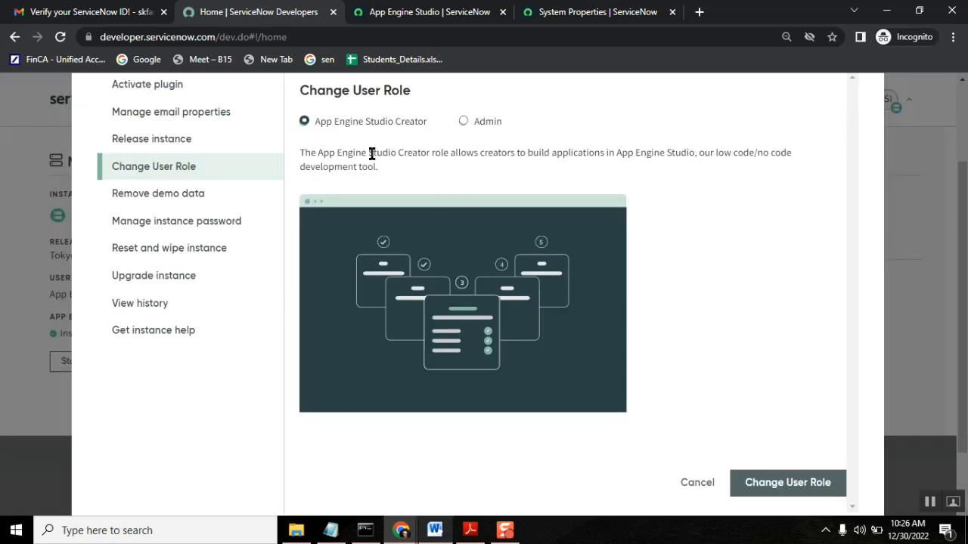
{"action": "left_click", "coordinate": [464, 121]}
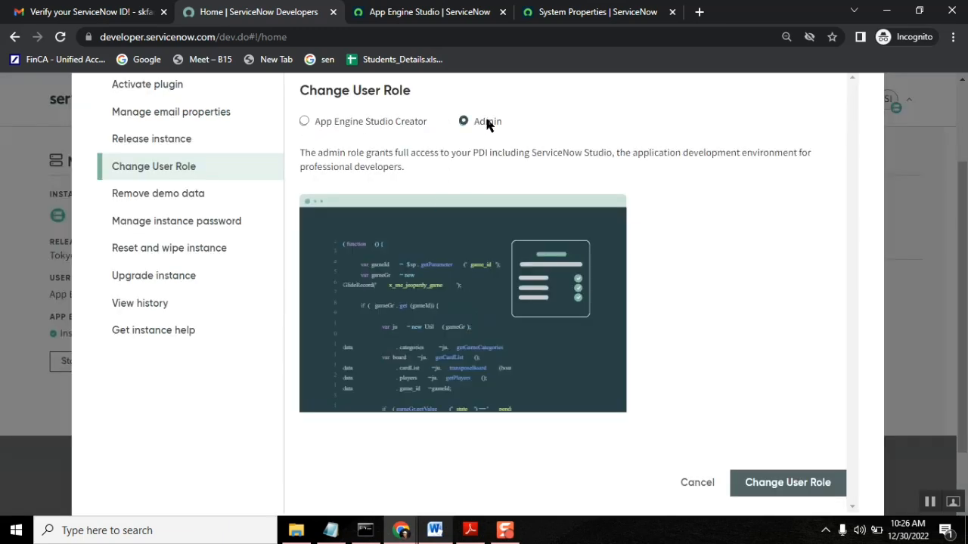
{"action": "left_click", "coordinate": [787, 482]}
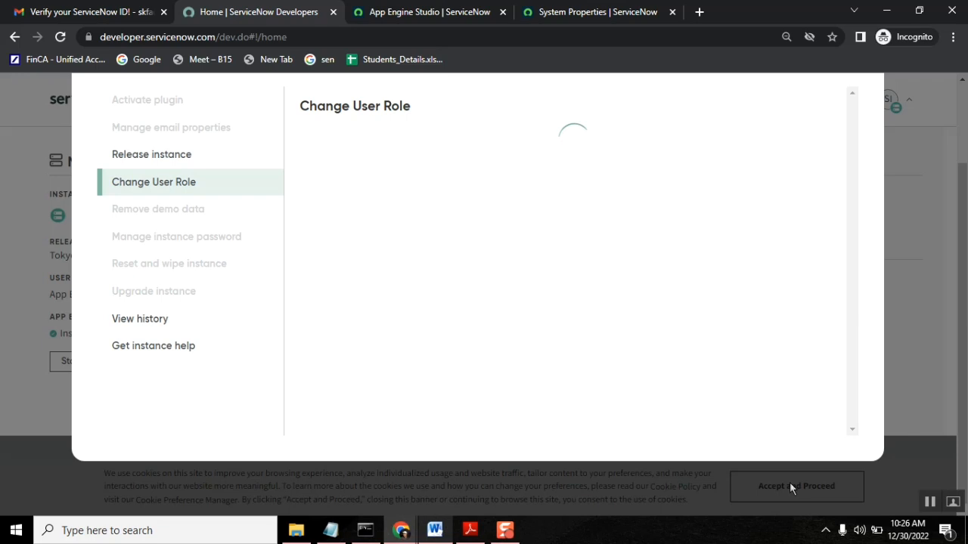
{"action": "mouse_move", "coordinate": [349, 152]}
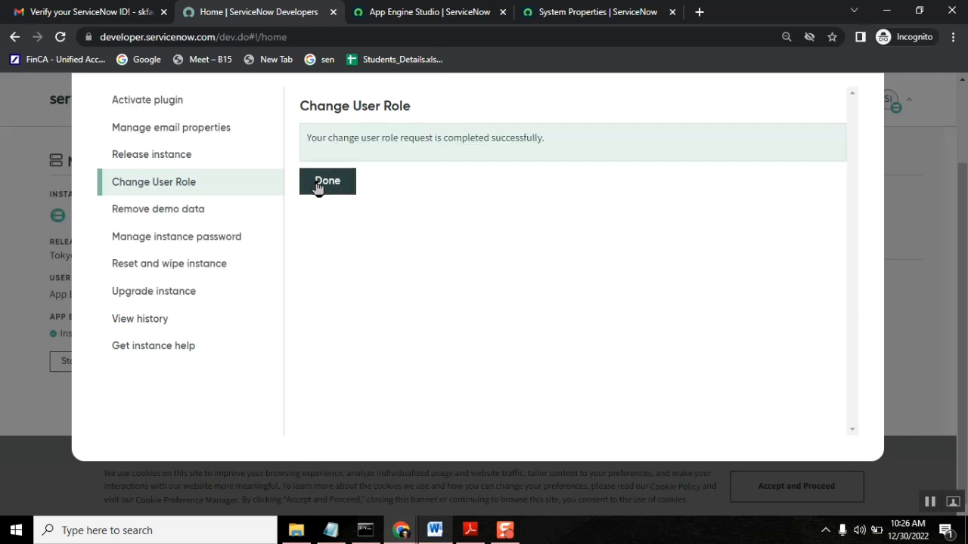
{"action": "left_click", "coordinate": [326, 180]}
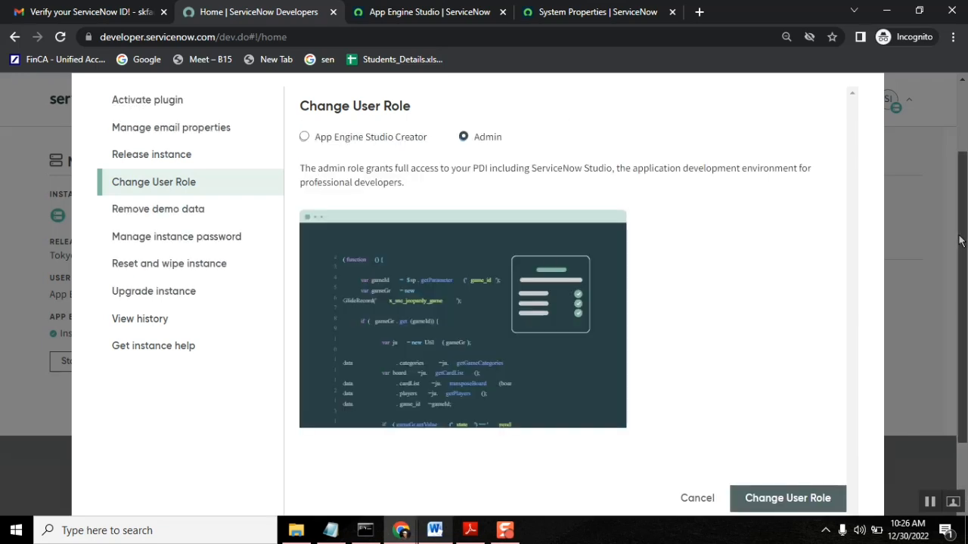
{"action": "left_click", "coordinate": [696, 498]}
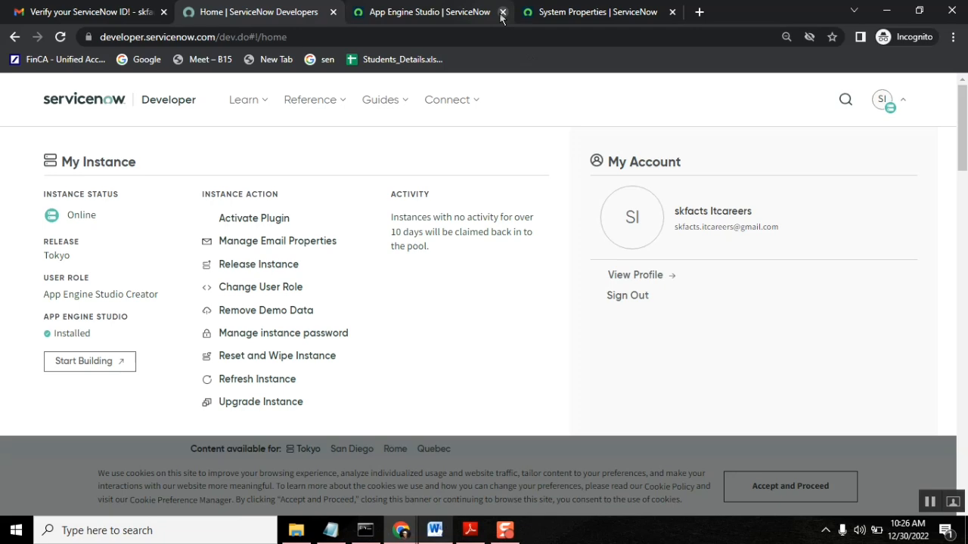
Step: Close the App Engine Studio tab and return to the Developer Portal
{"action": "left_click", "coordinate": [503, 11]}
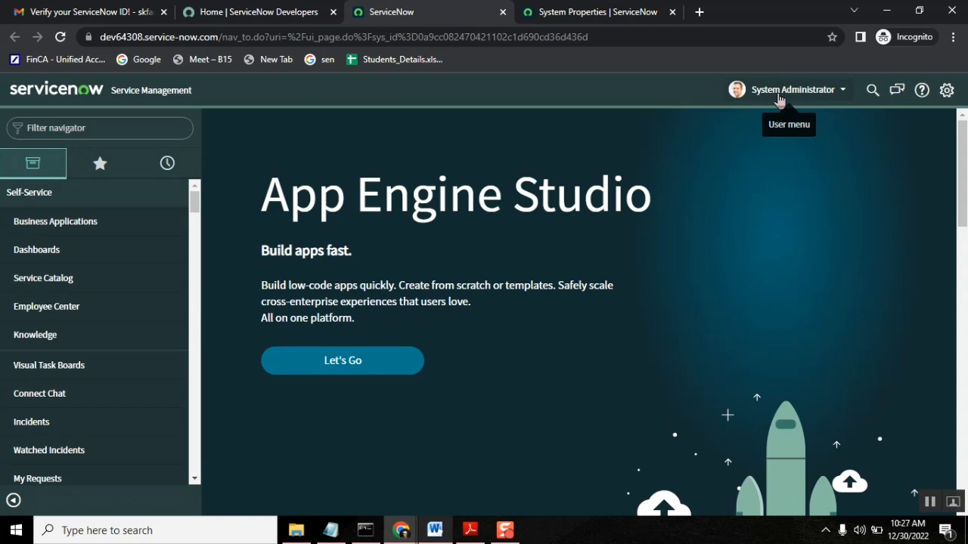
{"action": "mouse_move", "coordinate": [771, 108]}
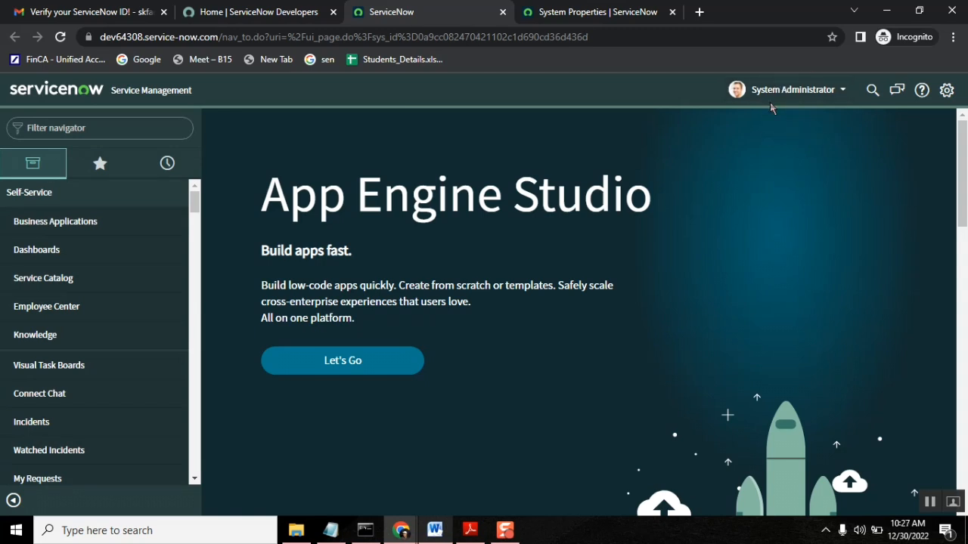
{"action": "left_click", "coordinate": [257, 12]}
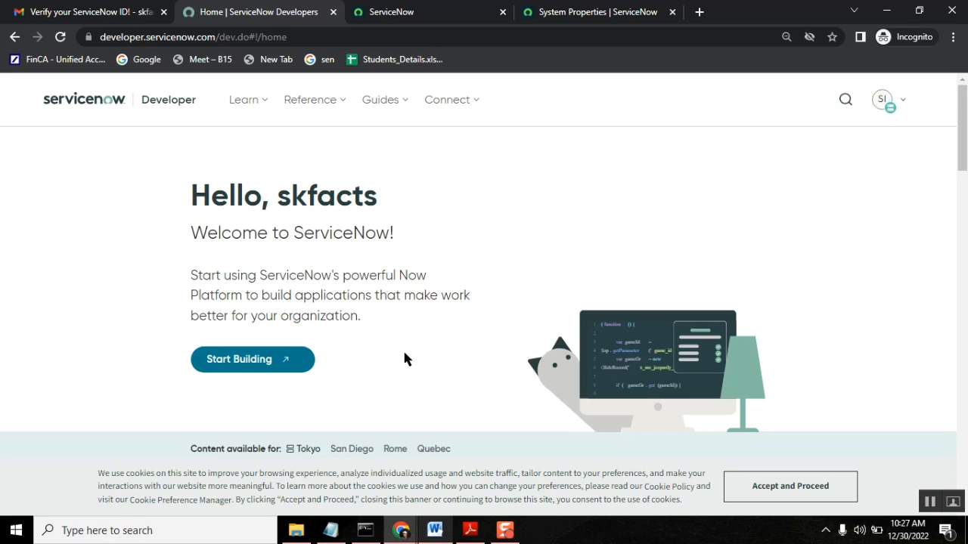
Step: Show the My Instance panel confirming the instance is online on Tokyo with Admin role
{"action": "left_click", "coordinate": [887, 99]}
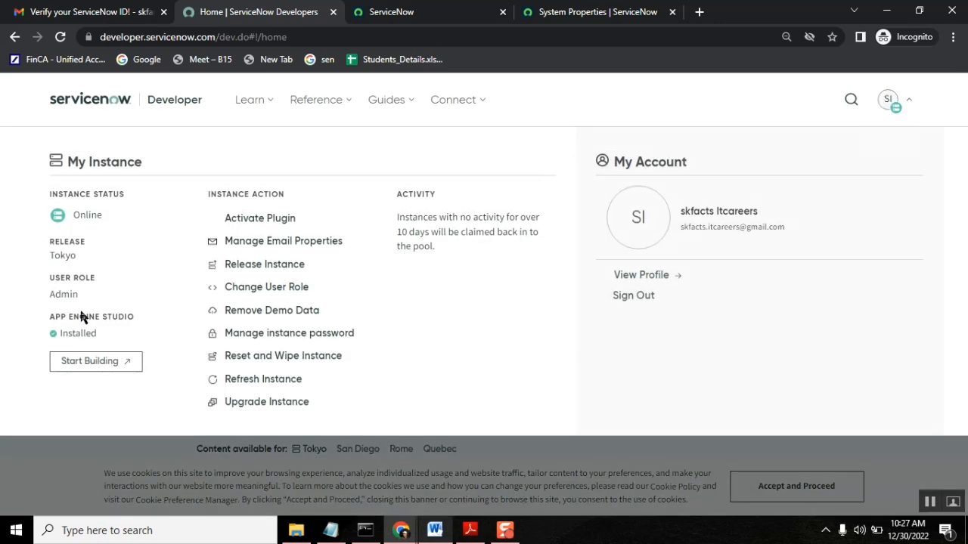
{"action": "left_click_drag", "start_coordinate": [47, 274], "coordinate": [85, 298]}
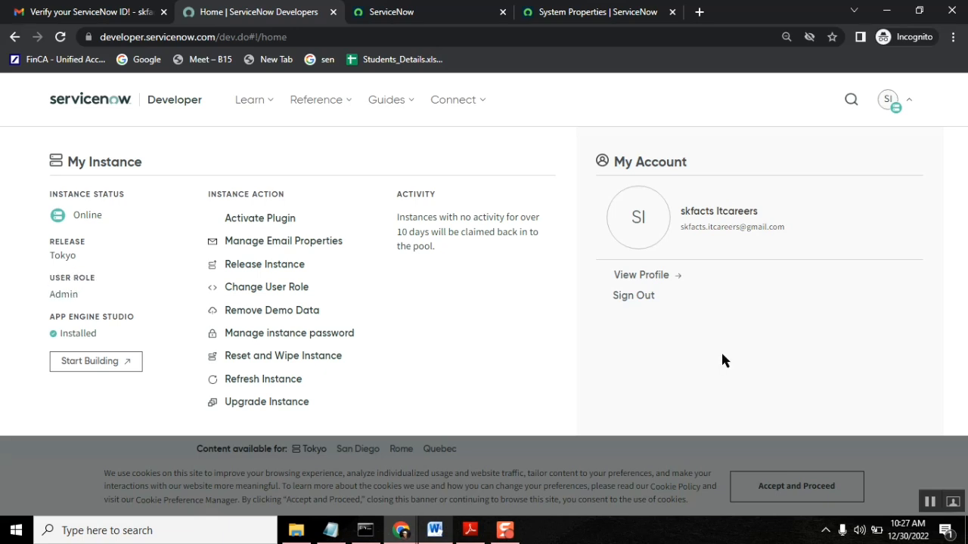
{"action": "mouse_move", "coordinate": [93, 261]}
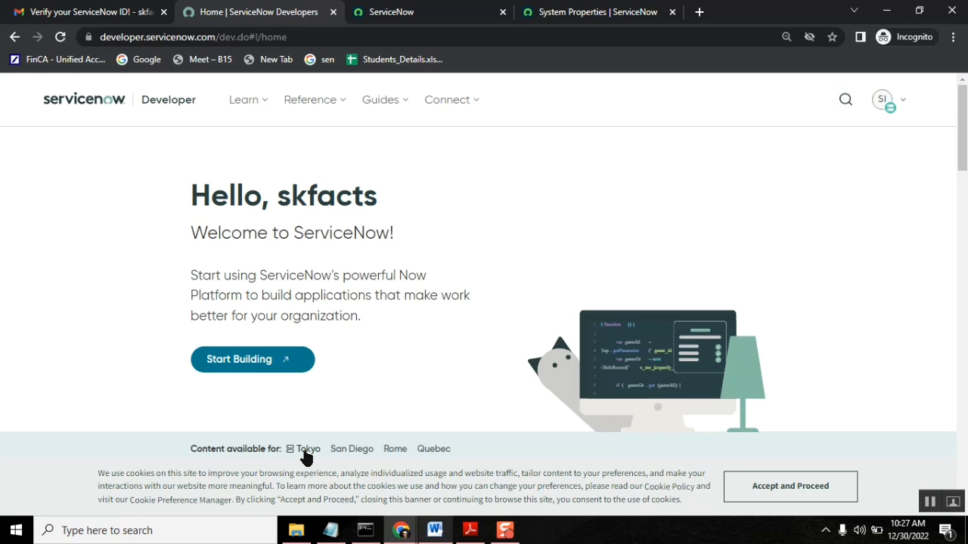
{"action": "mouse_move", "coordinate": [445, 454]}
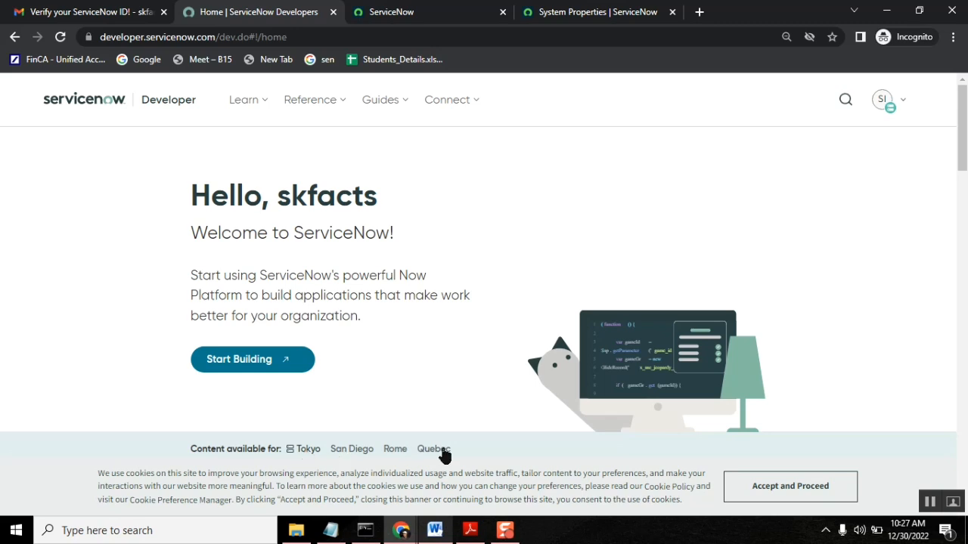
{"action": "mouse_move", "coordinate": [491, 348]}
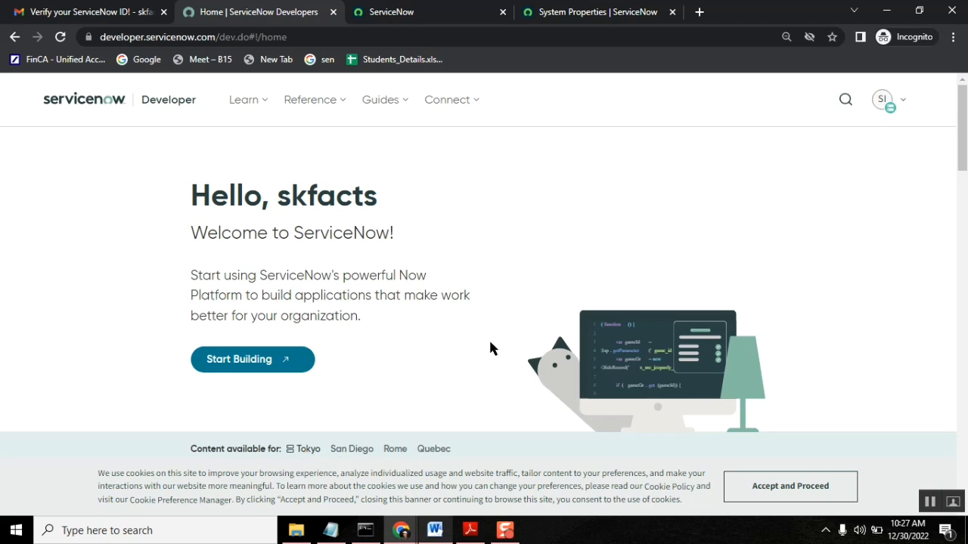
{"action": "mouse_move", "coordinate": [718, 225]}
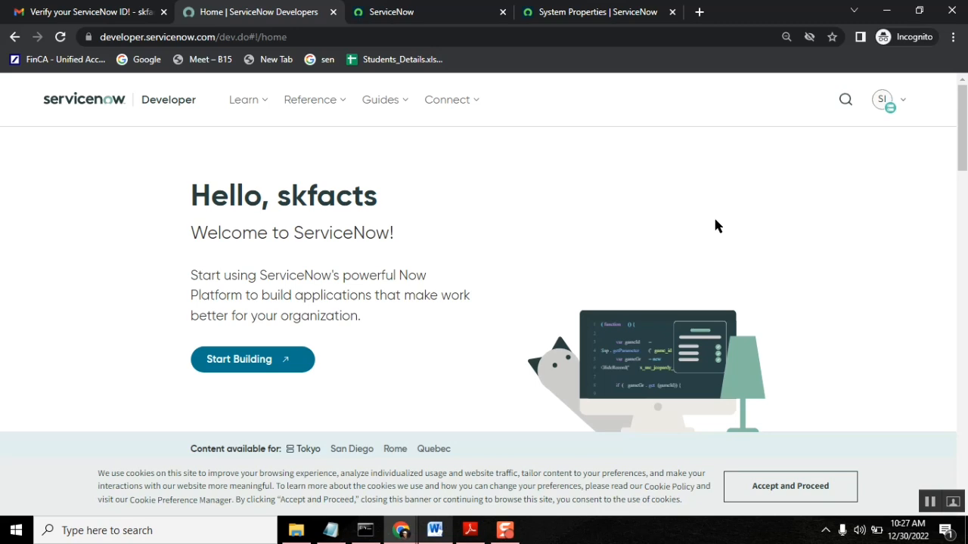
{"action": "mouse_move", "coordinate": [882, 99]}
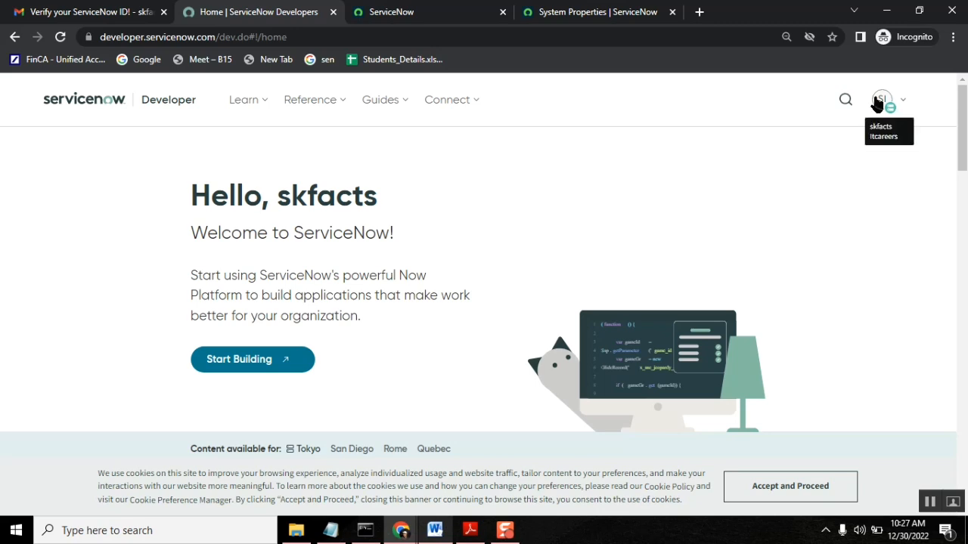
{"action": "left_click", "coordinate": [881, 99]}
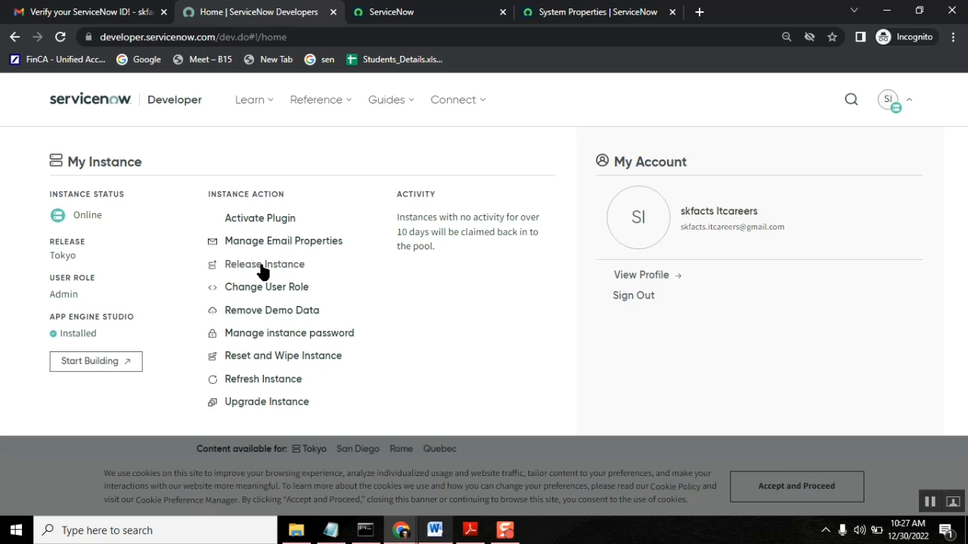
{"action": "mouse_move", "coordinate": [838, 115]}
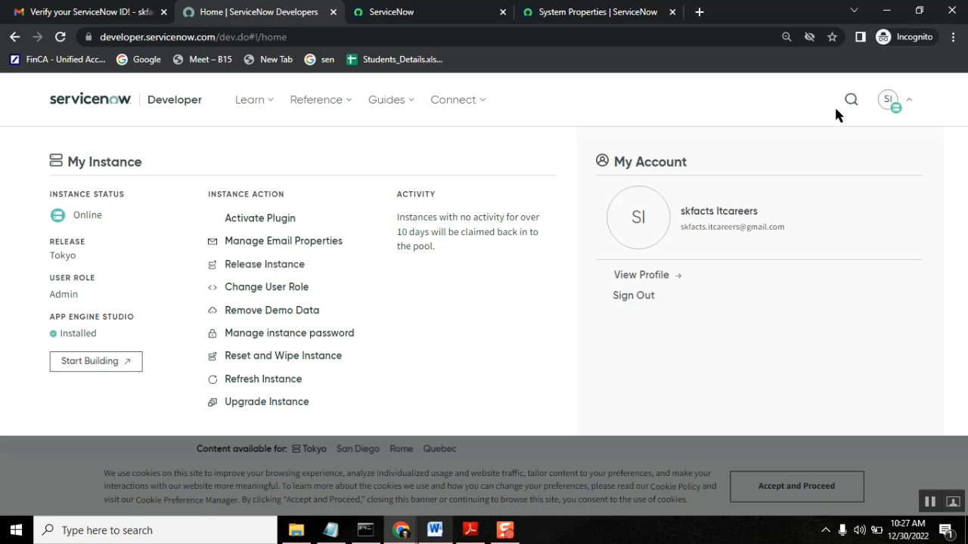
{"action": "mouse_move", "coordinate": [738, 99]}
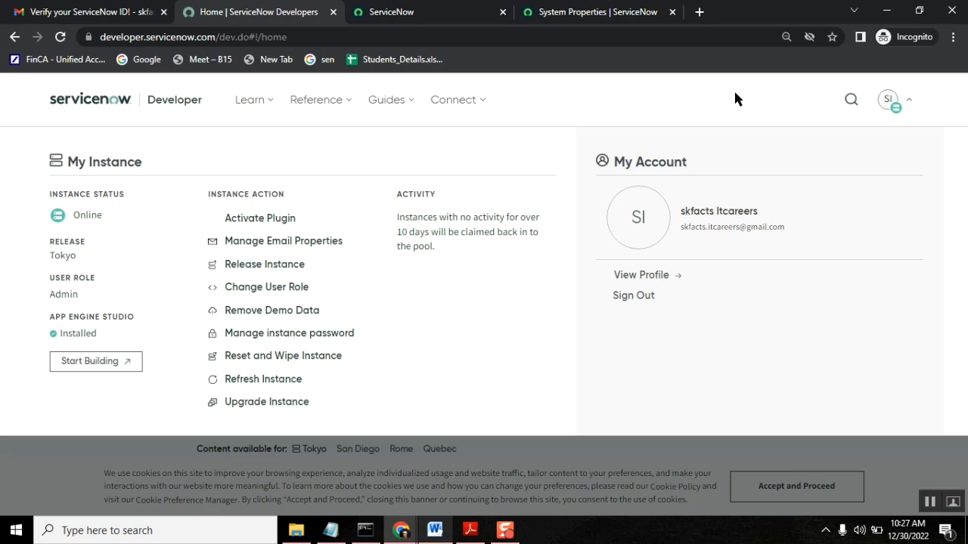
{"action": "mouse_move", "coordinate": [284, 264]}
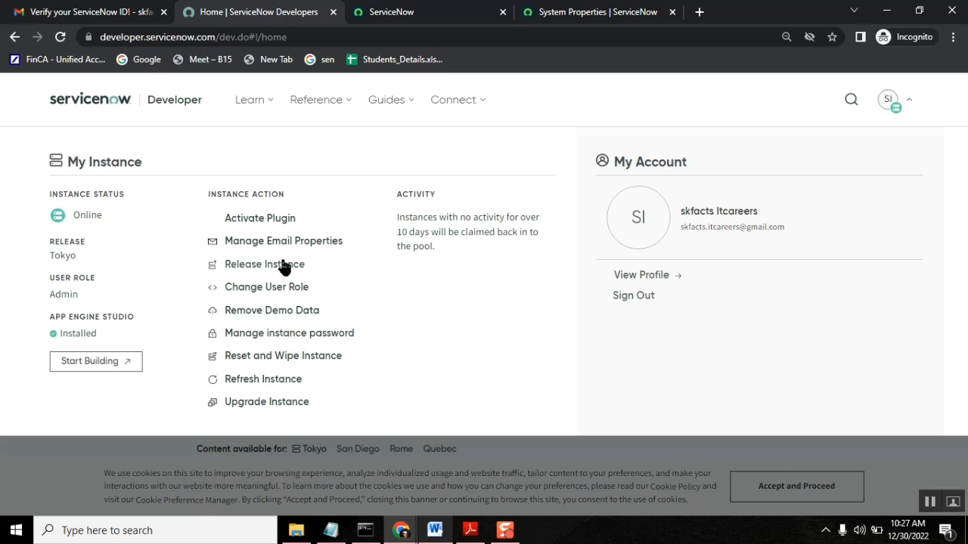
{"action": "mouse_move", "coordinate": [744, 118]}
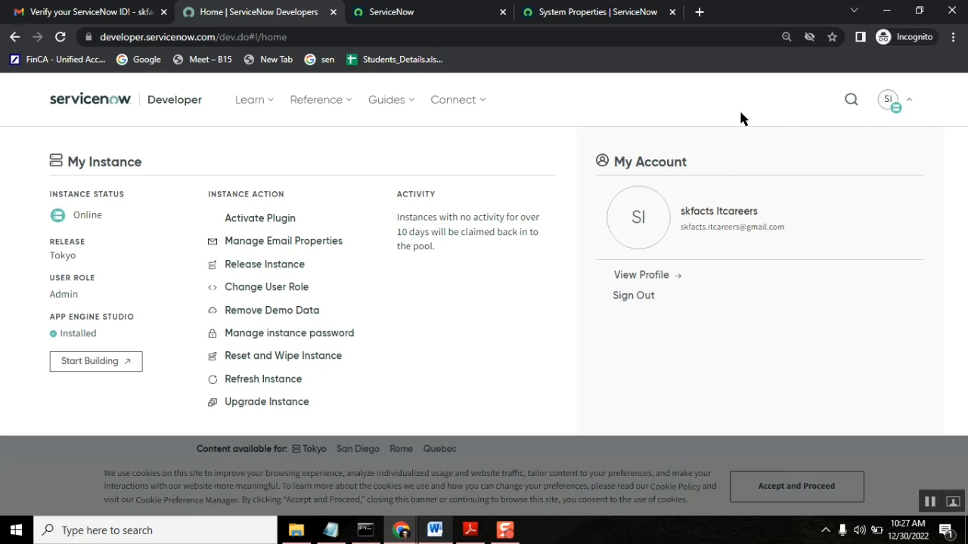
{"action": "mouse_move", "coordinate": [753, 116]}
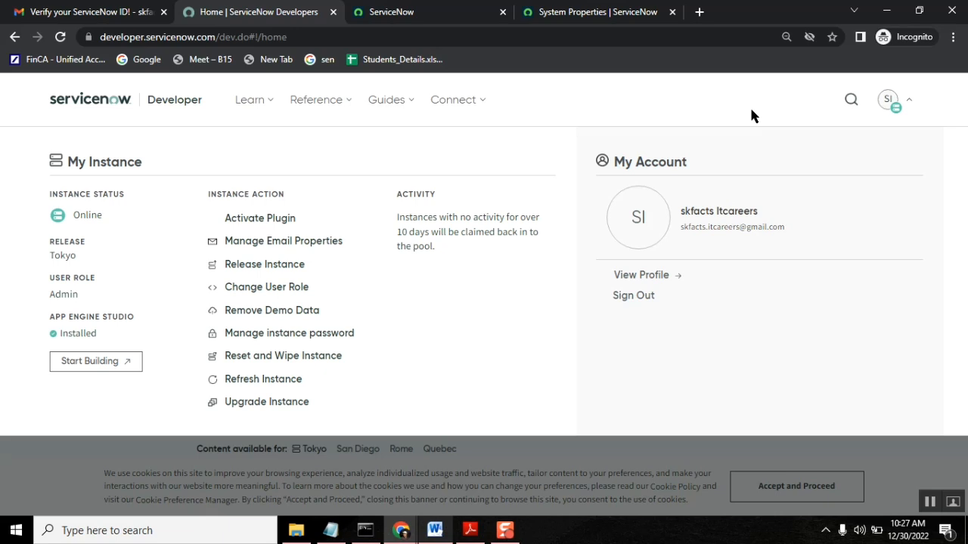
{"action": "mouse_move", "coordinate": [556, 318]}
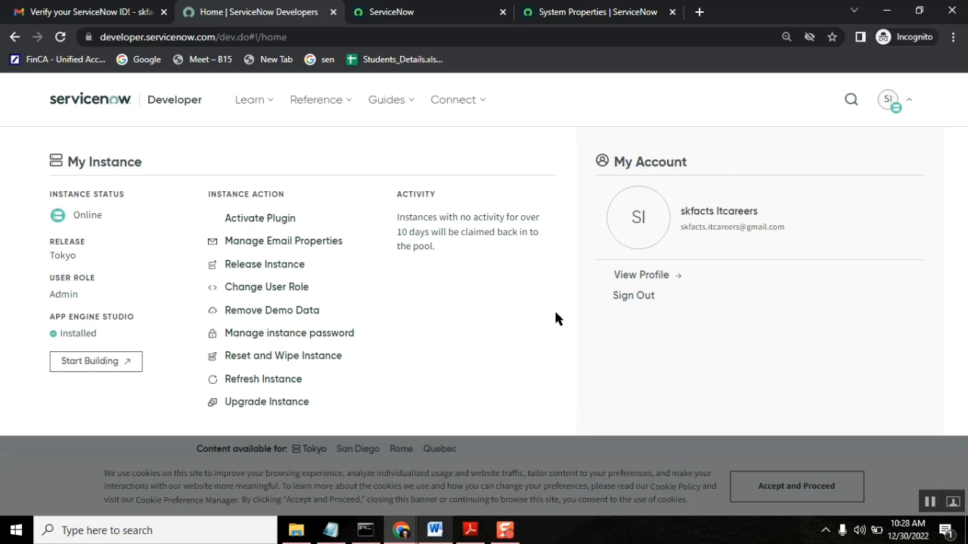
{"action": "mouse_move", "coordinate": [505, 431]}
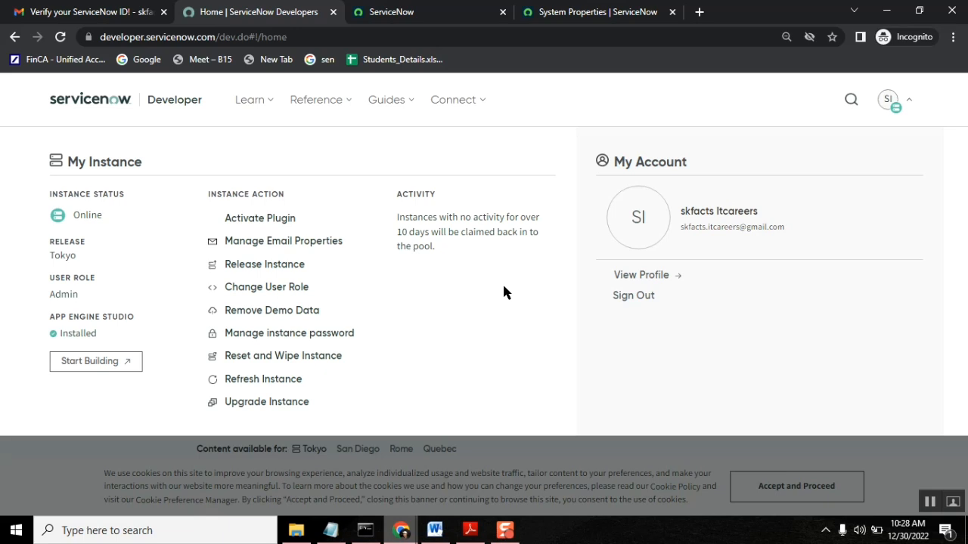
{"action": "mouse_move", "coordinate": [809, 119]}
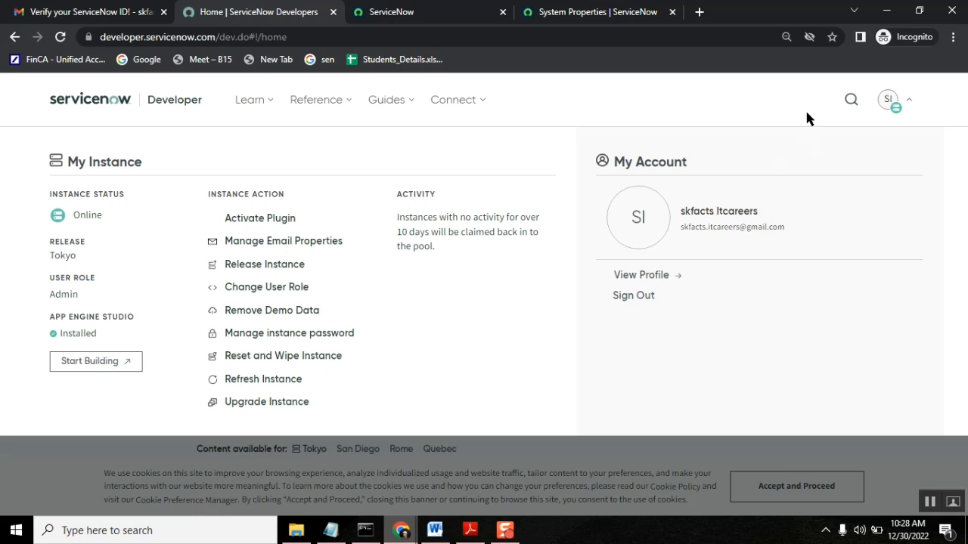
{"action": "mouse_move", "coordinate": [266, 295]}
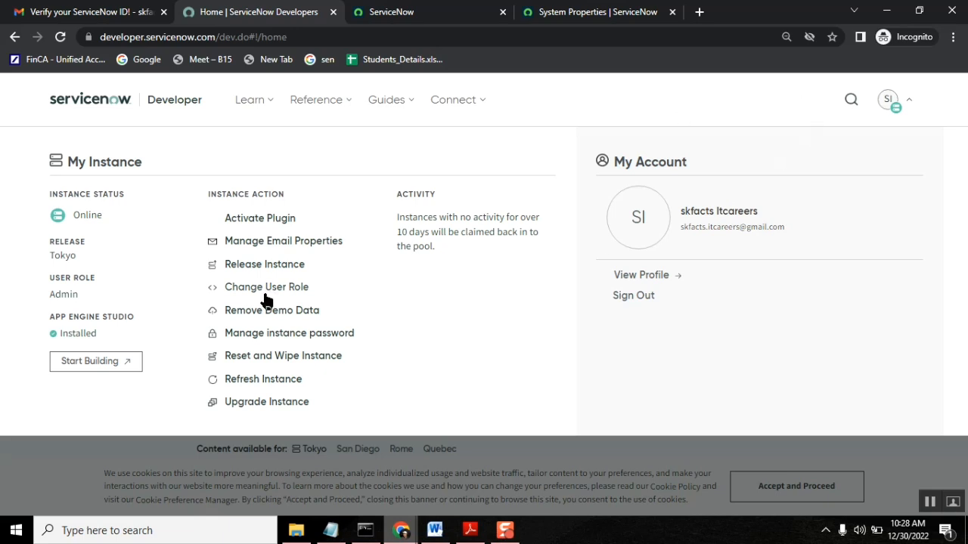
{"action": "mouse_move", "coordinate": [401, 307]}
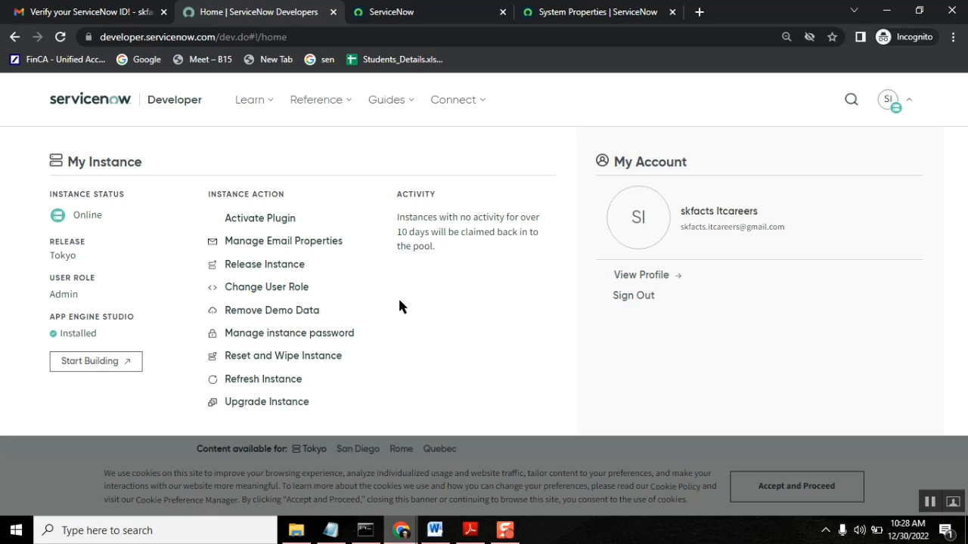
{"action": "mouse_move", "coordinate": [264, 263]}
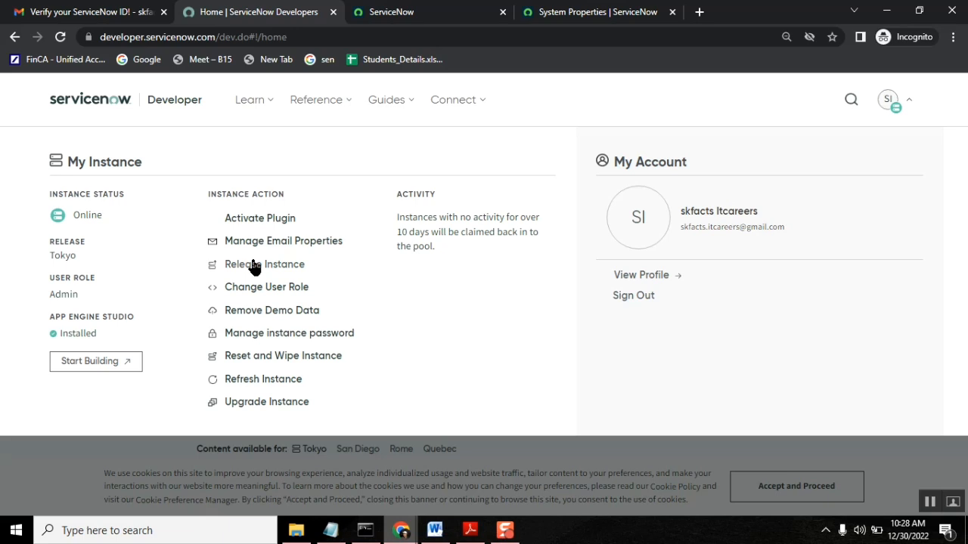
{"action": "mouse_move", "coordinate": [481, 296]}
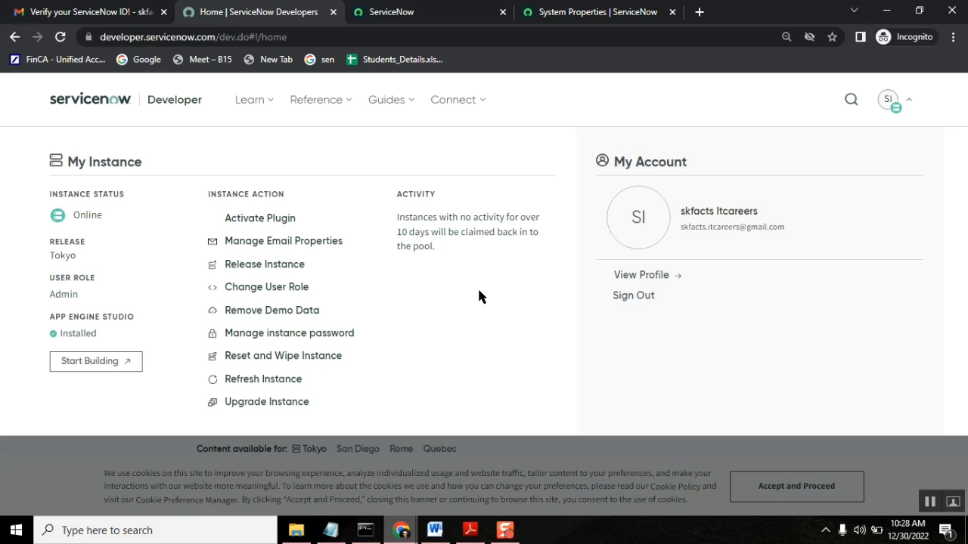
{"action": "mouse_move", "coordinate": [412, 295]}
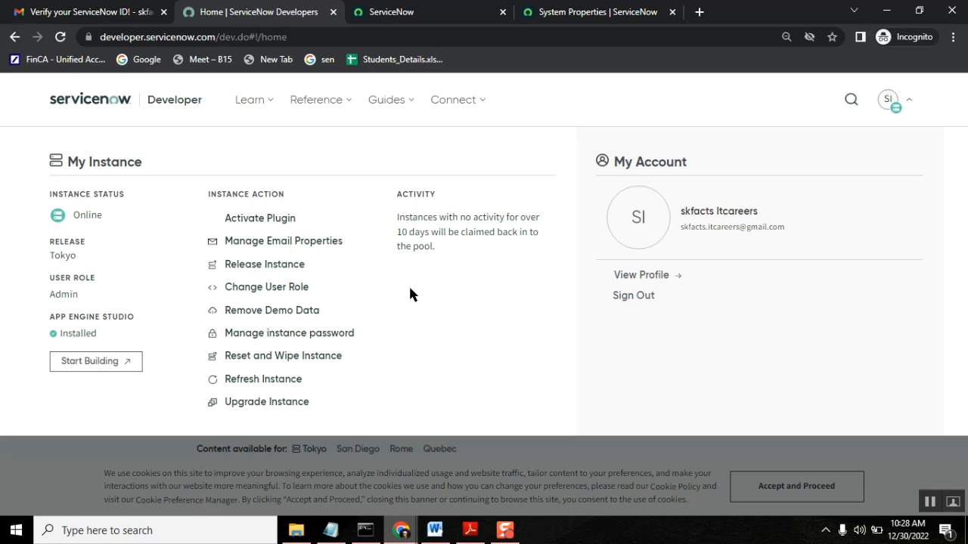
{"action": "mouse_move", "coordinate": [729, 147]}
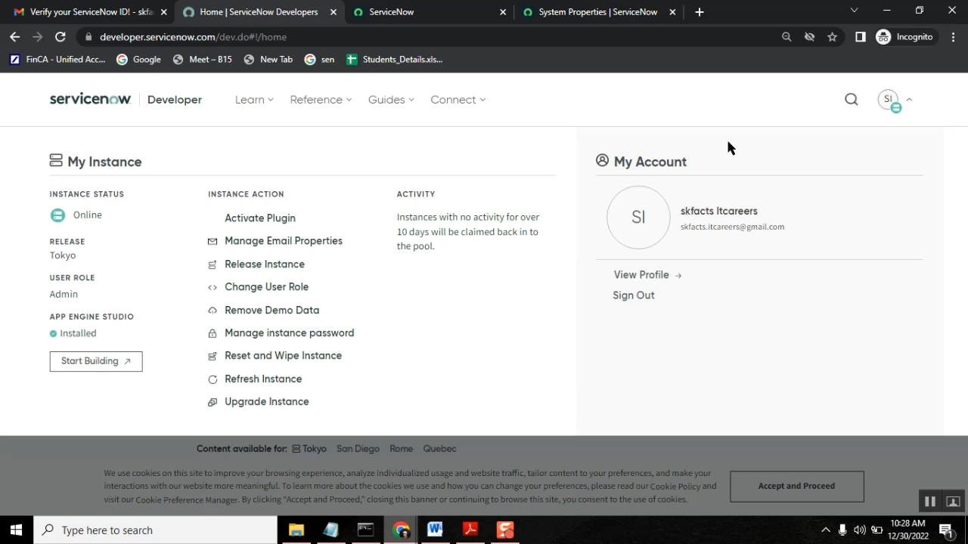
{"action": "mouse_move", "coordinate": [476, 448]}
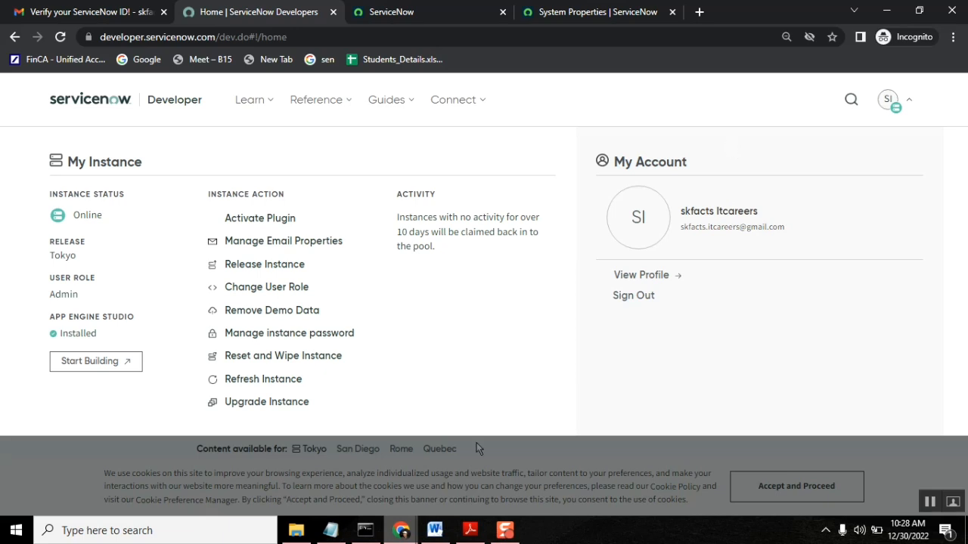
{"action": "mouse_move", "coordinate": [443, 459]}
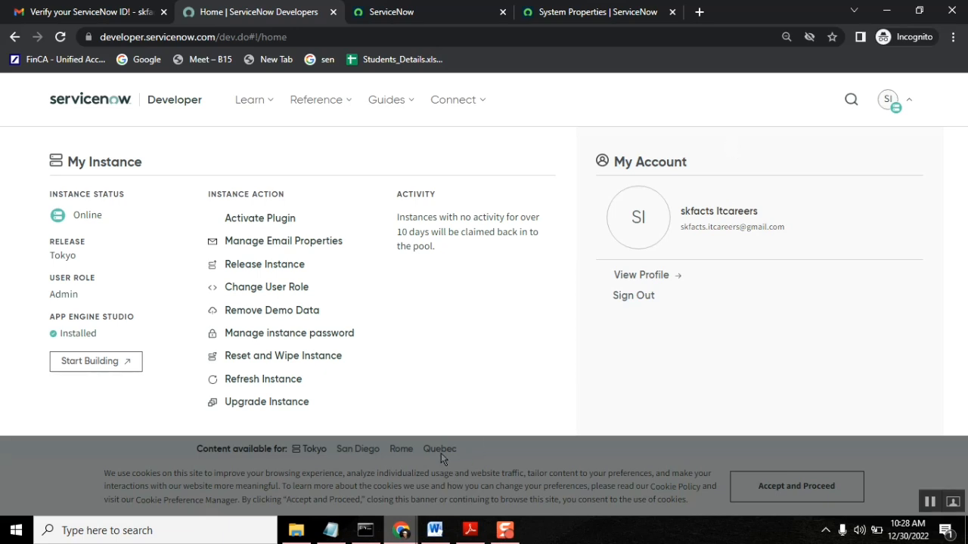
{"action": "mouse_move", "coordinate": [399, 270]}
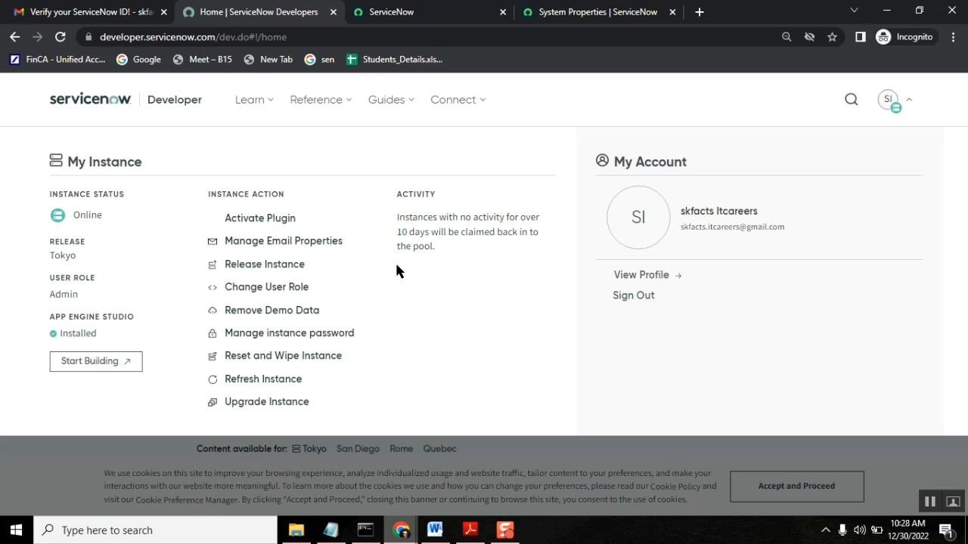
{"action": "mouse_move", "coordinate": [338, 273]}
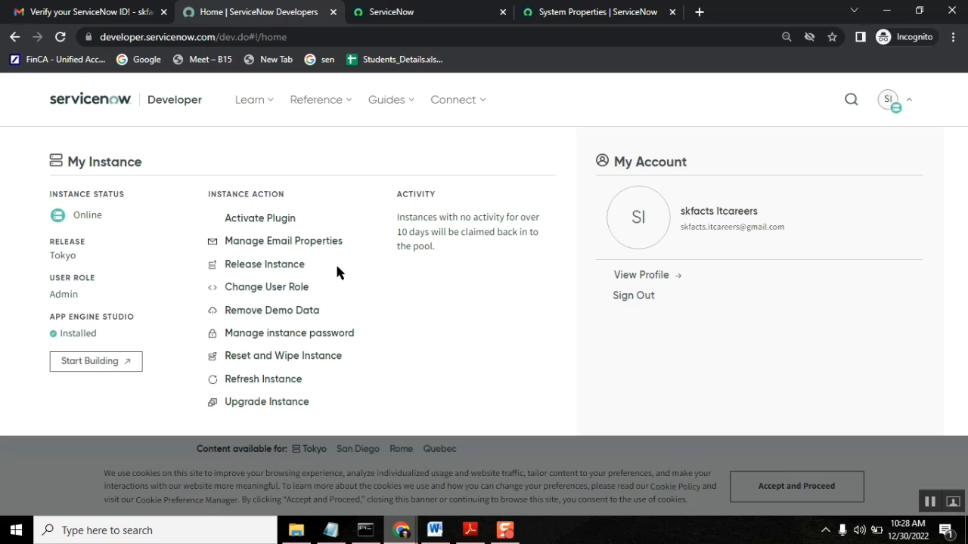
{"action": "mouse_move", "coordinate": [486, 467]}
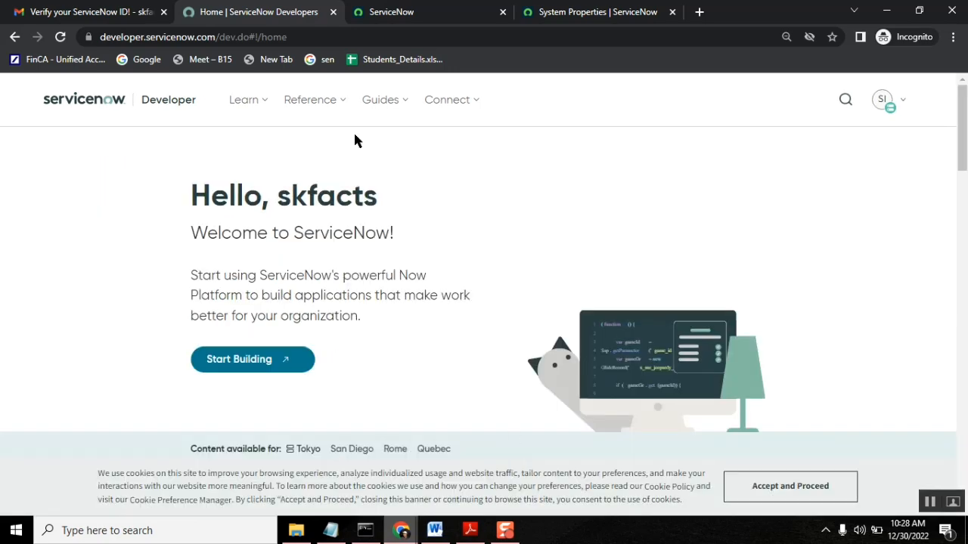
{"action": "left_click", "coordinate": [310, 100]}
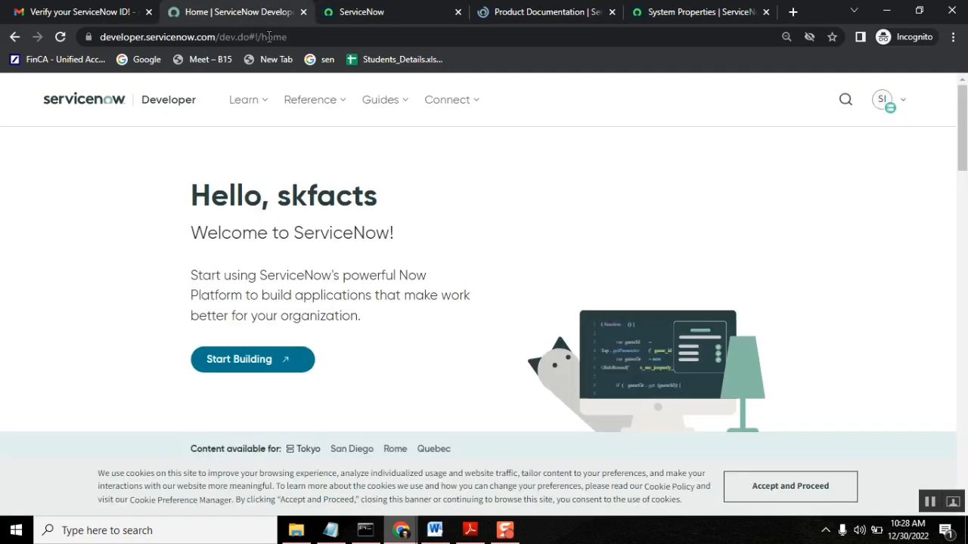
Step: Show the Guides menu, then the Connect menu with Overview, Blog, Share, Community and Events
{"action": "left_click", "coordinate": [386, 99]}
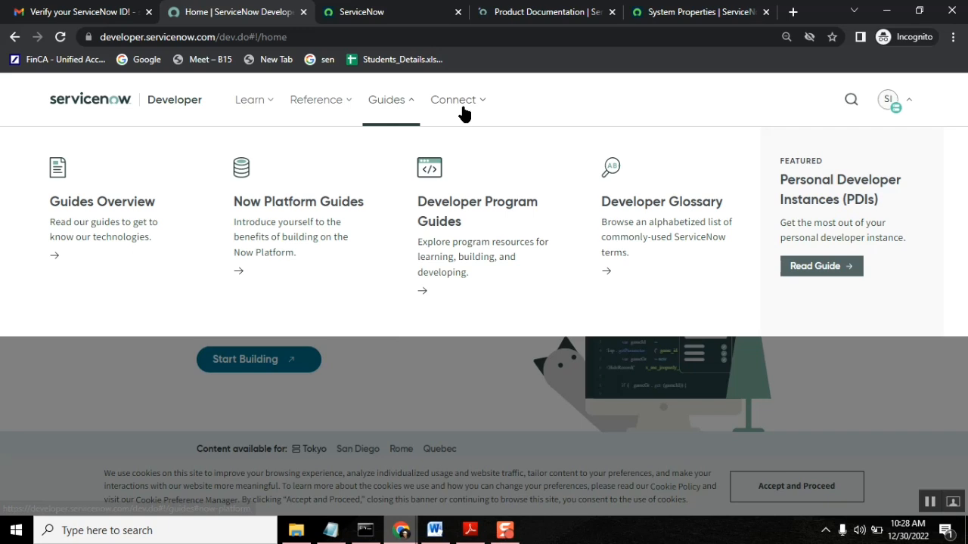
{"action": "left_click", "coordinate": [454, 99]}
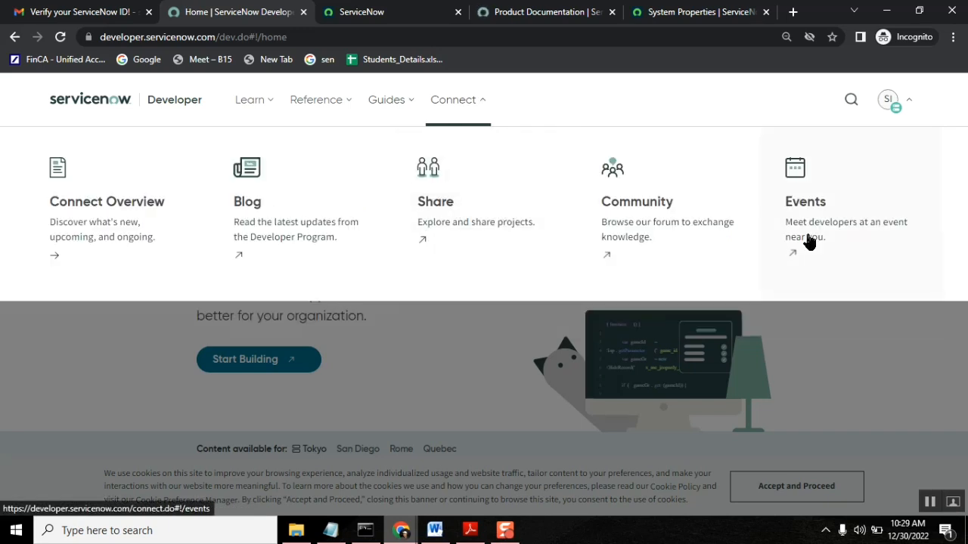
{"action": "mouse_move", "coordinate": [170, 232]}
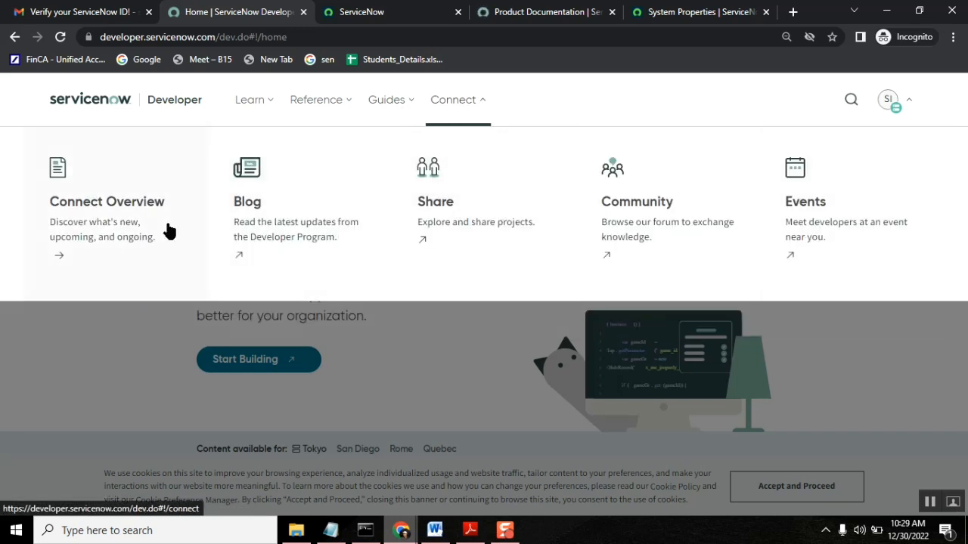
{"action": "mouse_move", "coordinate": [161, 381]}
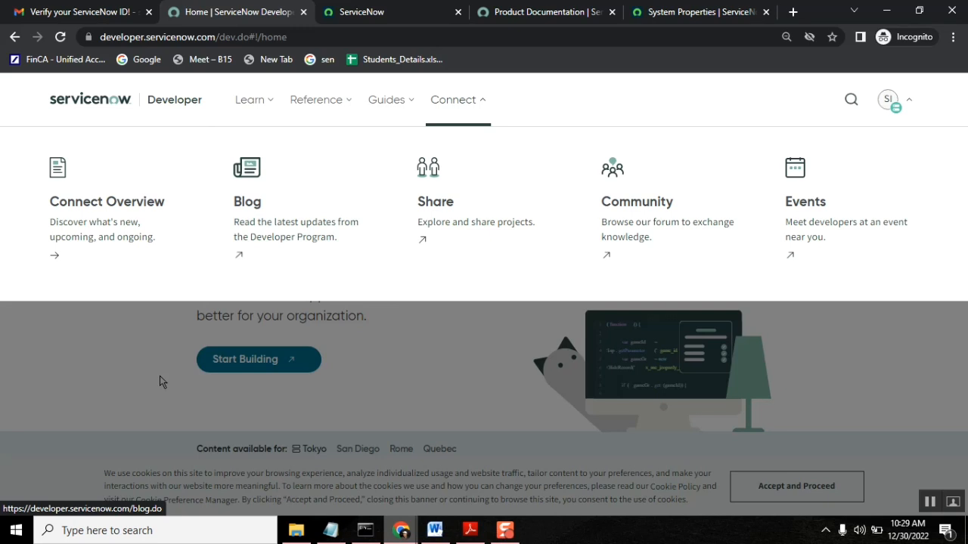